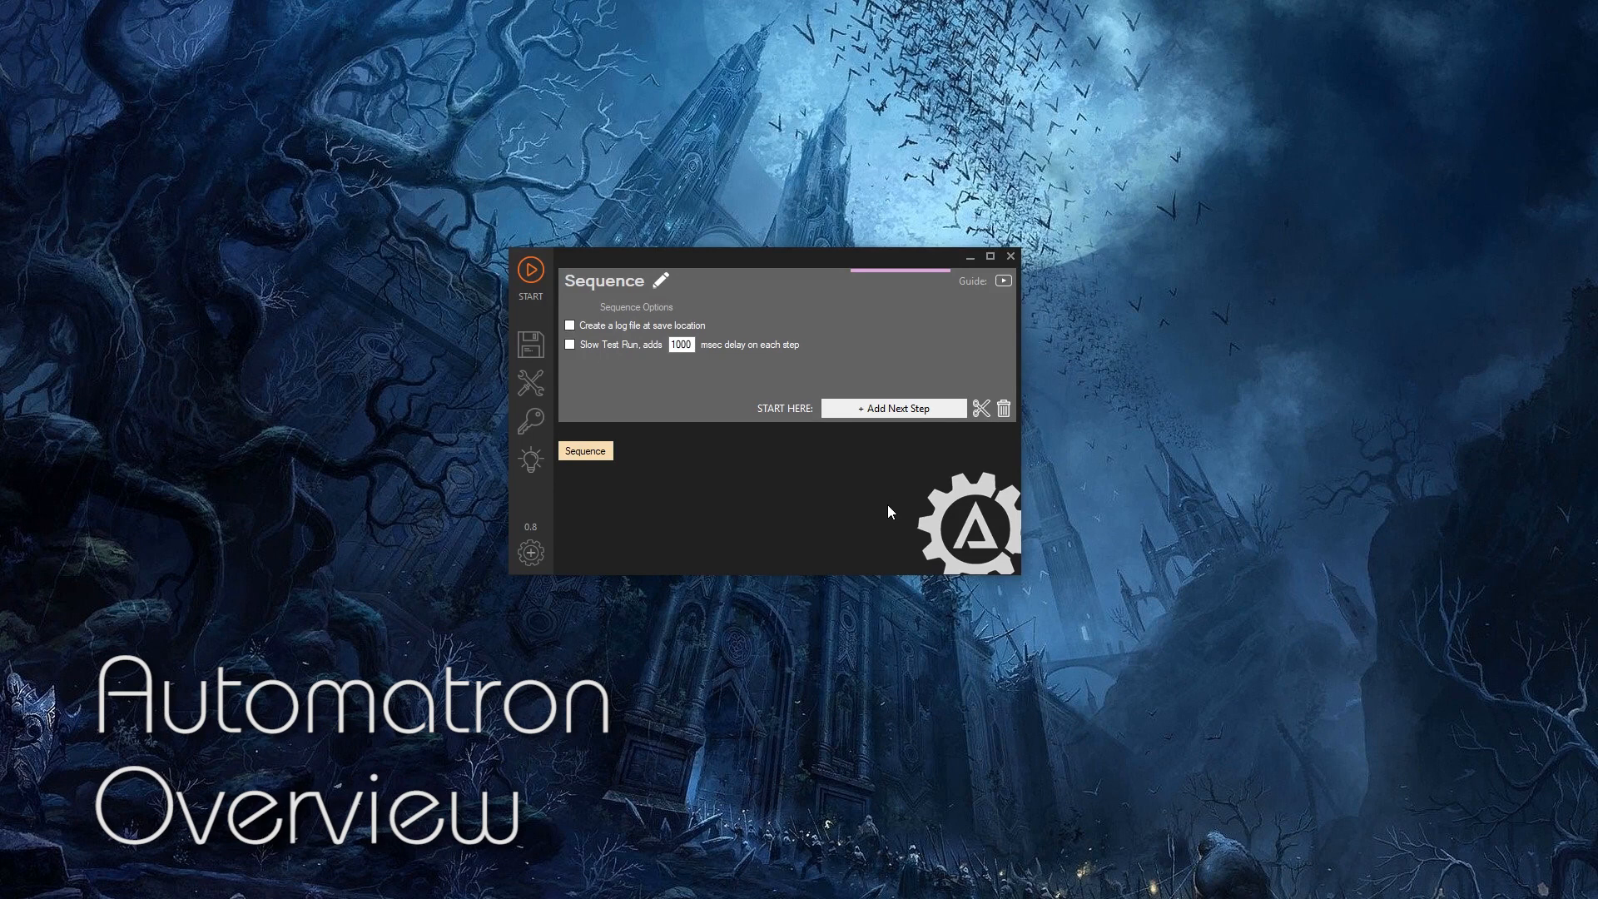
mouse_move(797, 483)
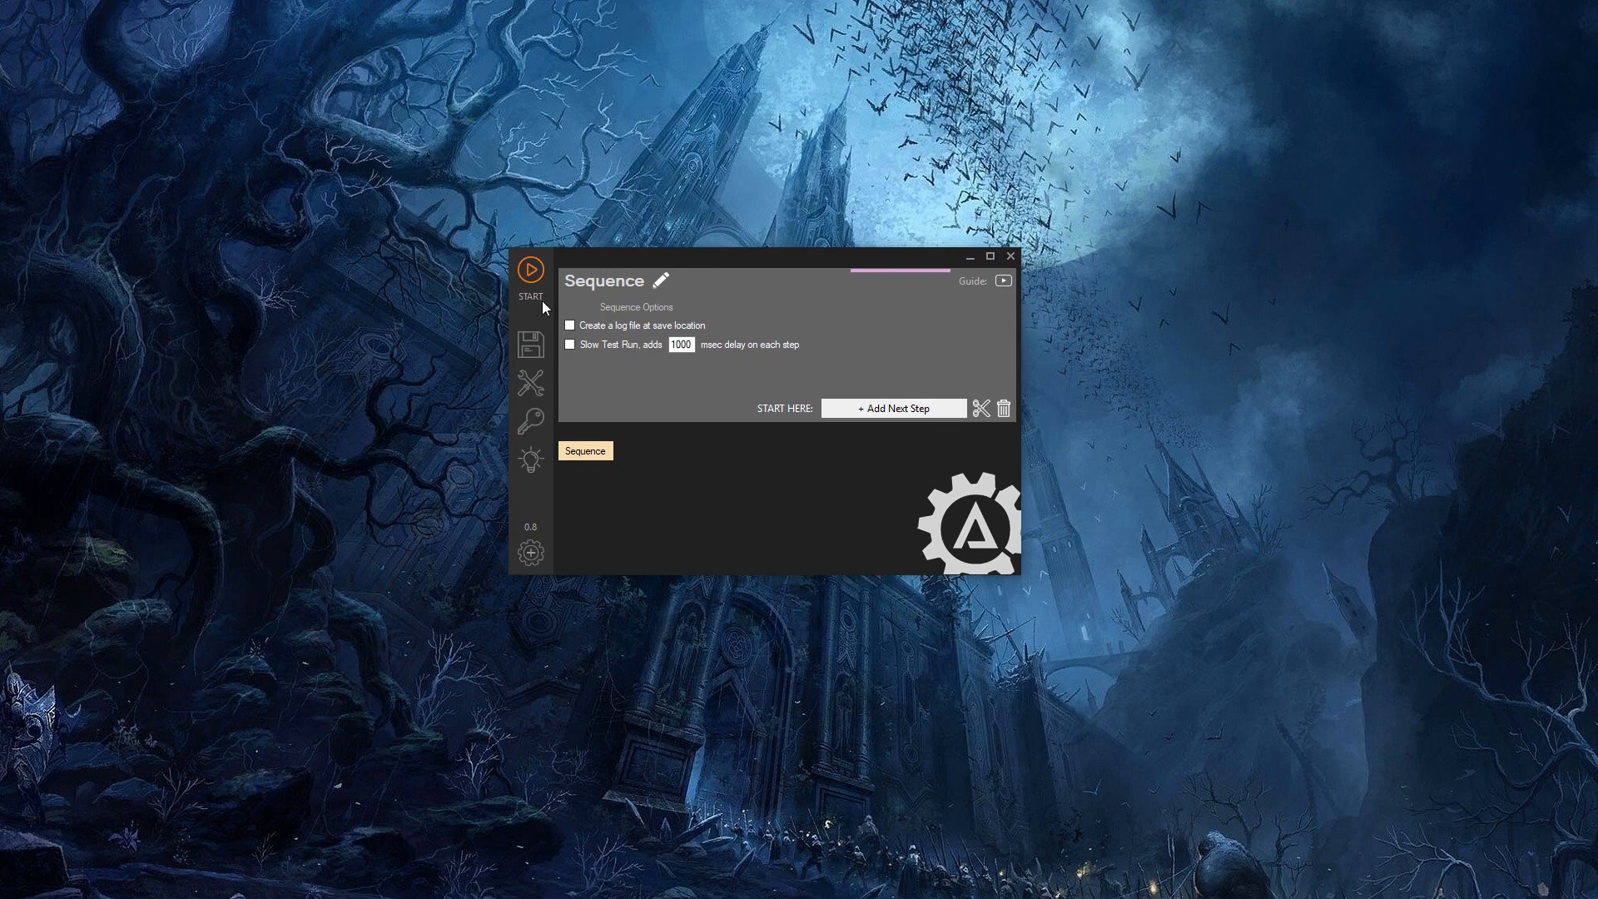
mouse_move(540, 306)
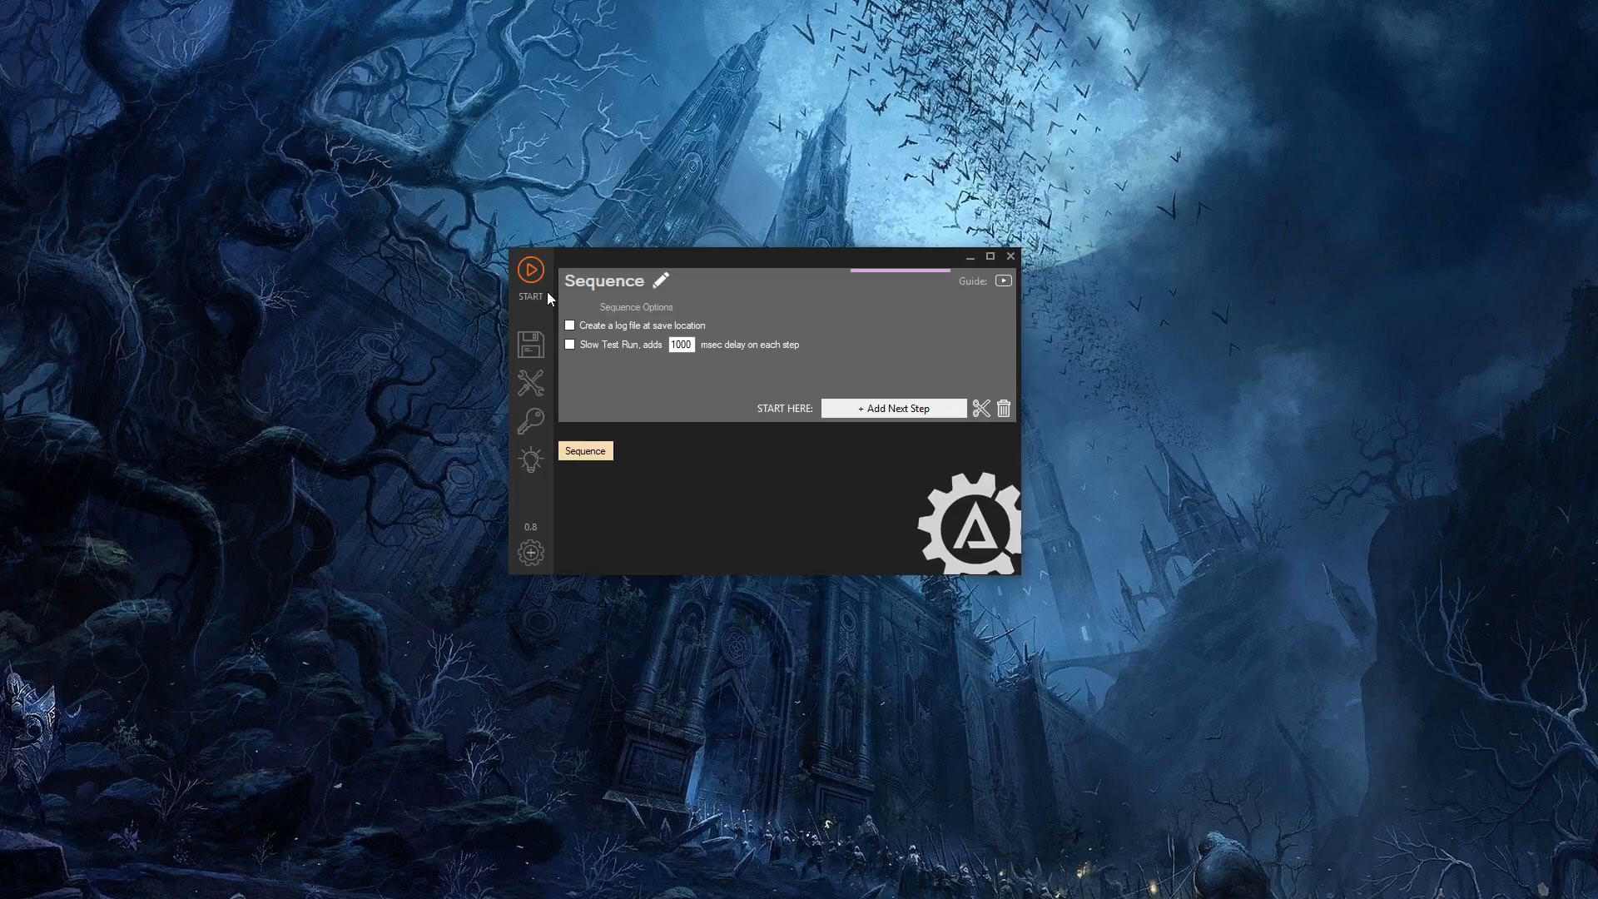
- Bring up the file menu listing new, open, save and exit
click(530, 345)
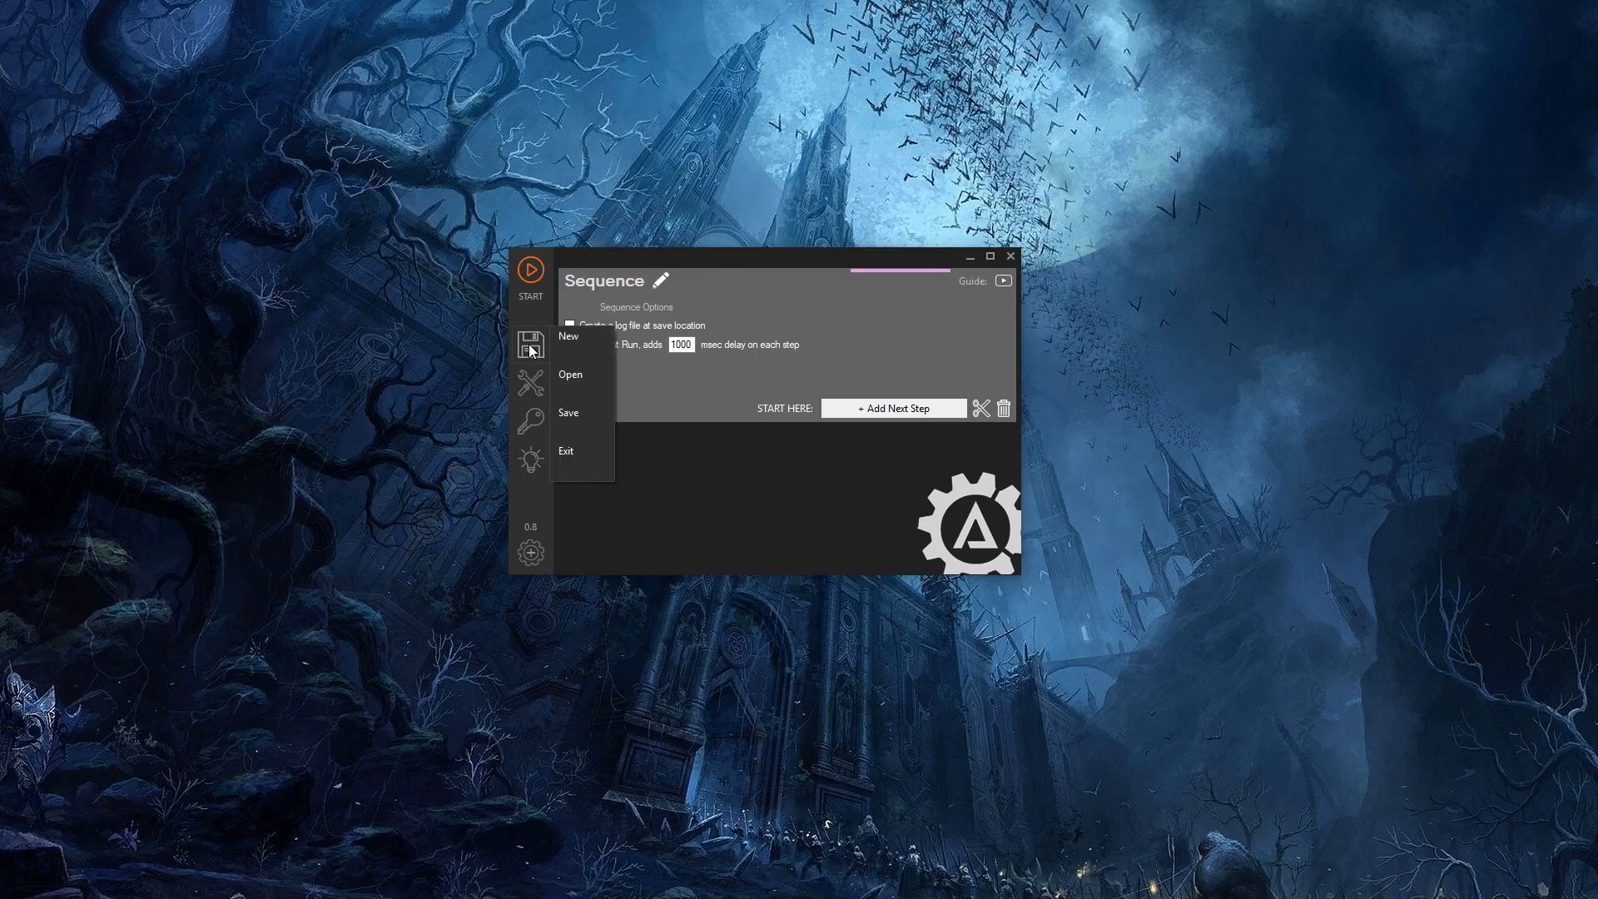
mouse_move(576, 345)
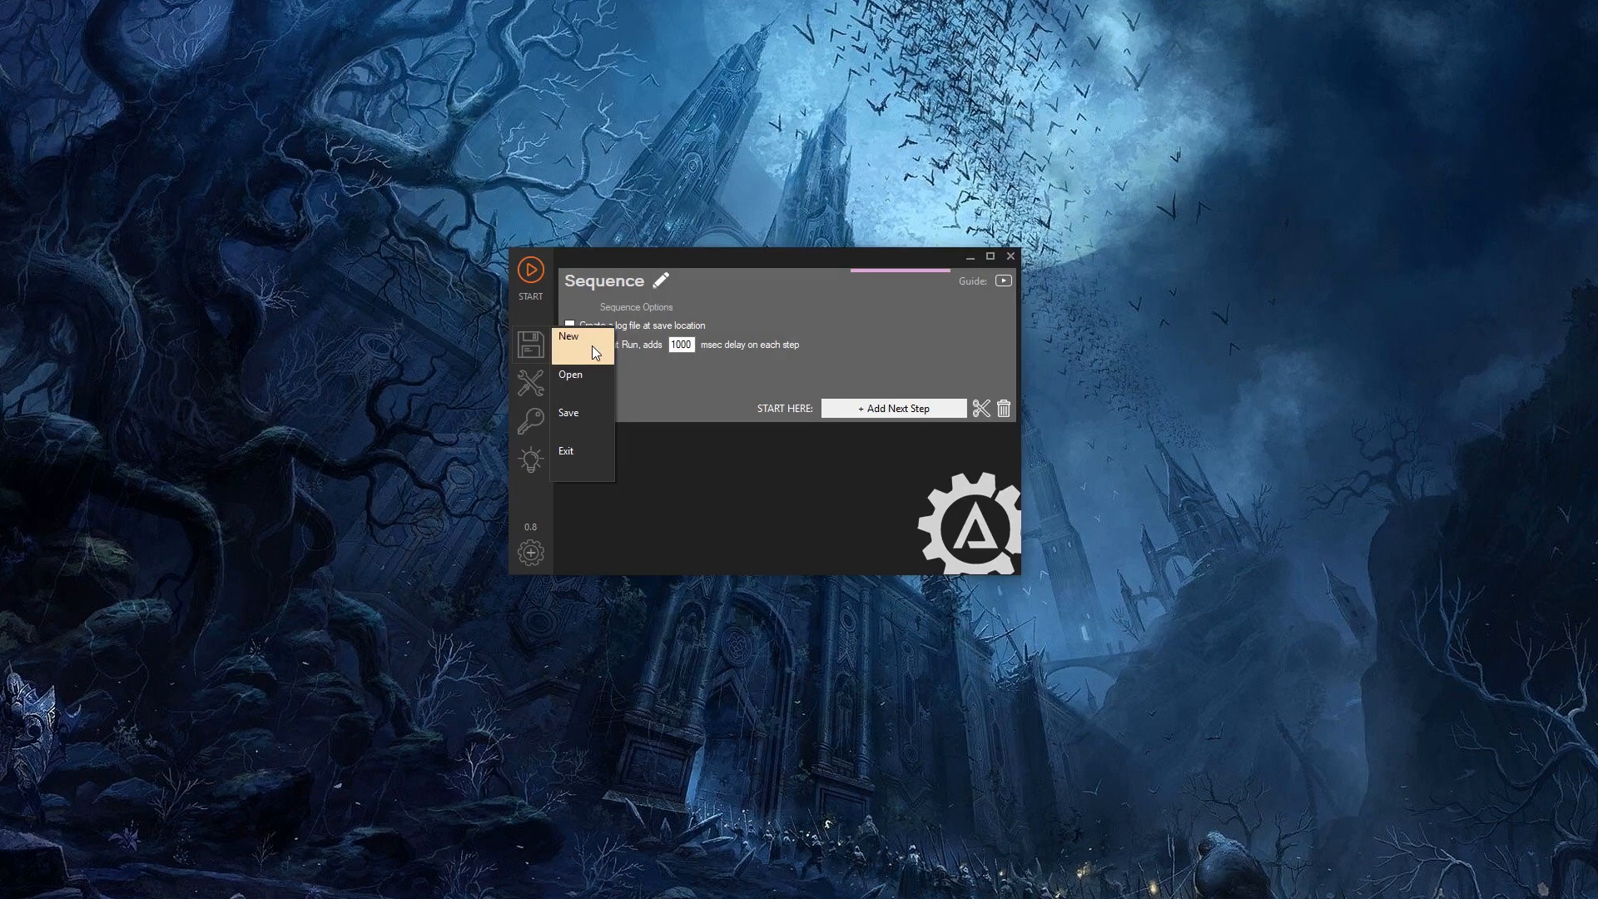
mouse_move(584, 384)
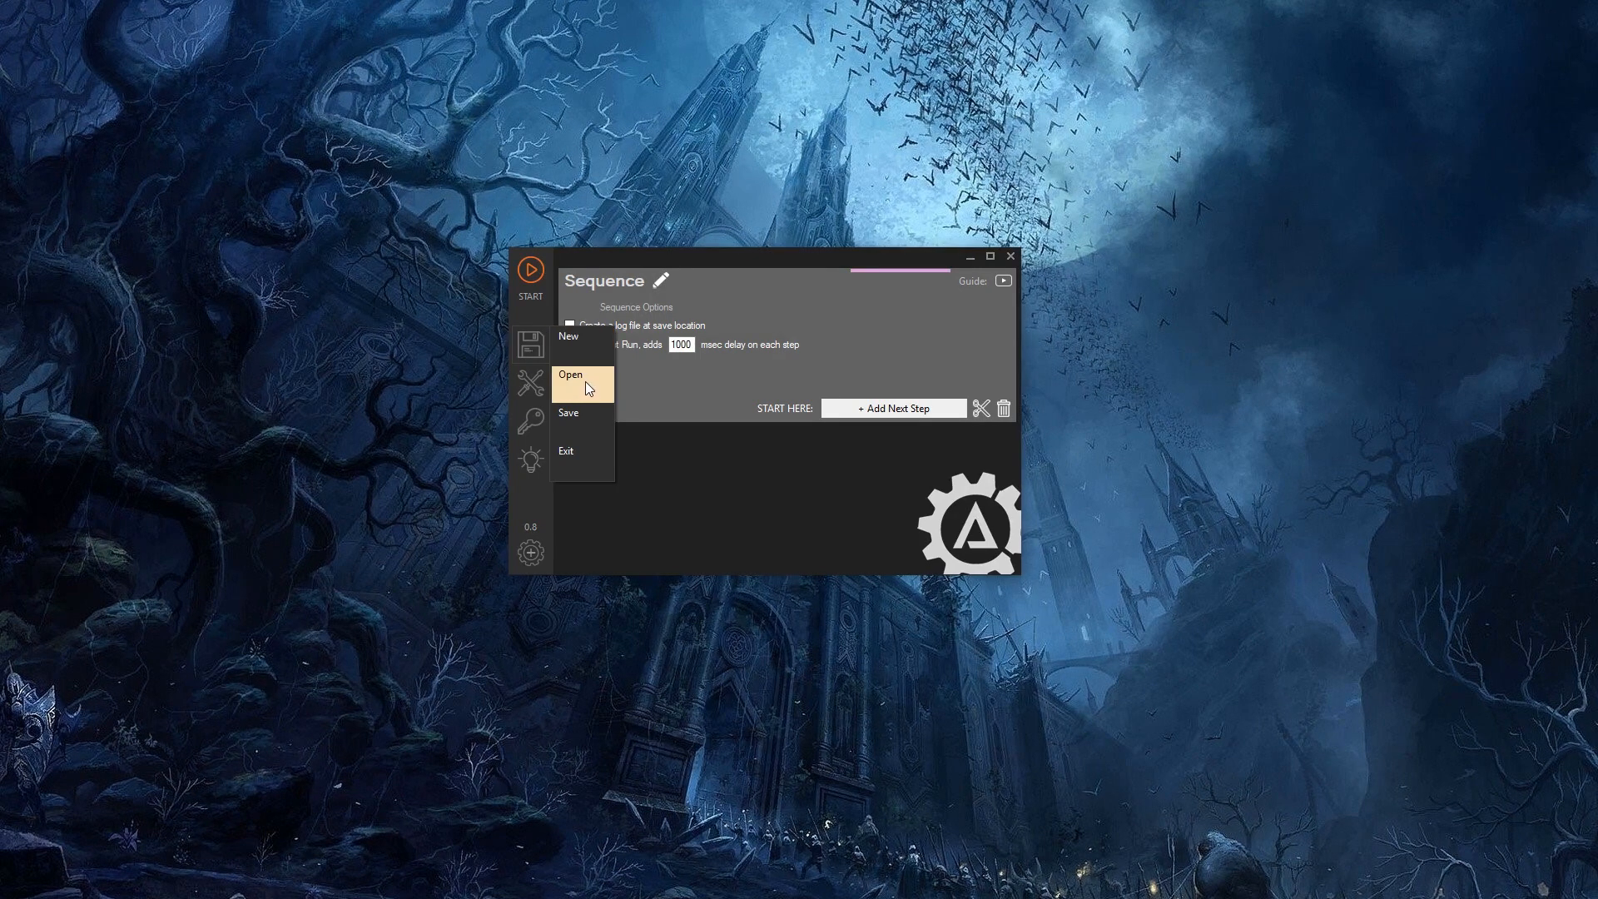
mouse_move(595, 387)
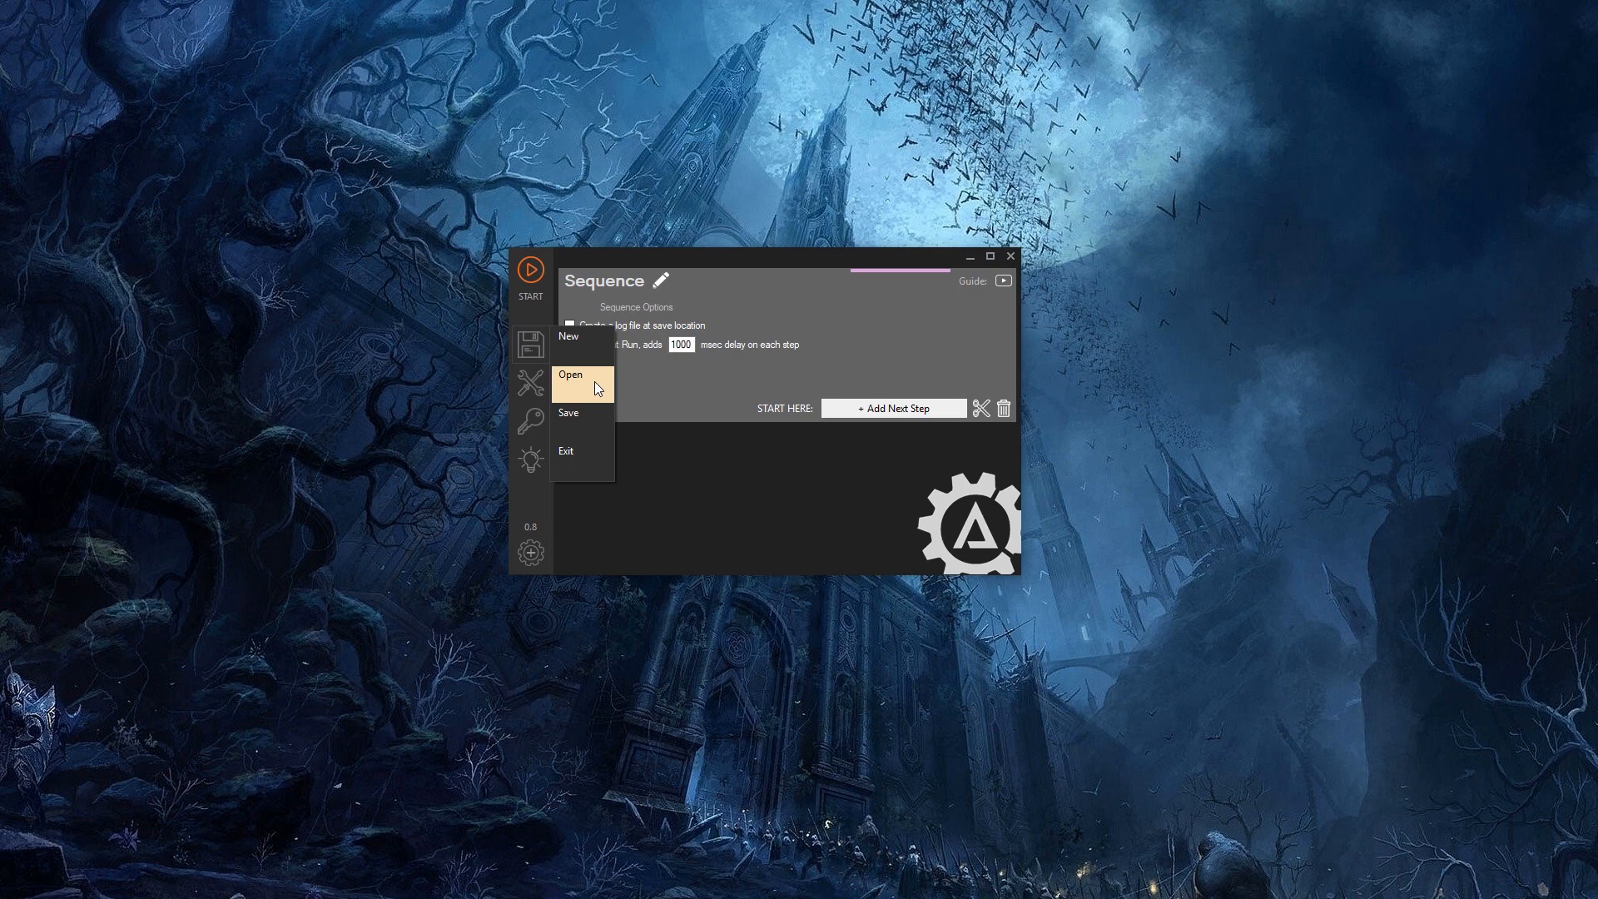
mouse_move(601, 420)
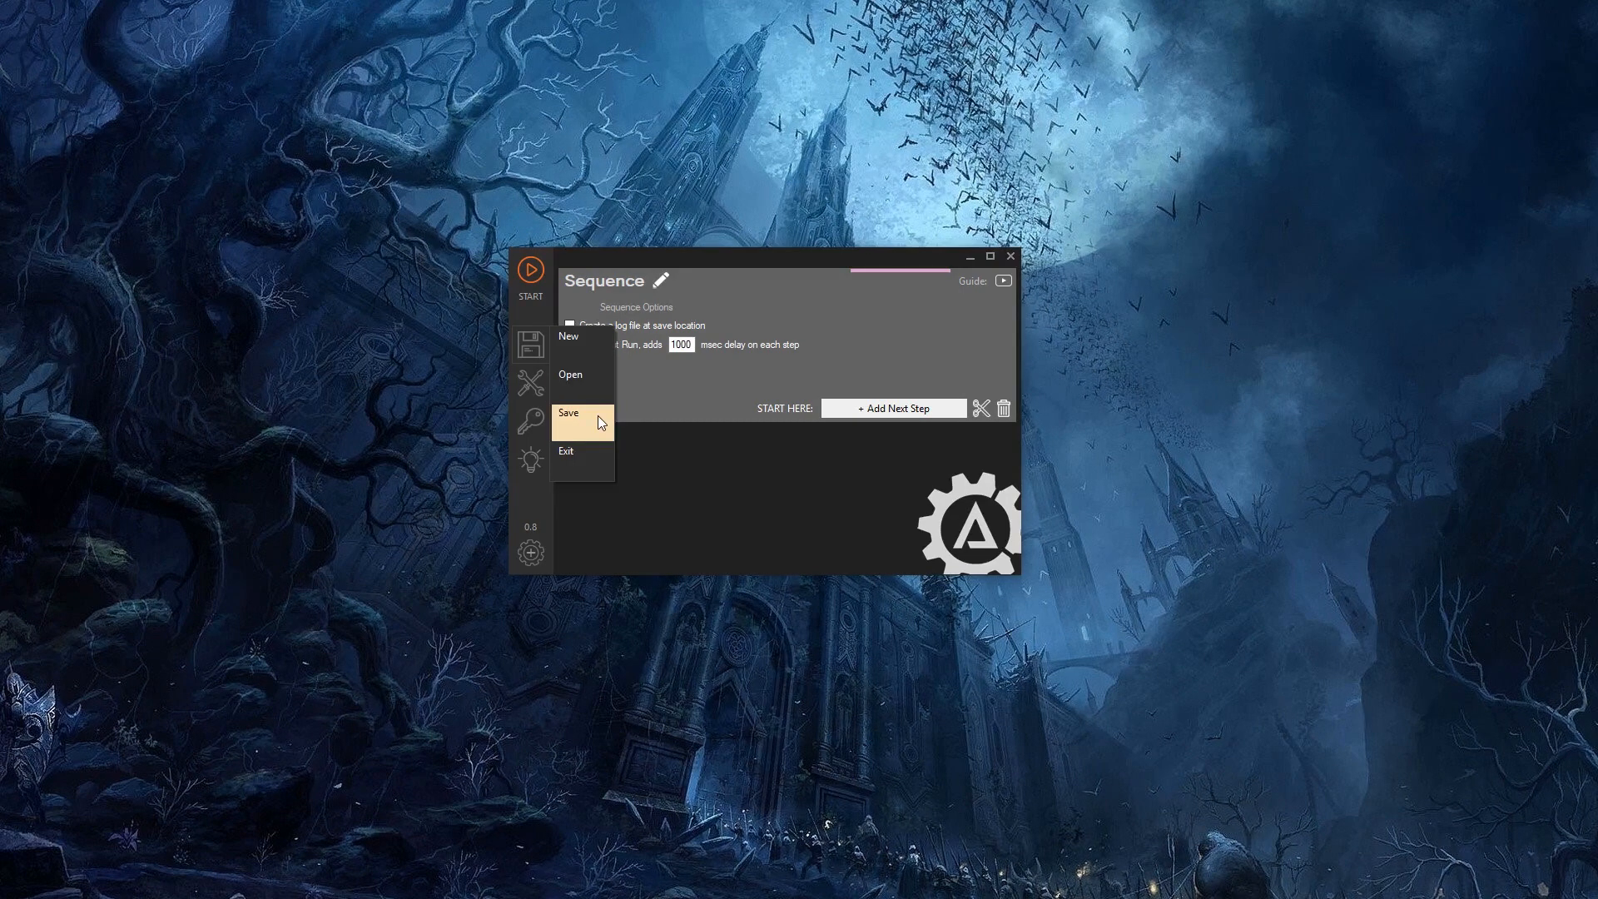
mouse_move(592, 460)
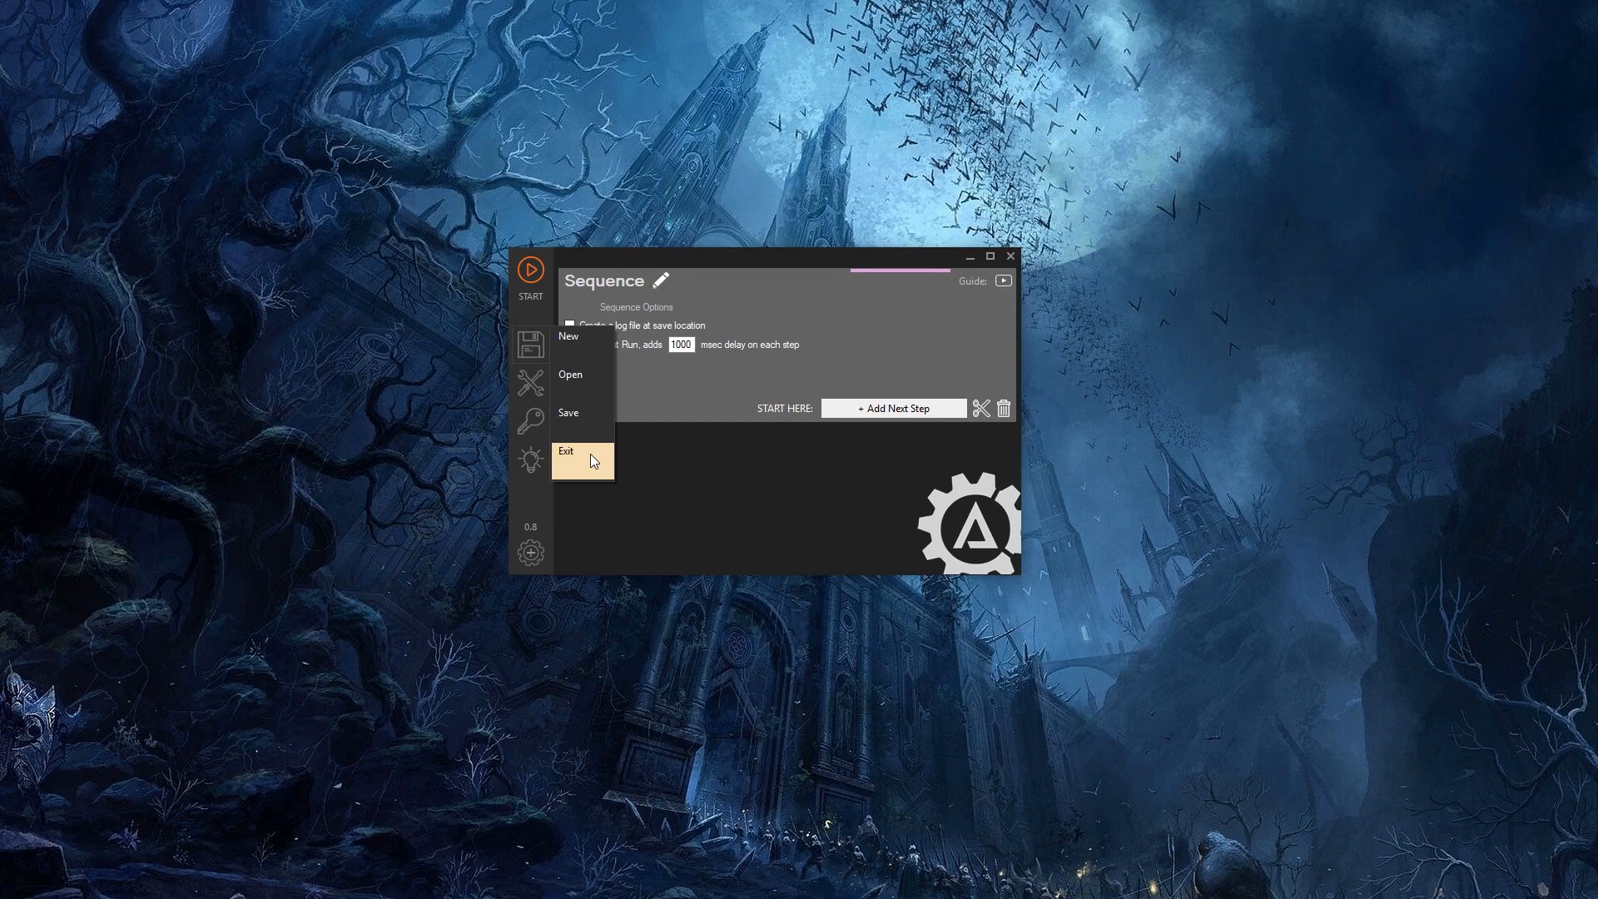
- Capture a screenshot in Sample Creator, zoom in and mark two corner pixels of the sample
click(529, 388)
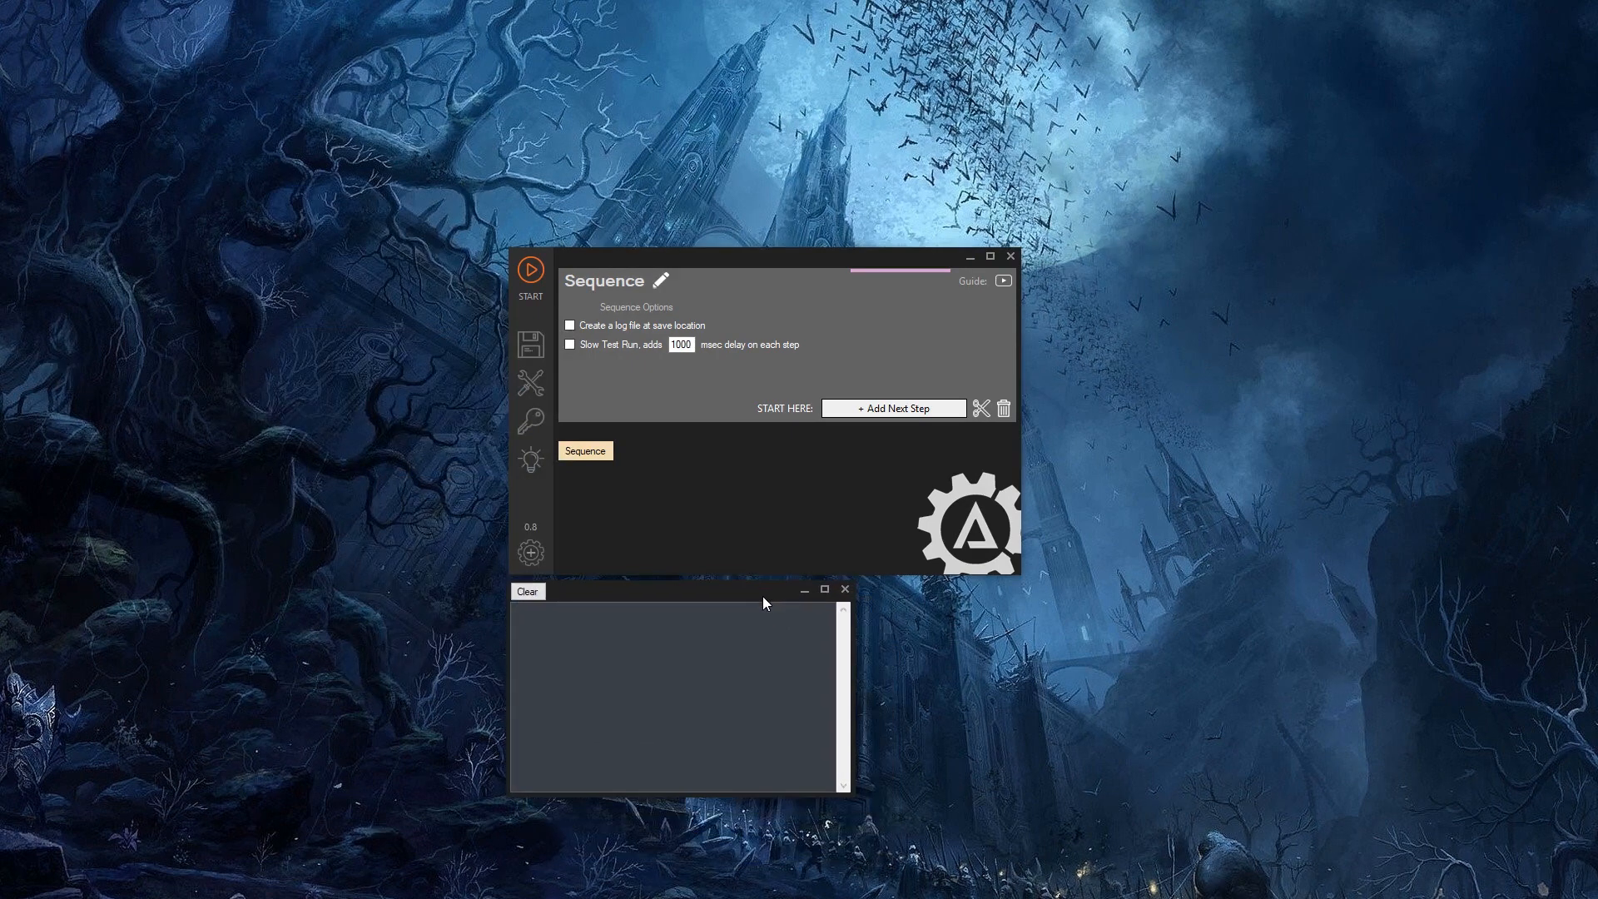
mouse_move(711, 537)
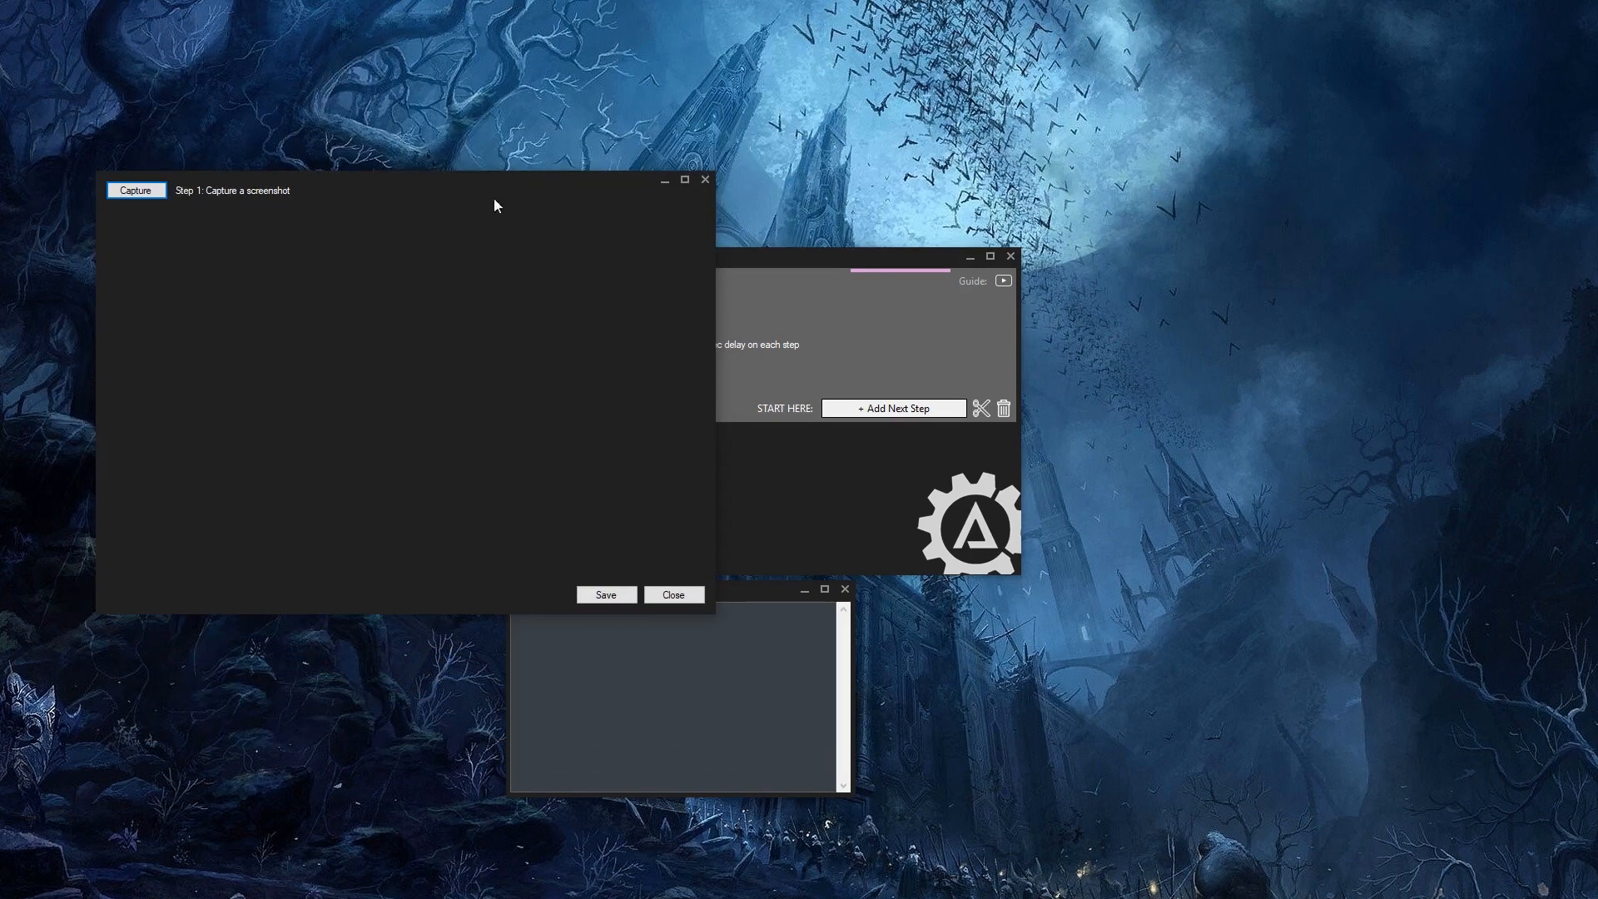
click(135, 189)
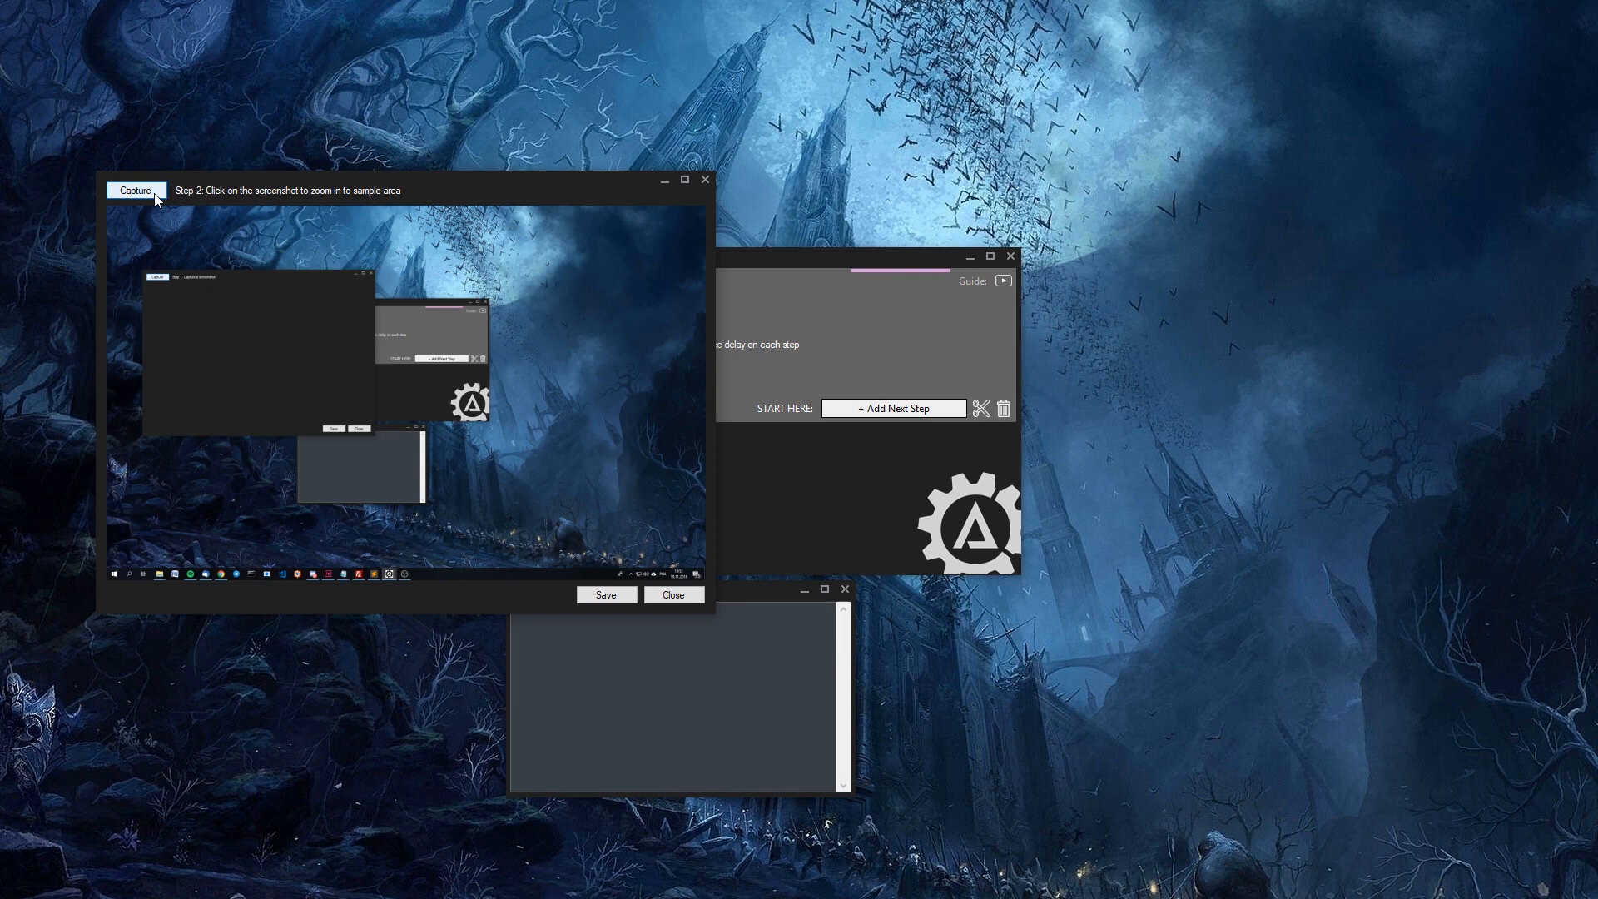
click(475, 271)
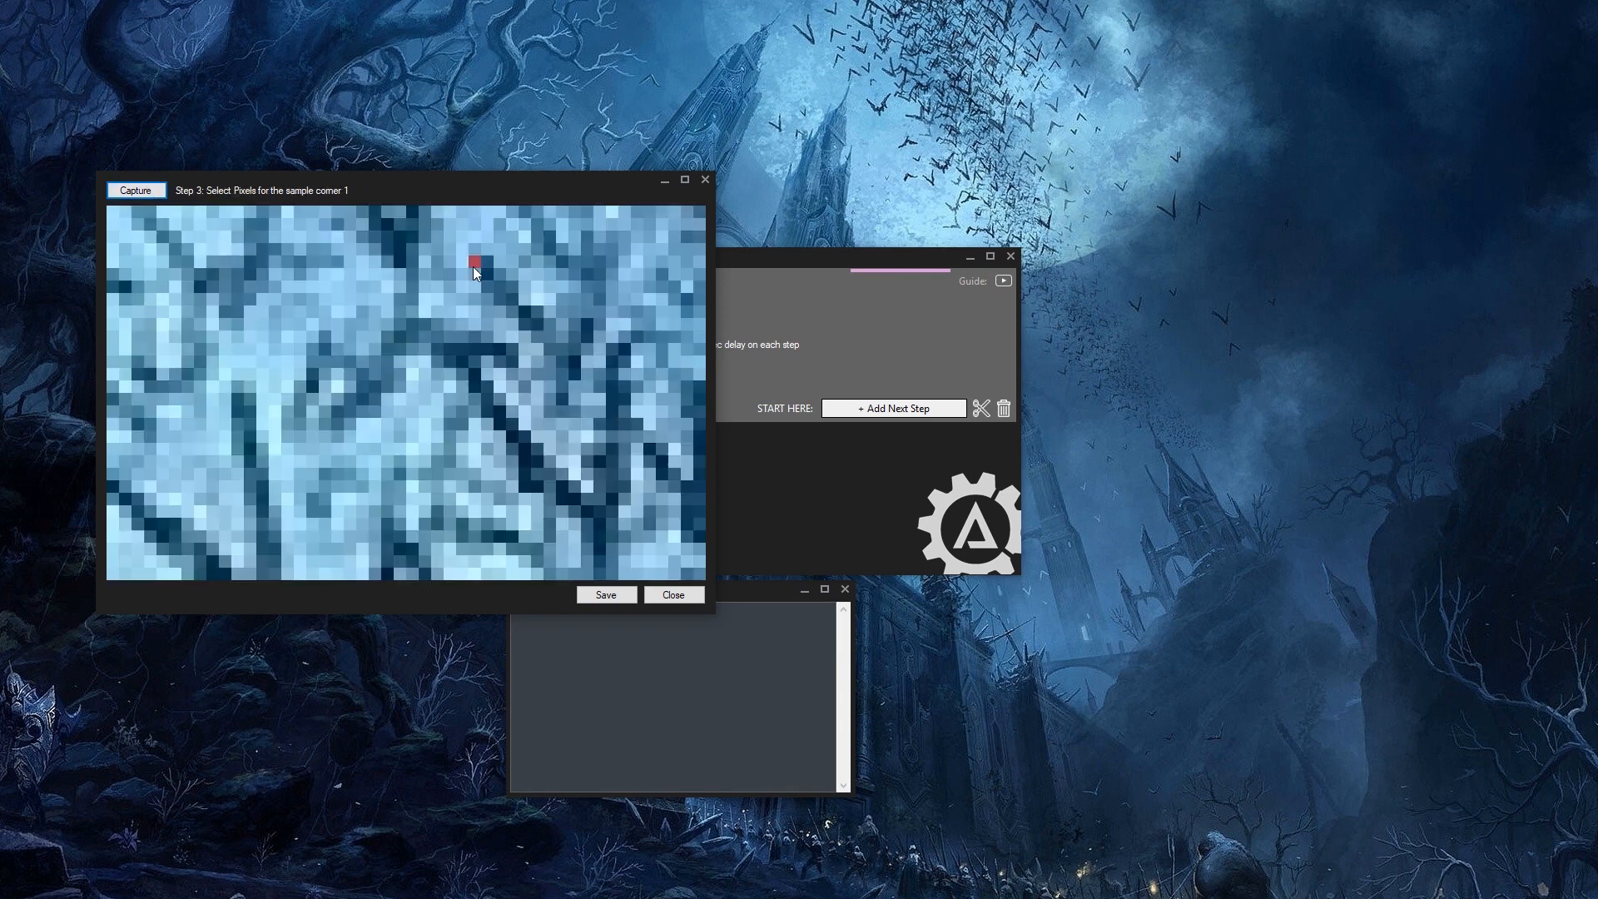
click(609, 426)
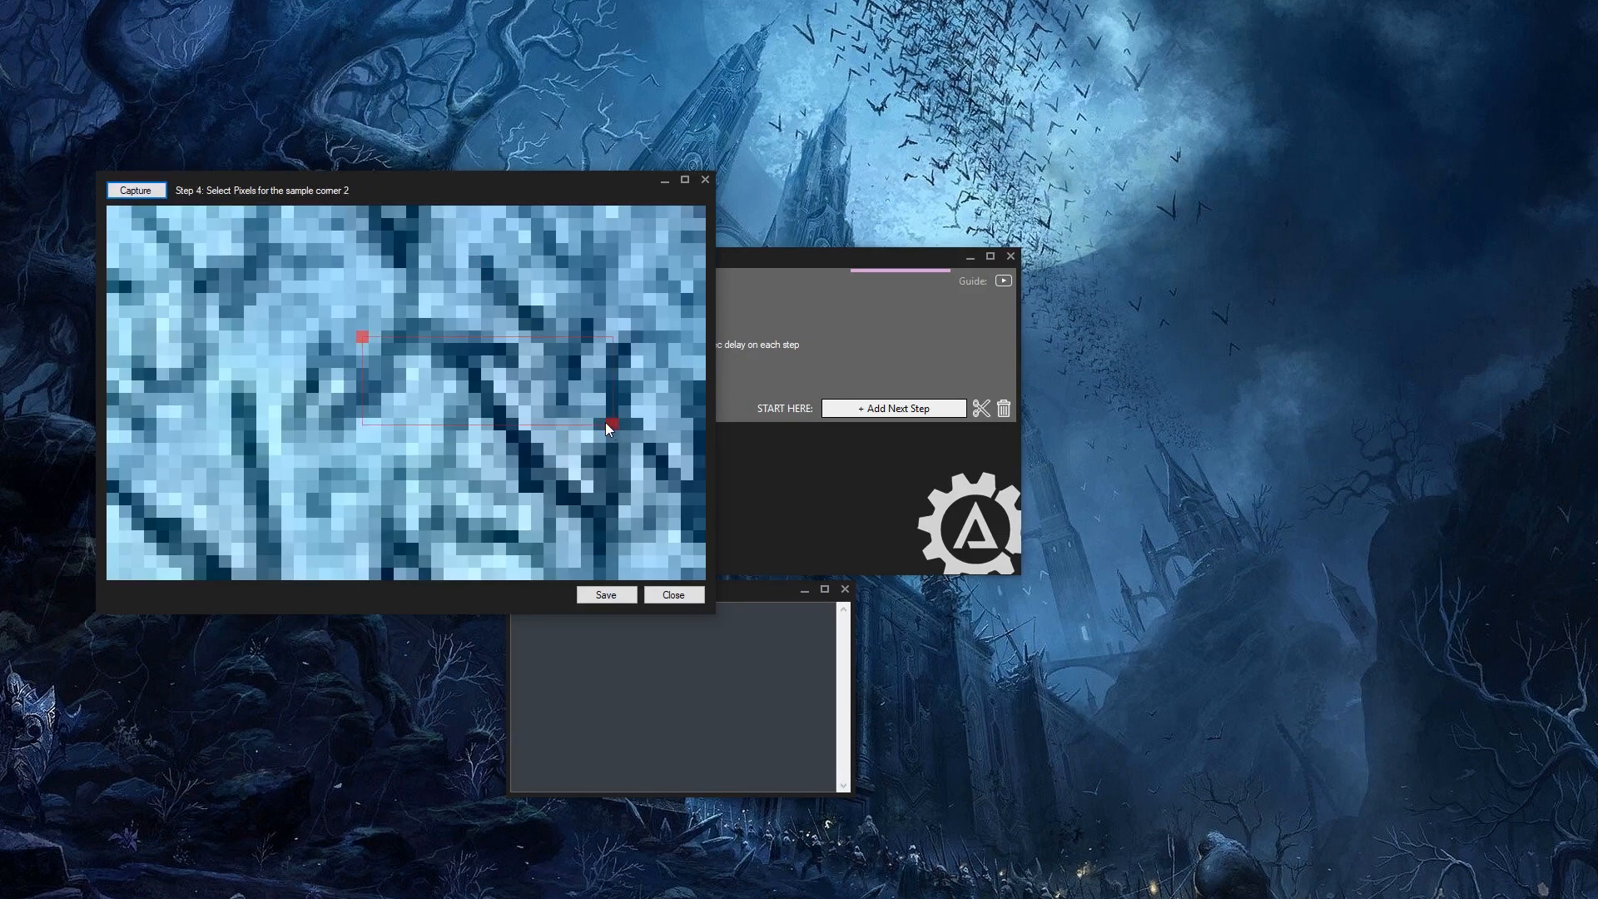
click(607, 428)
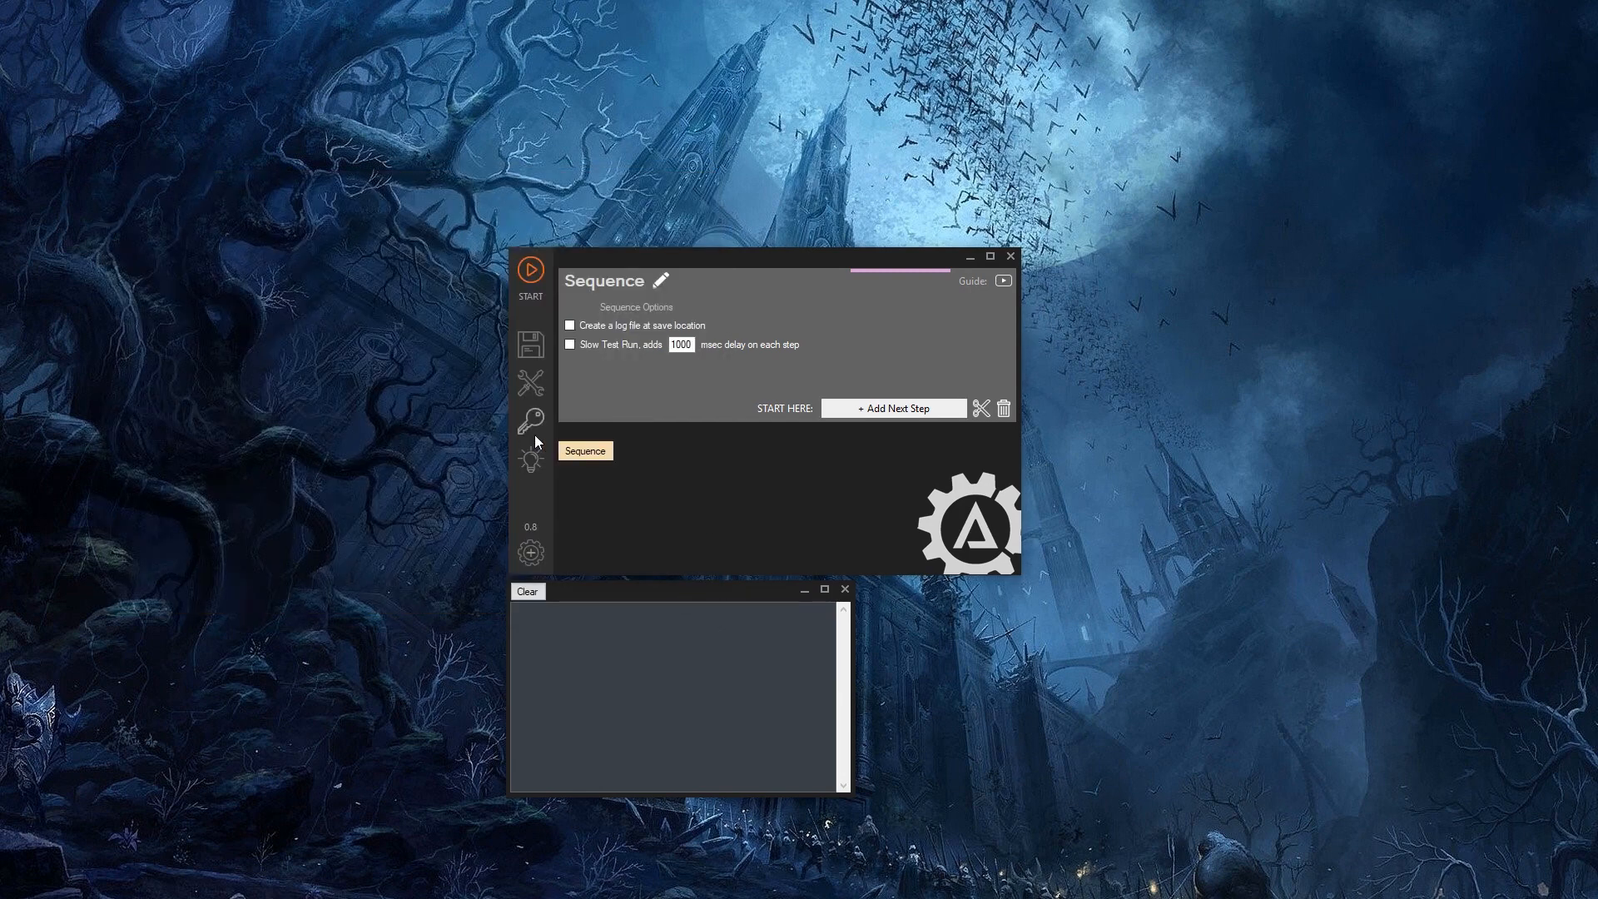
- Open the Sample Debug window from the tools list
click(529, 382)
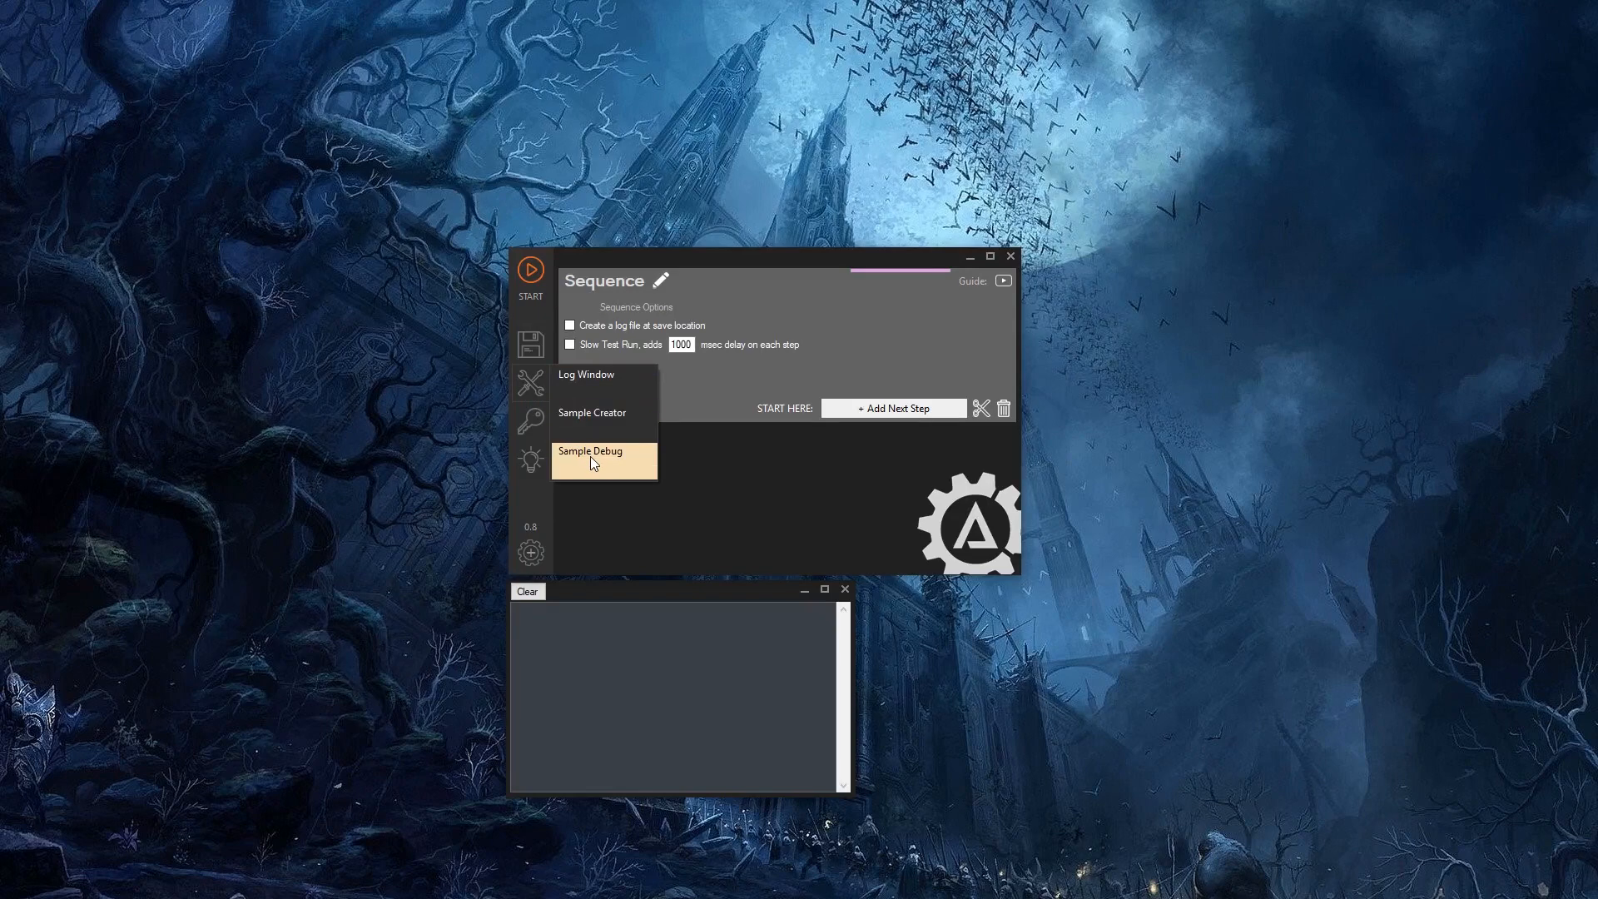
click(589, 451)
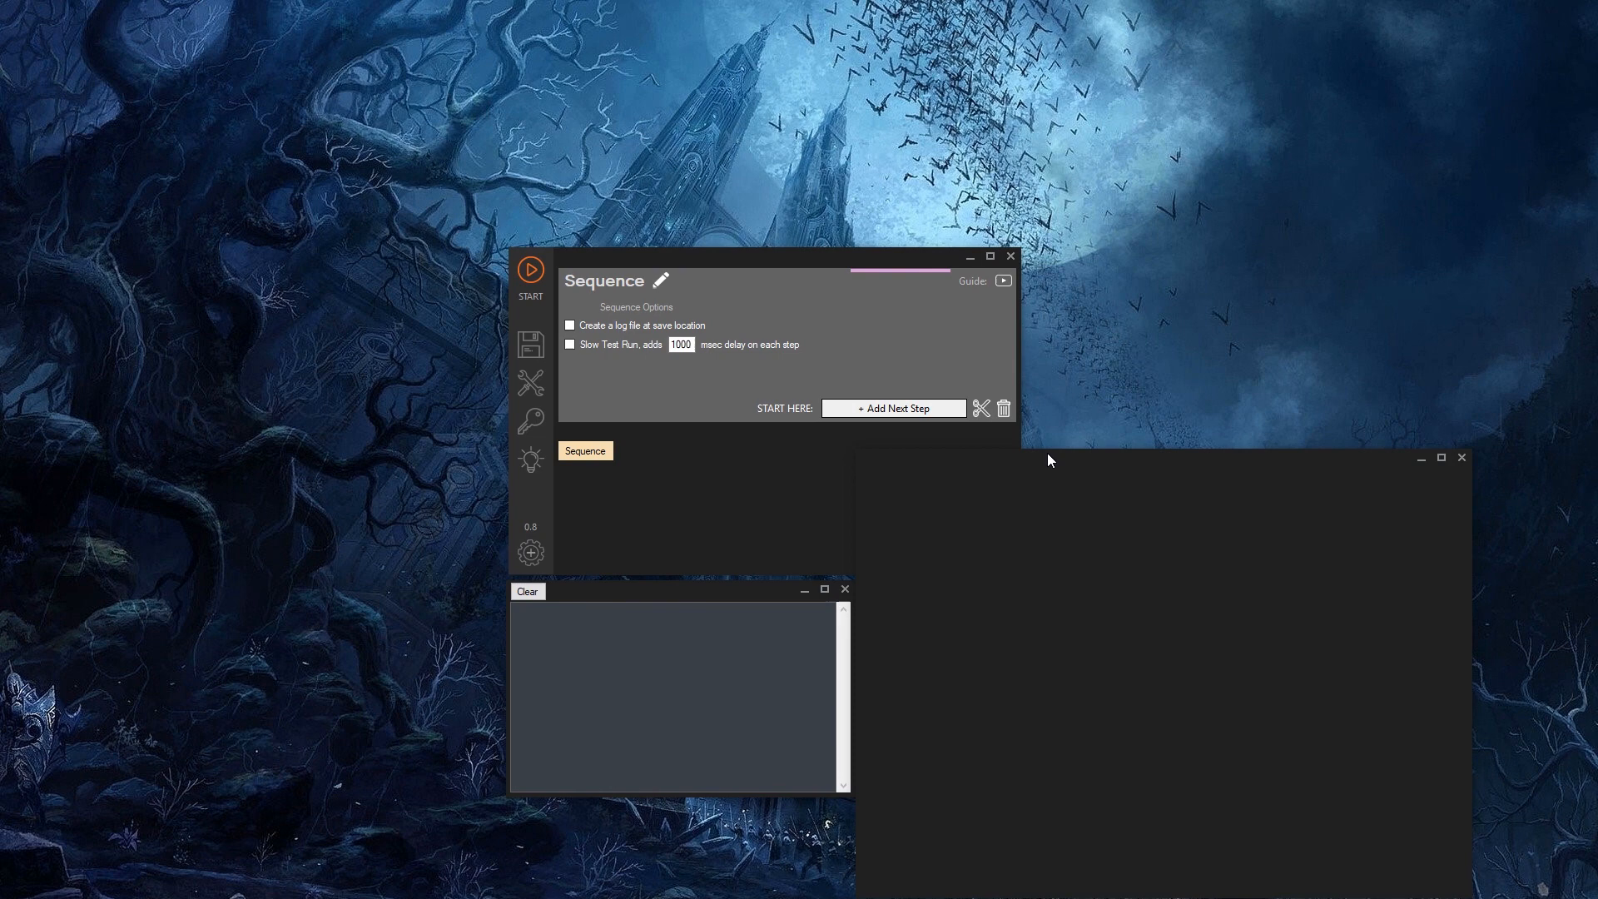
mouse_move(1019, 637)
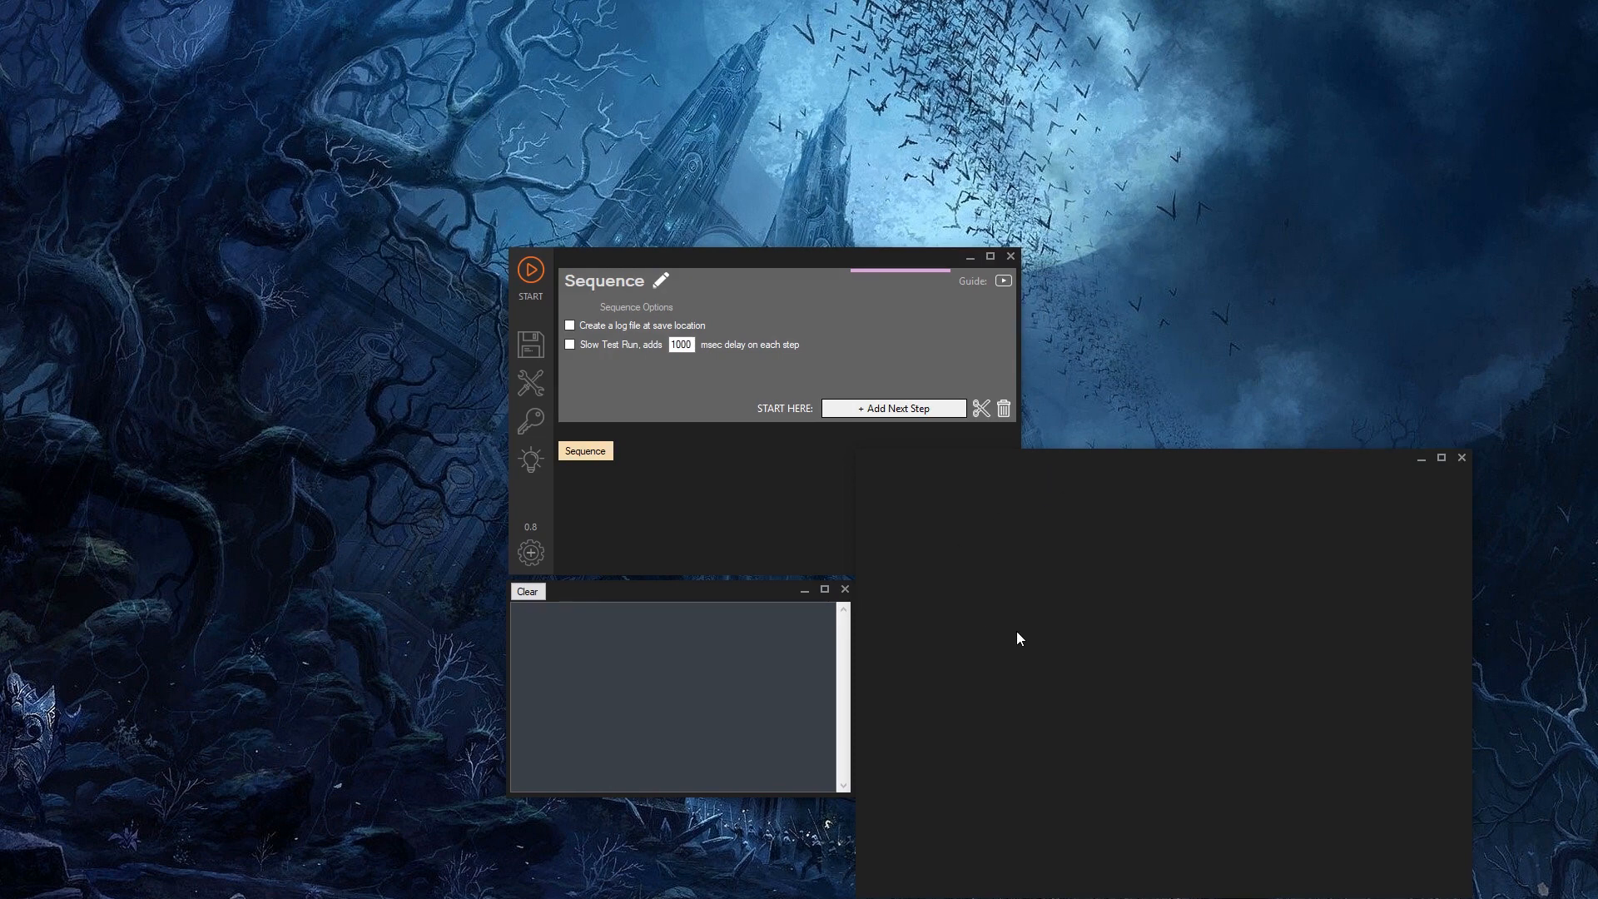
mouse_move(1092, 626)
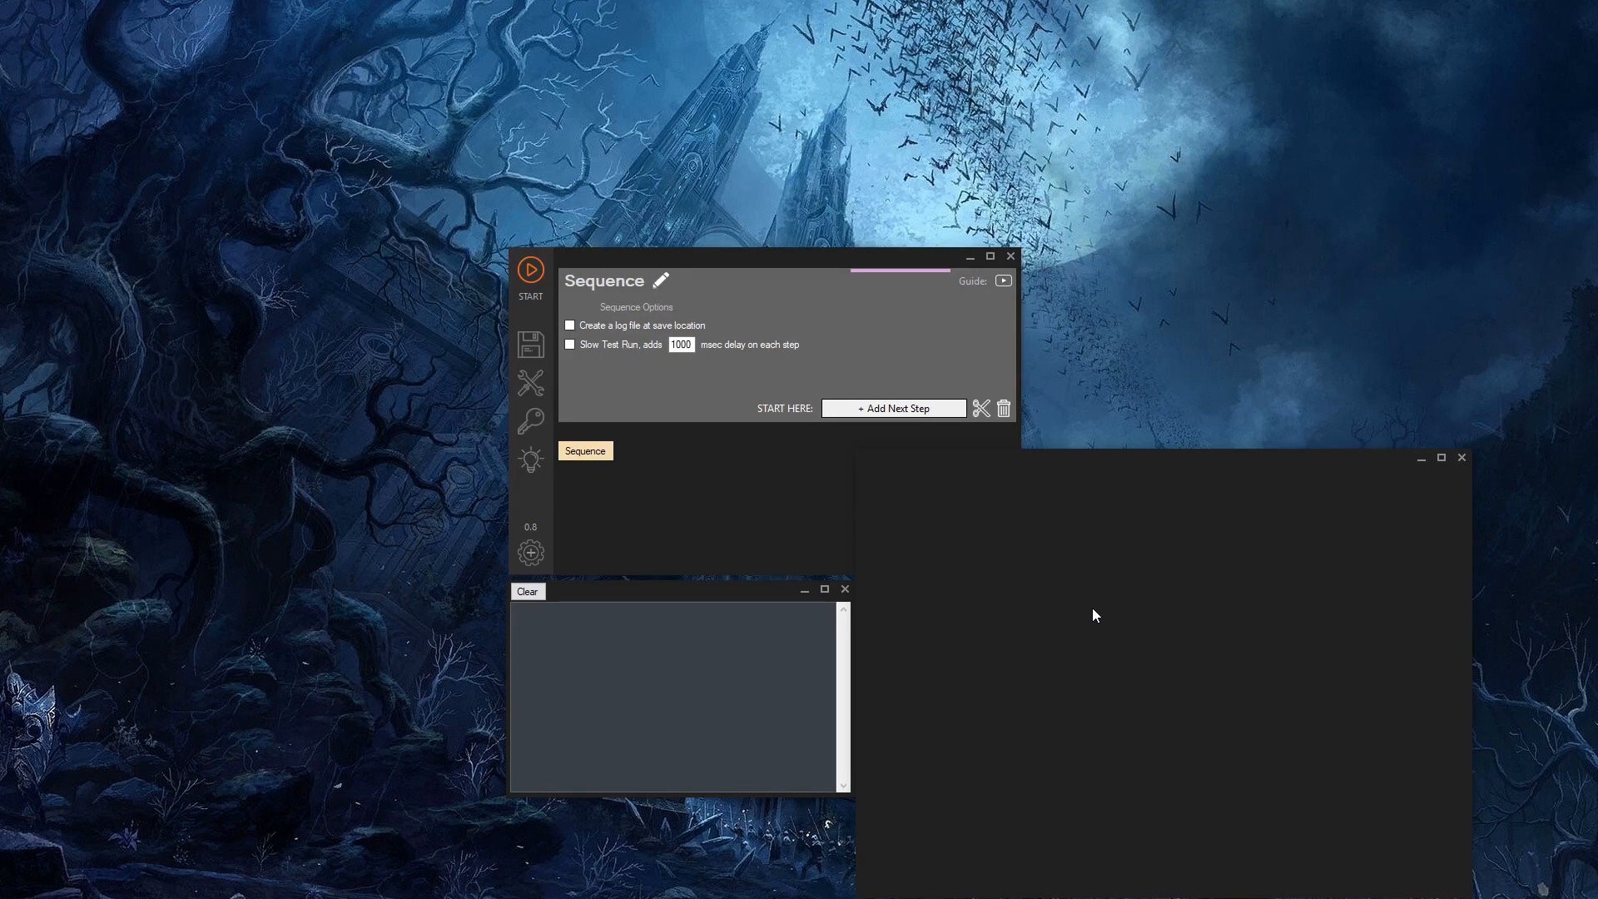
mouse_move(1305, 447)
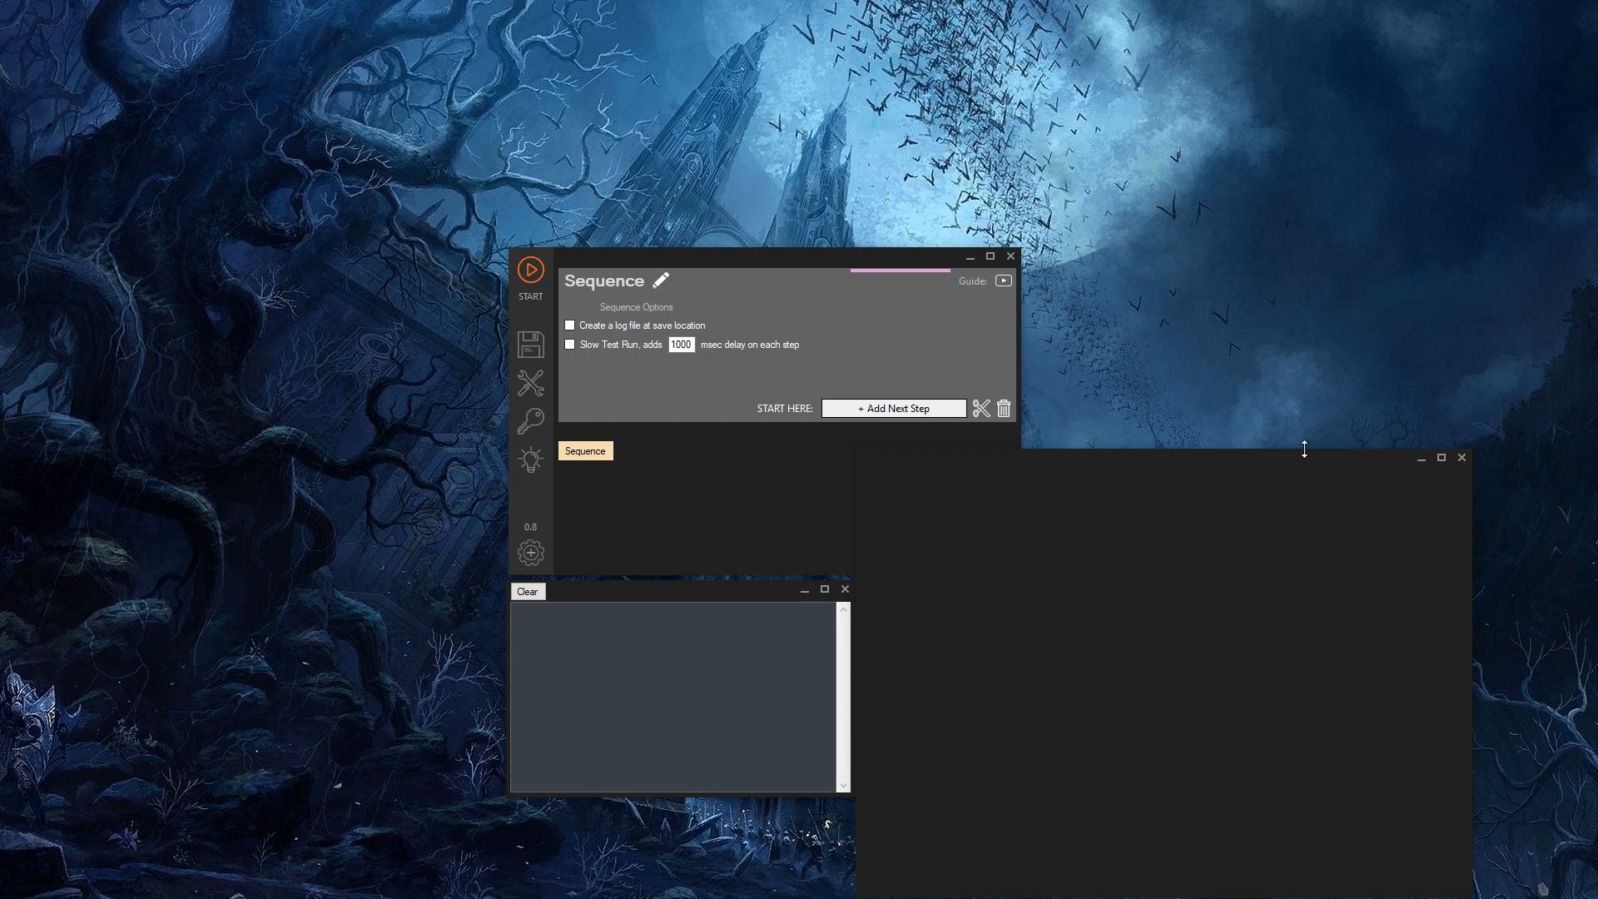
- Show the licensing menu with User Id, Buy License and Verify License
click(530, 419)
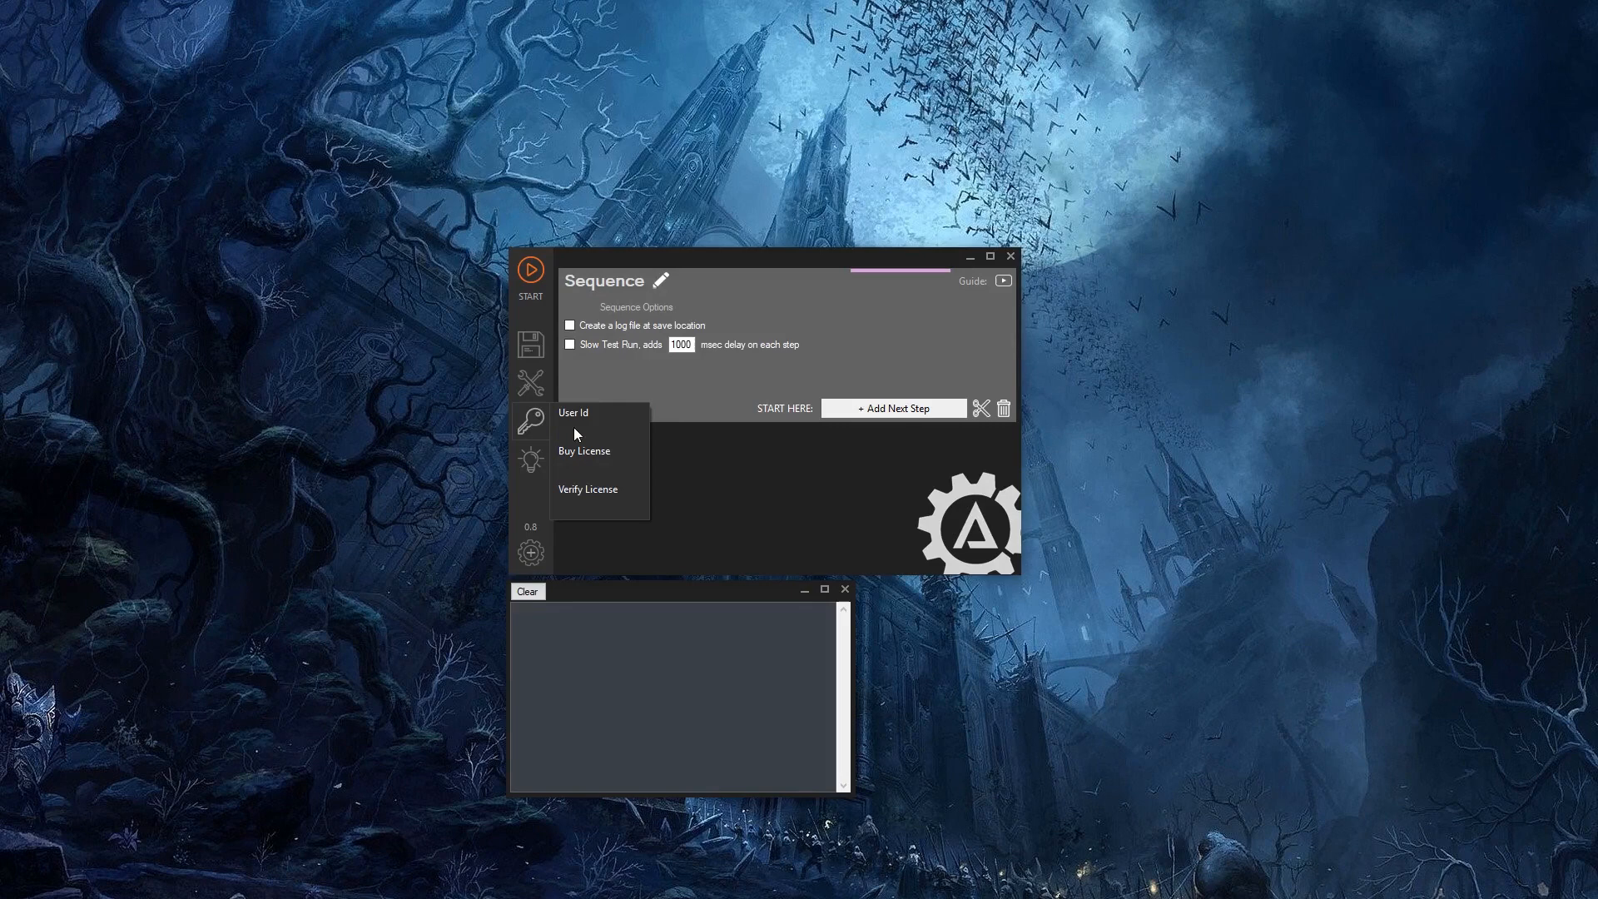
mouse_move(599, 418)
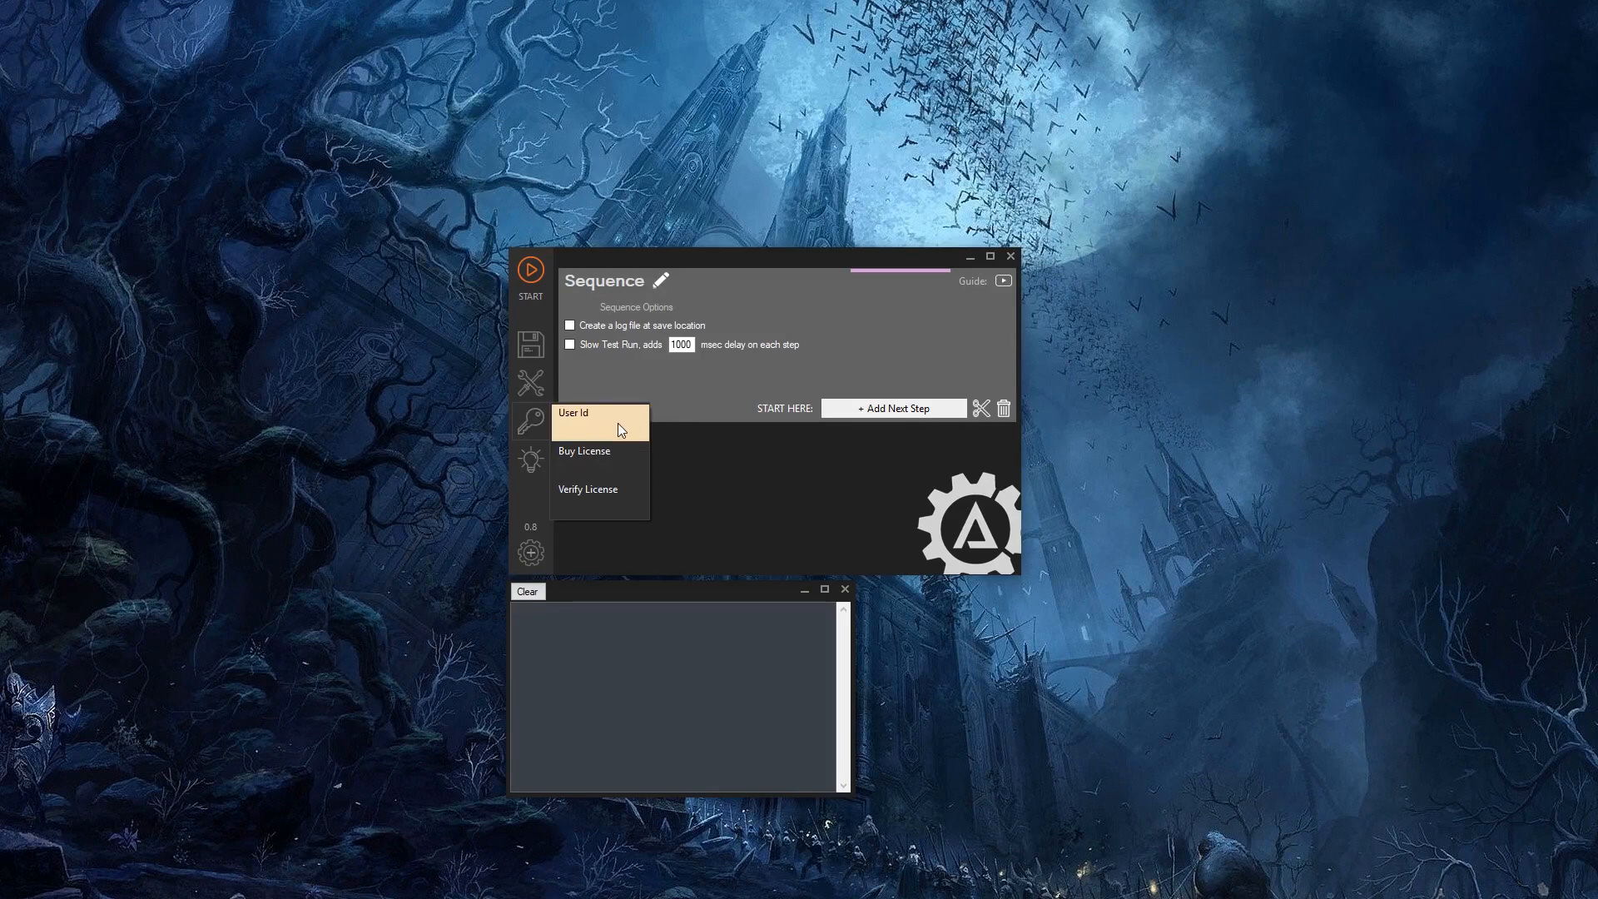
mouse_move(634, 464)
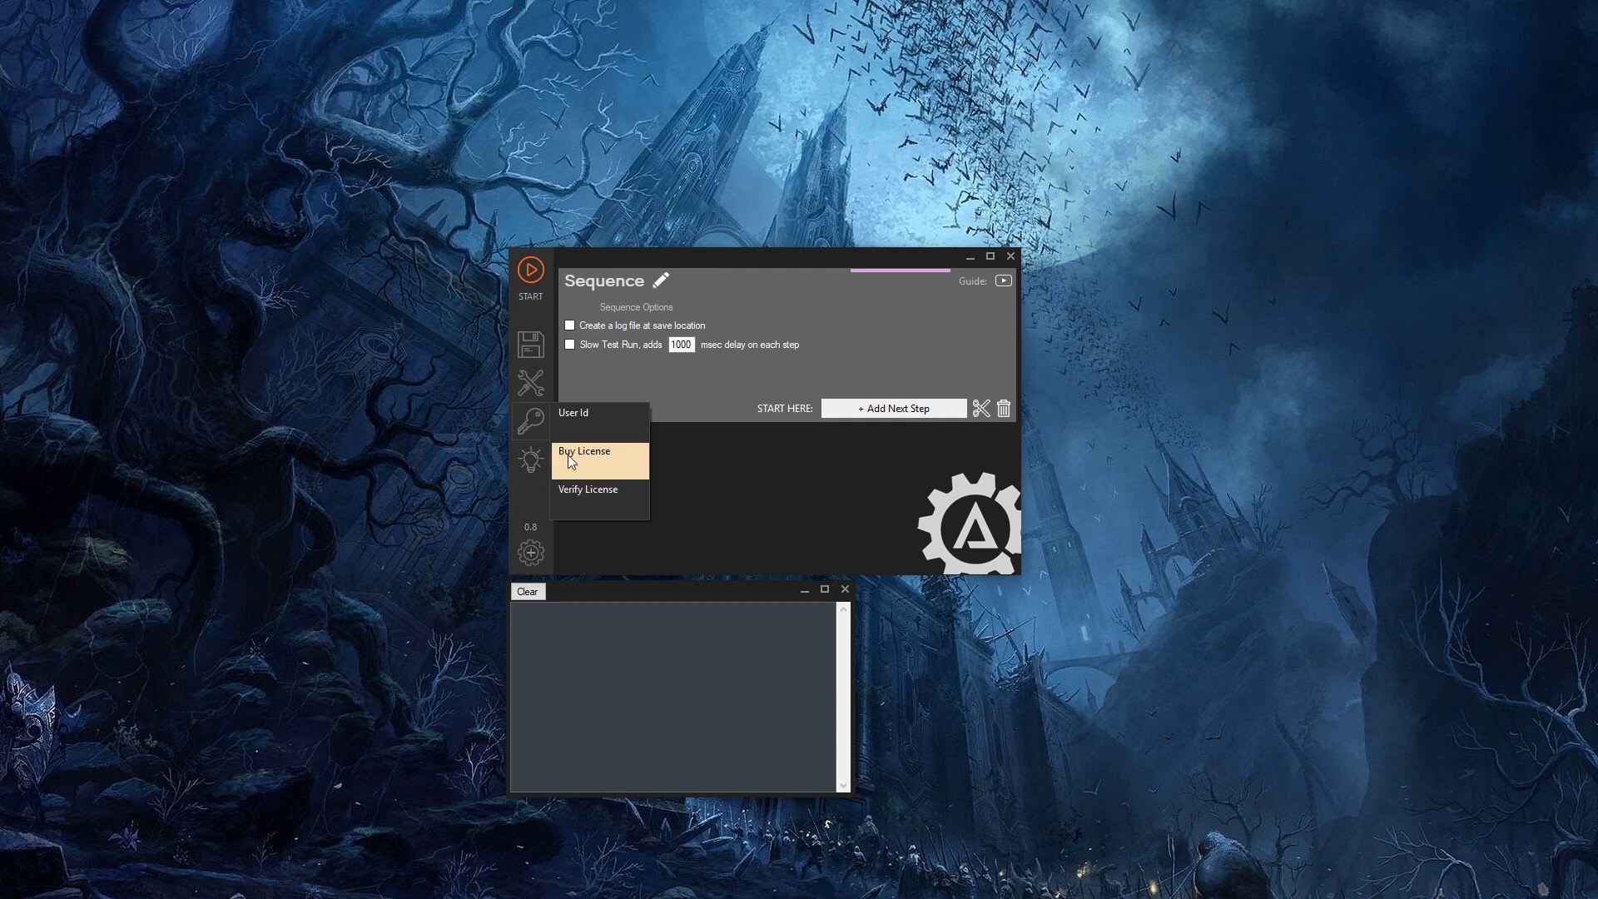
- Show the help menu with Manual, Youtube, Forum and About entries
click(529, 461)
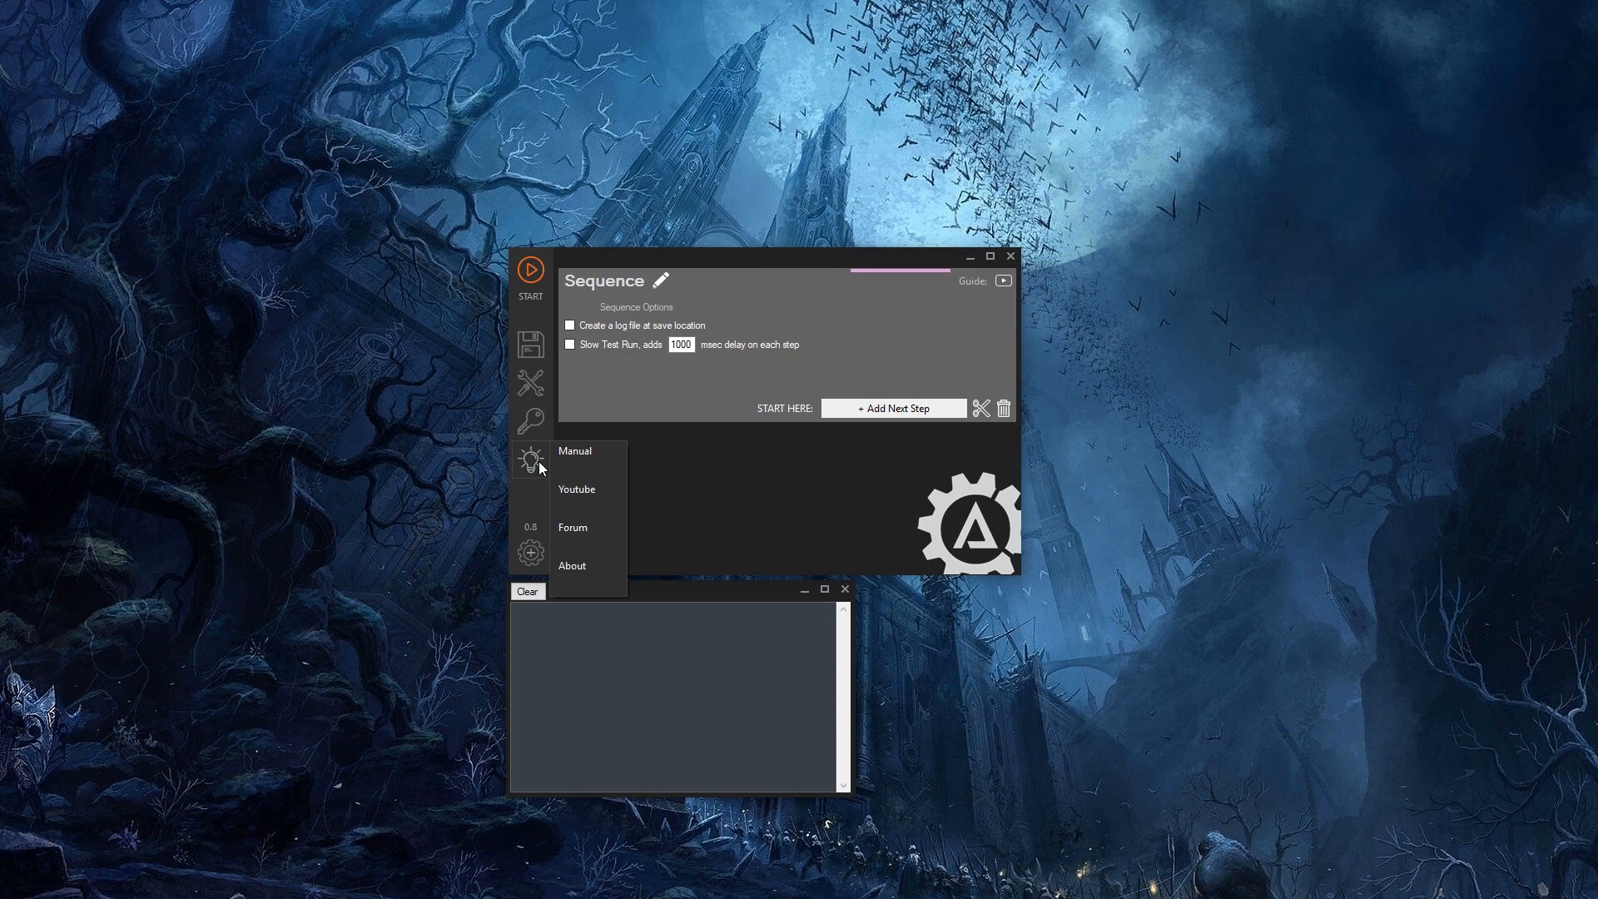
mouse_move(588, 456)
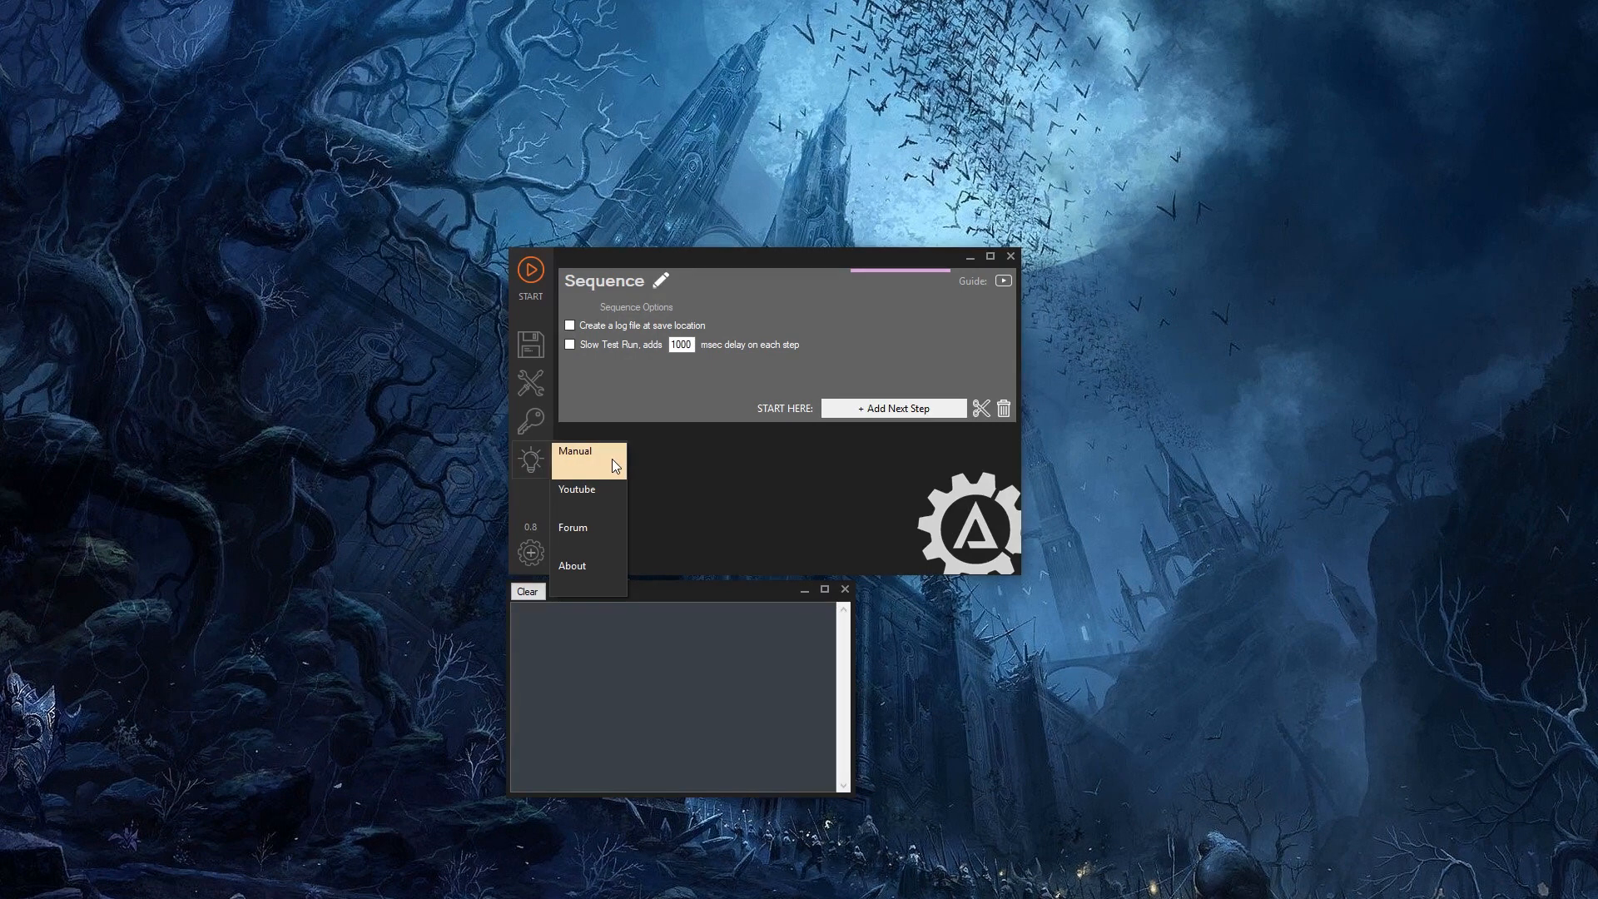
mouse_move(611, 498)
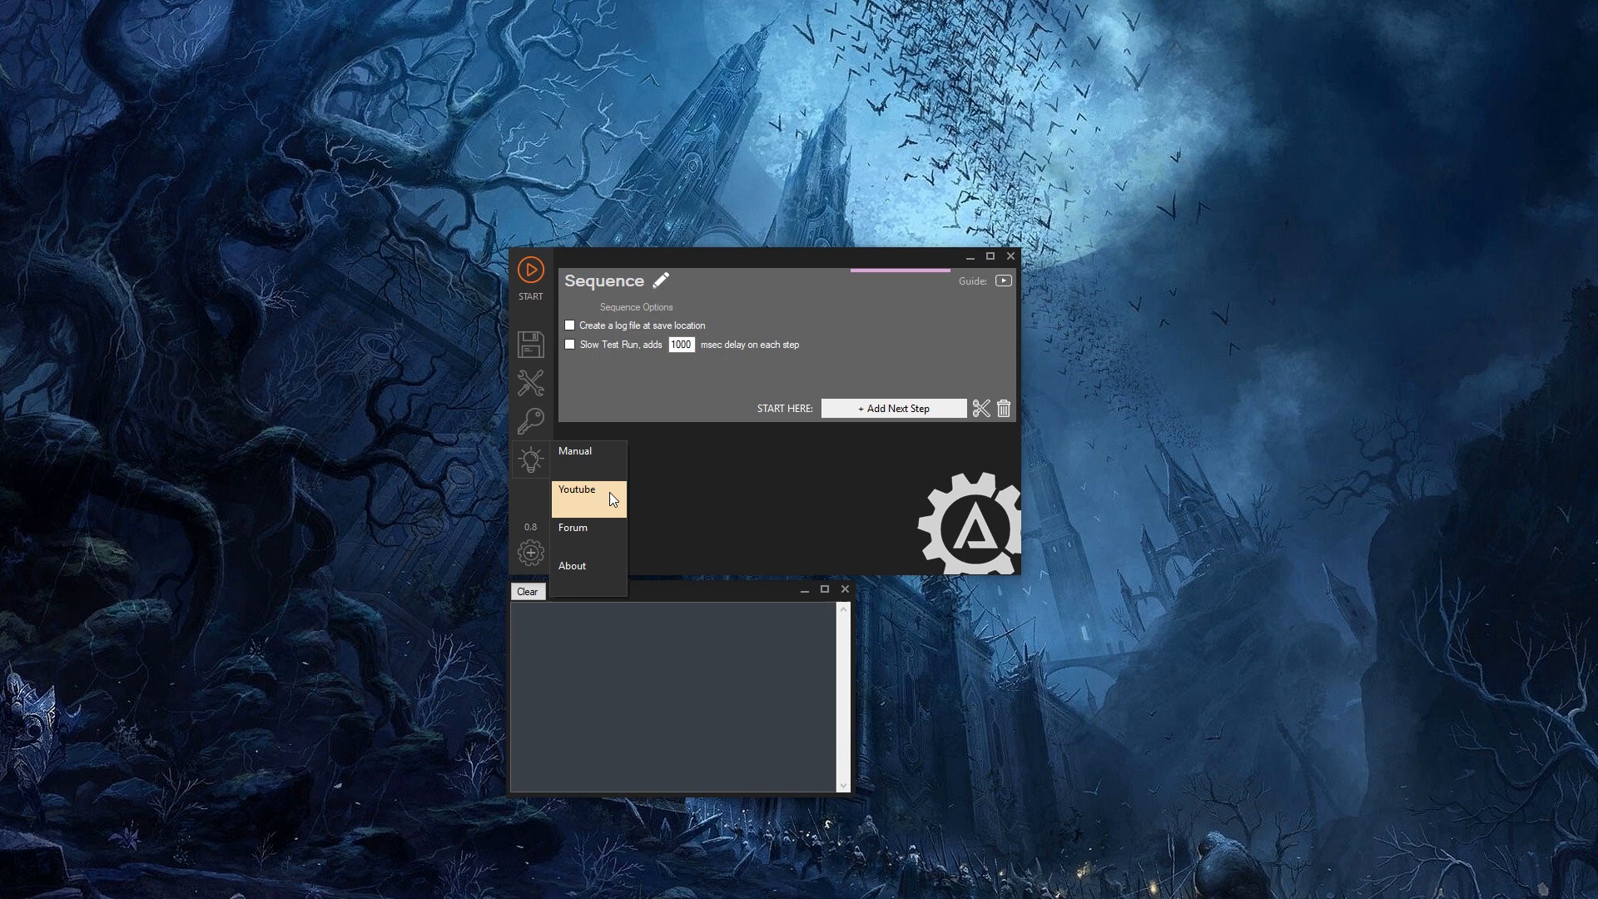
mouse_move(585, 530)
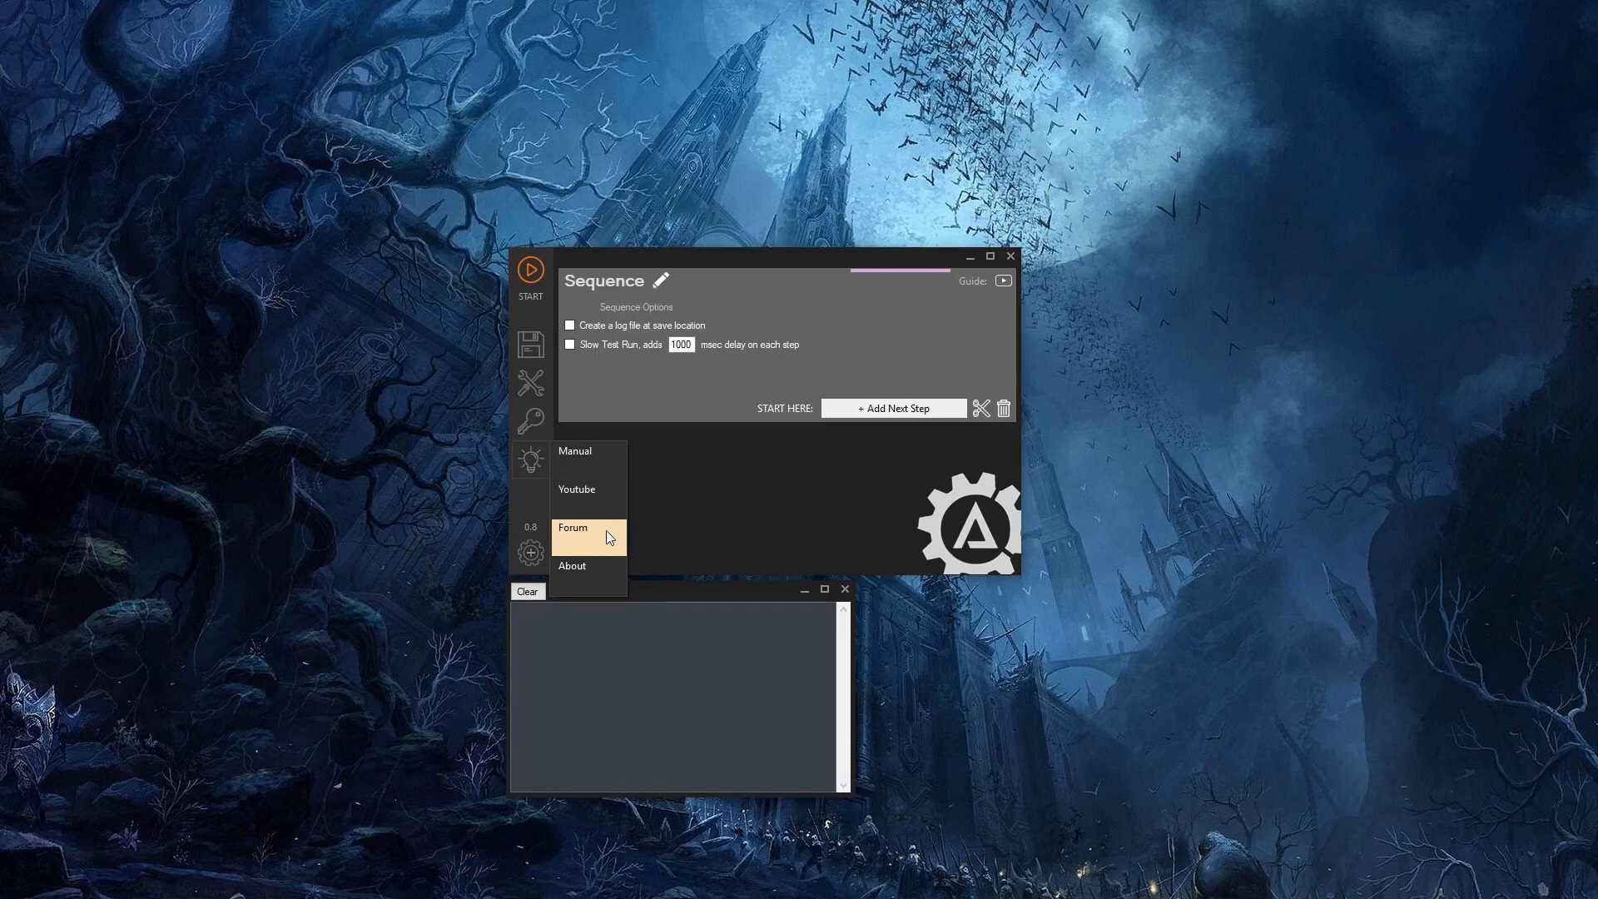
mouse_move(588, 565)
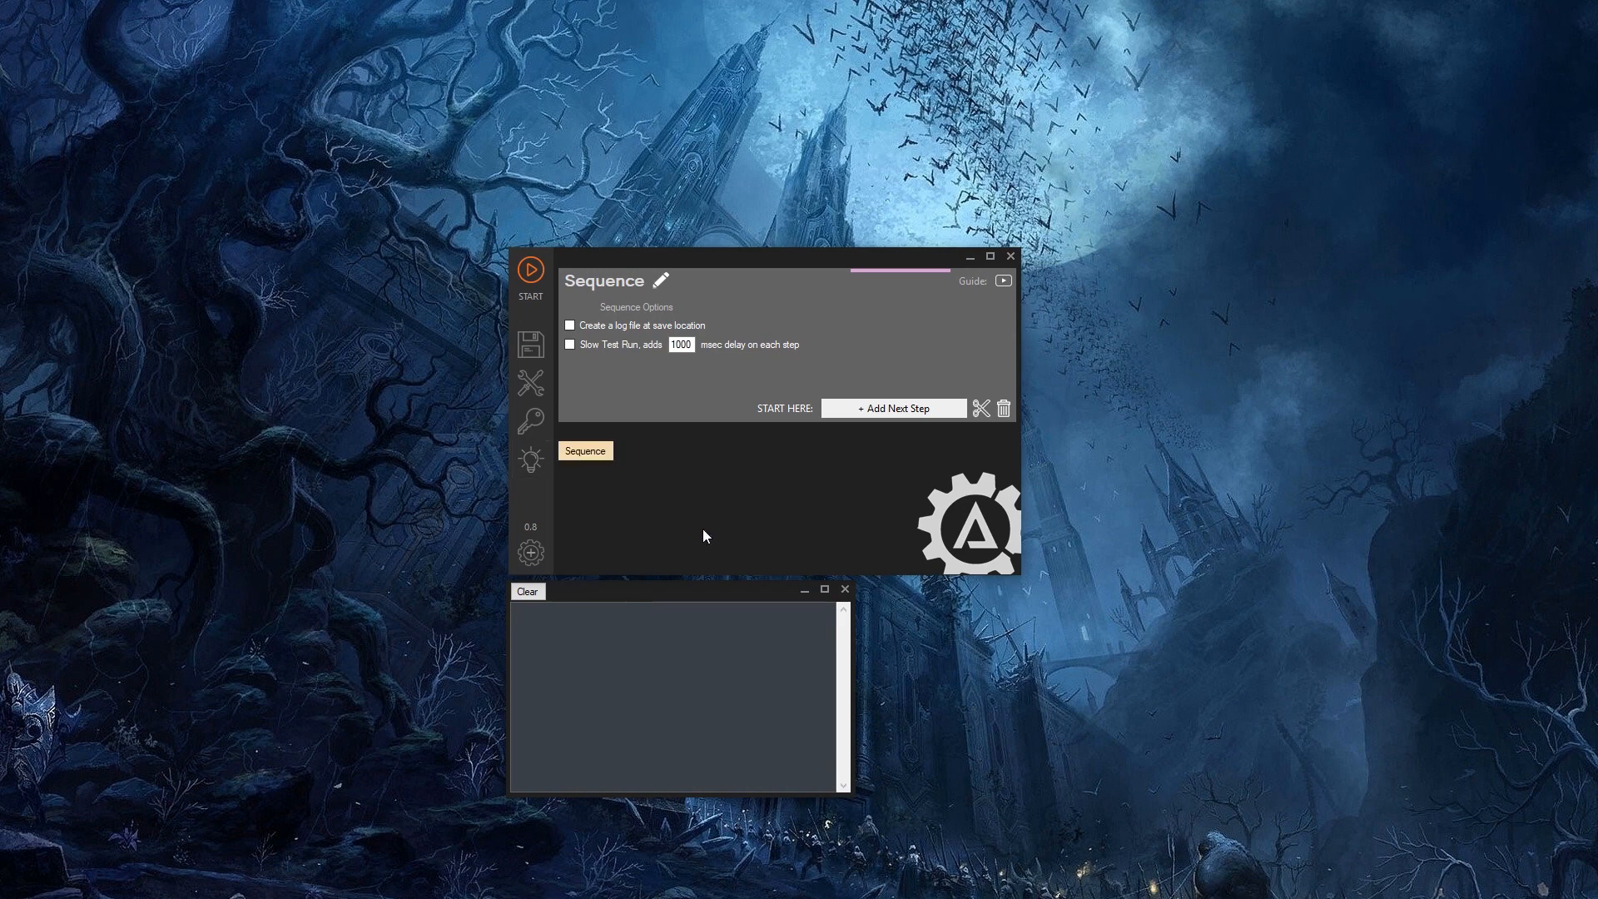
mouse_move(529, 528)
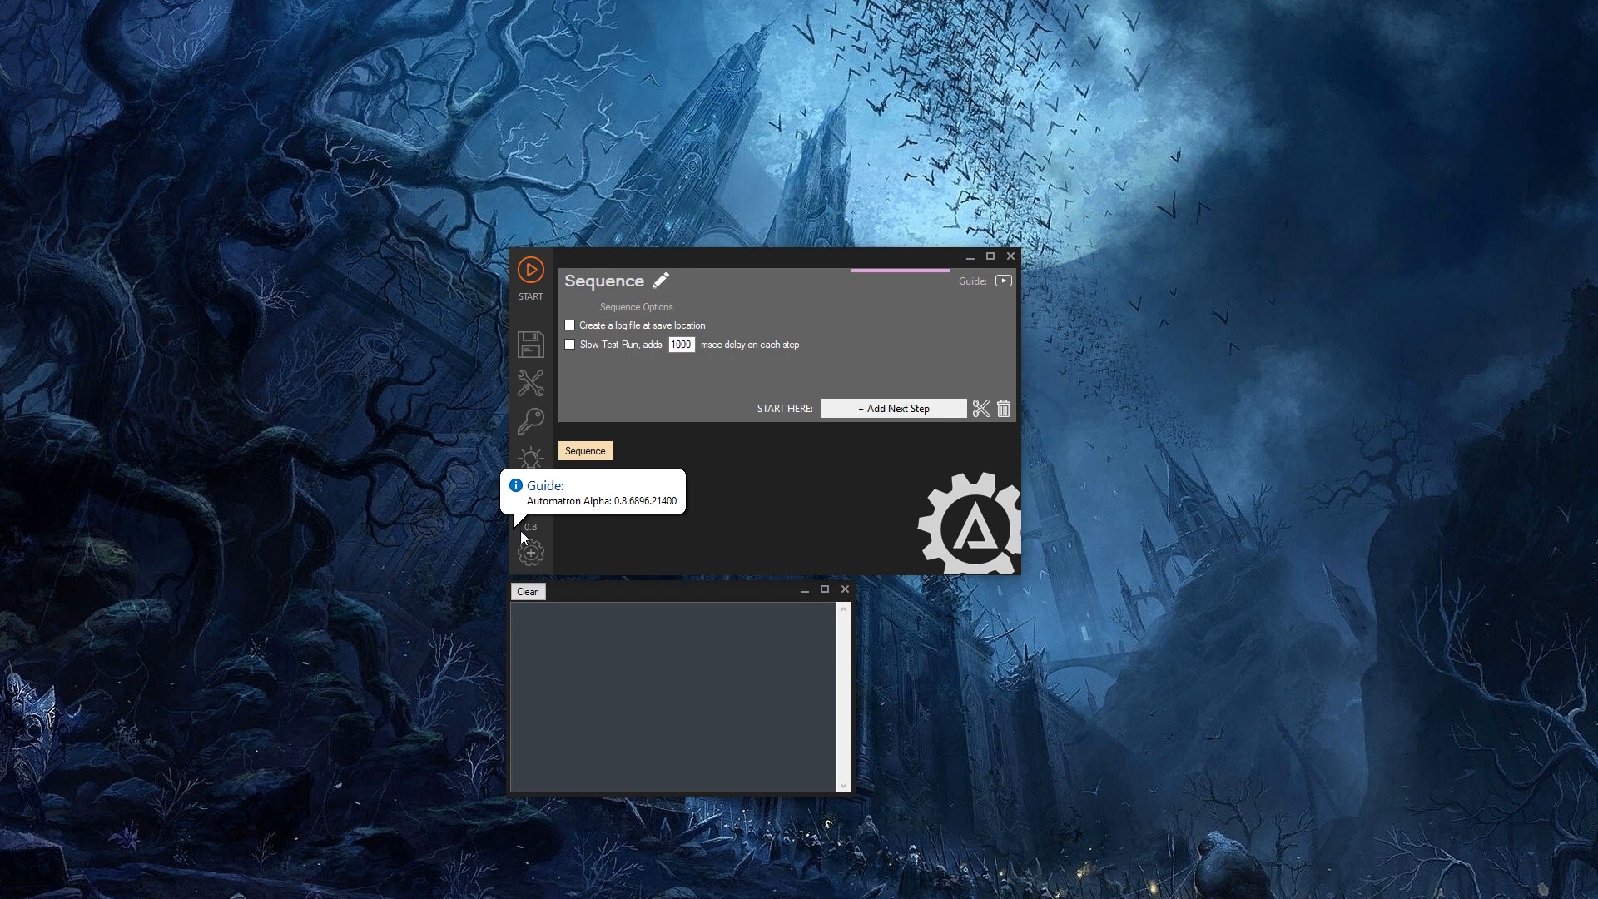
mouse_move(538, 535)
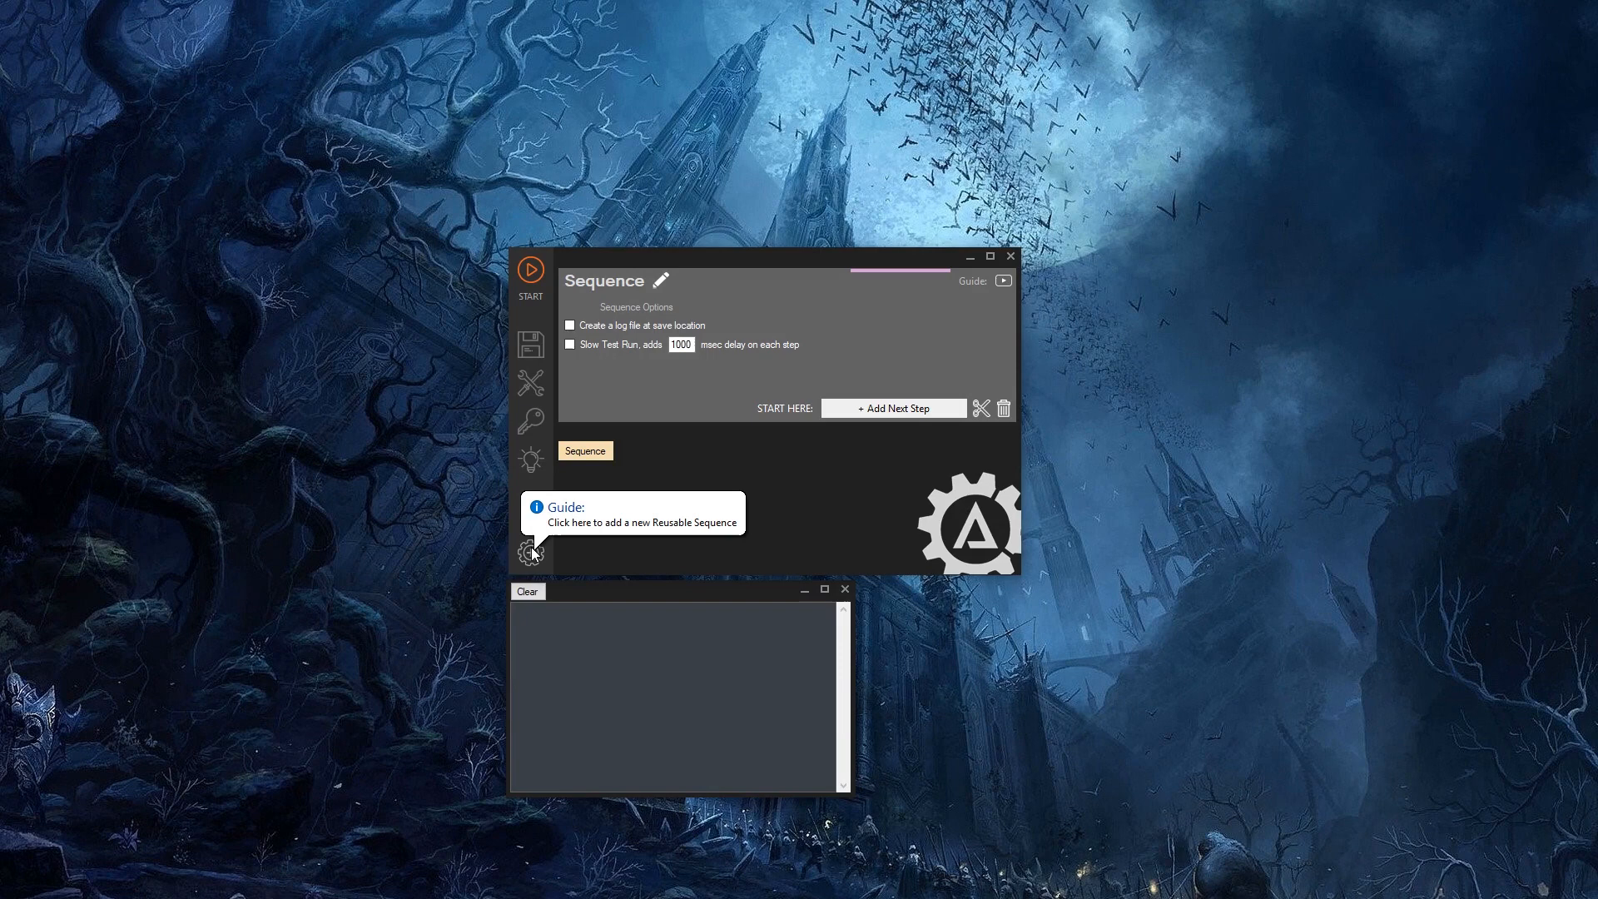
- Add a new reusable sequence, 'Reusable Seq: 1', beneath the main sequence
click(529, 550)
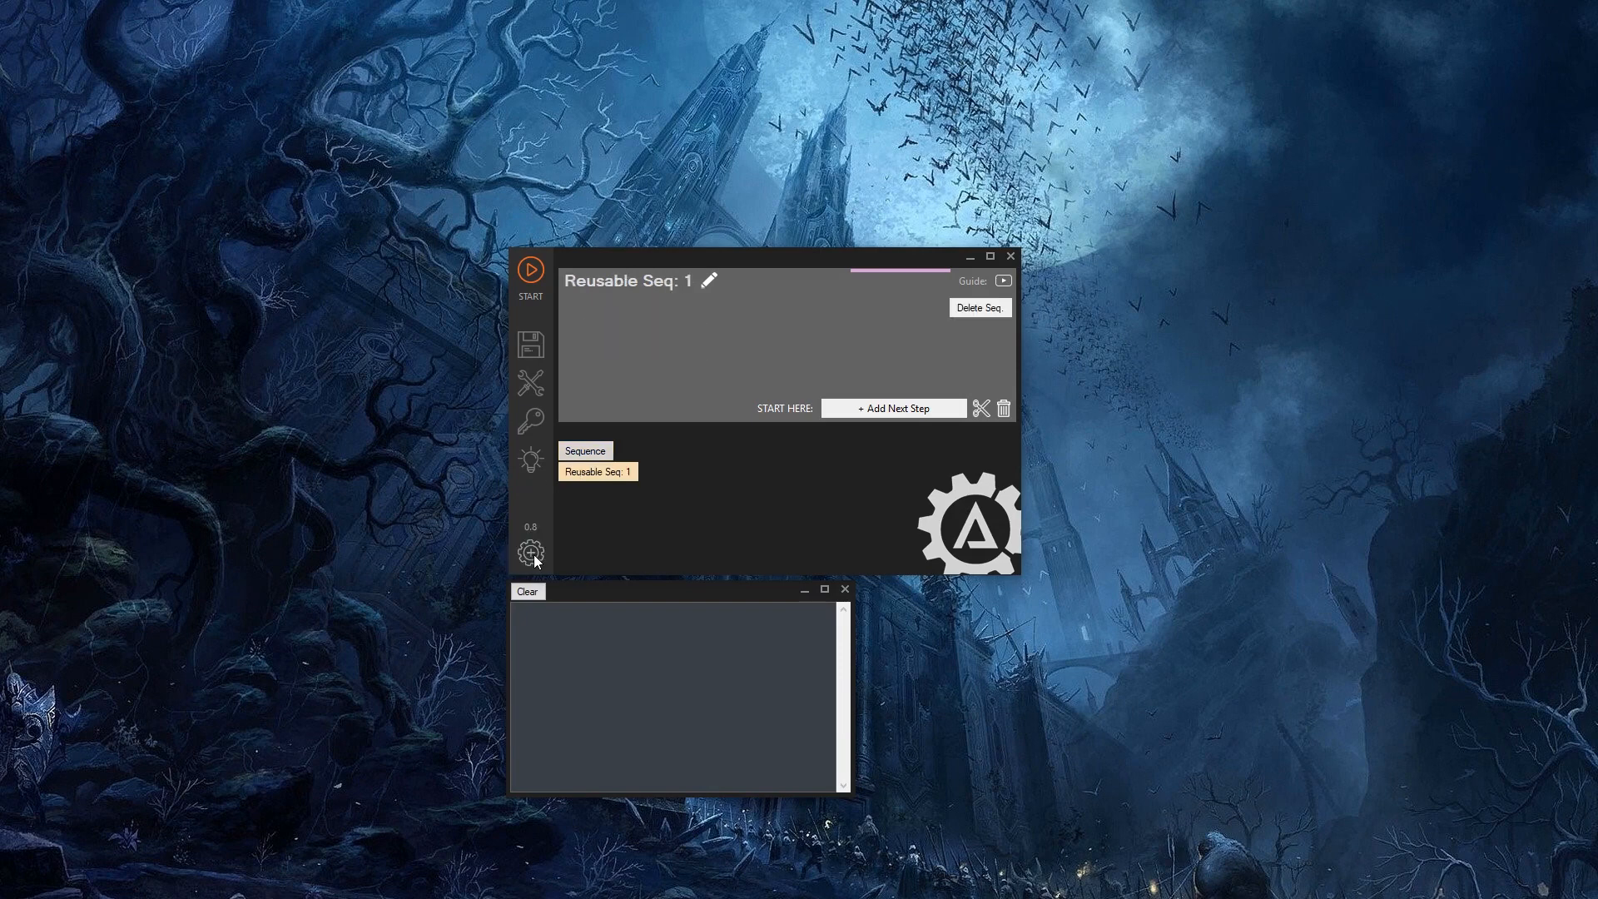
mouse_move(599, 526)
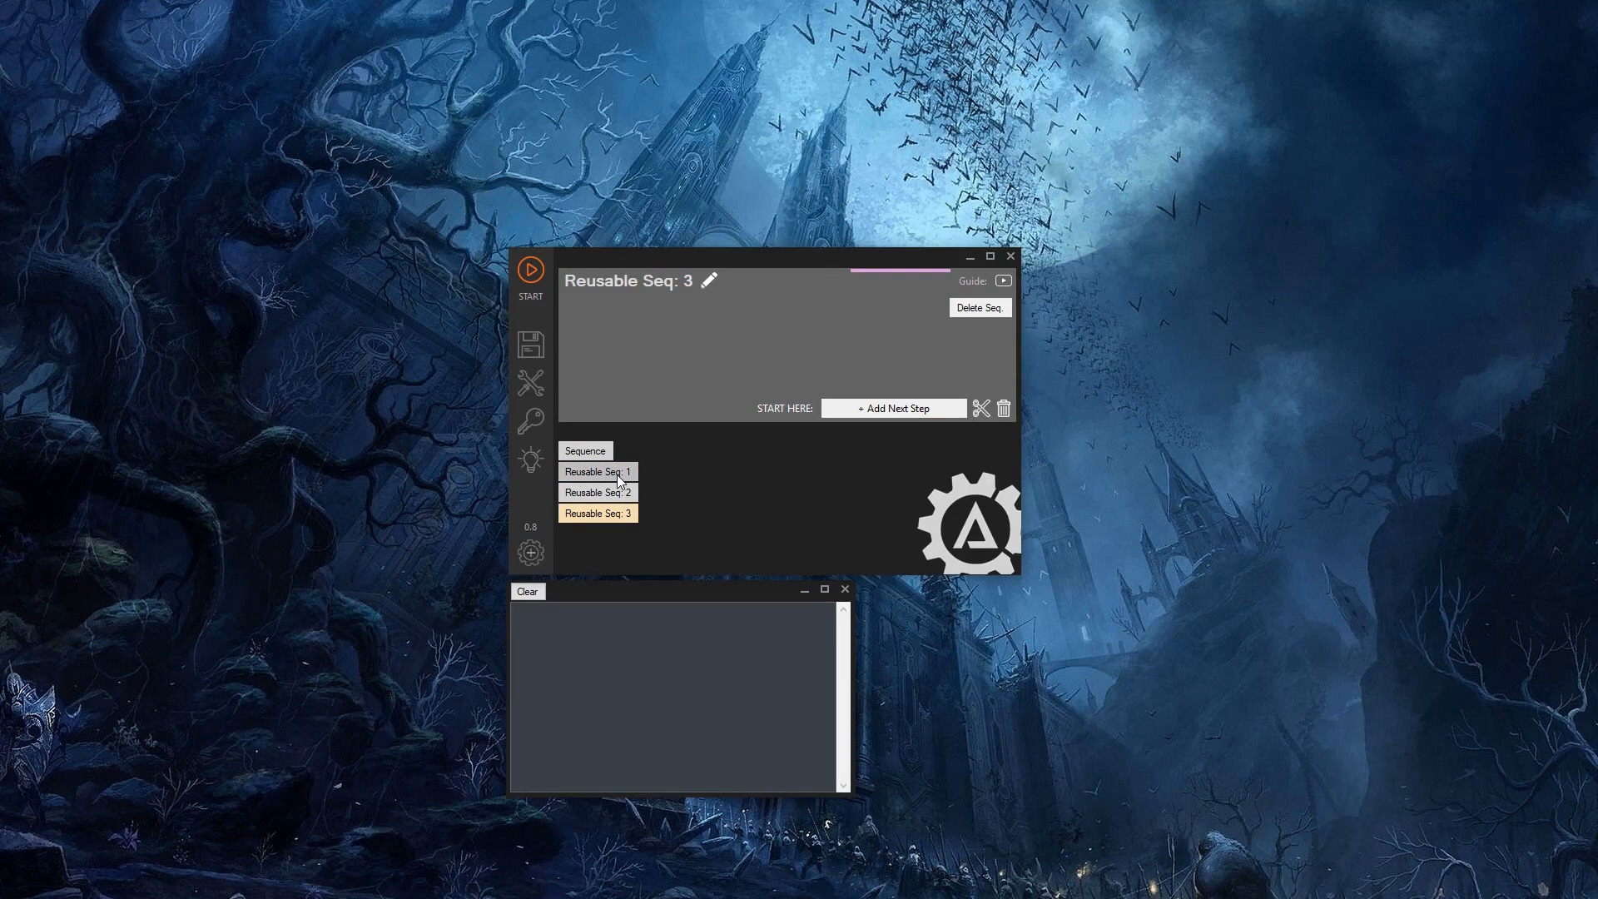
mouse_move(633, 456)
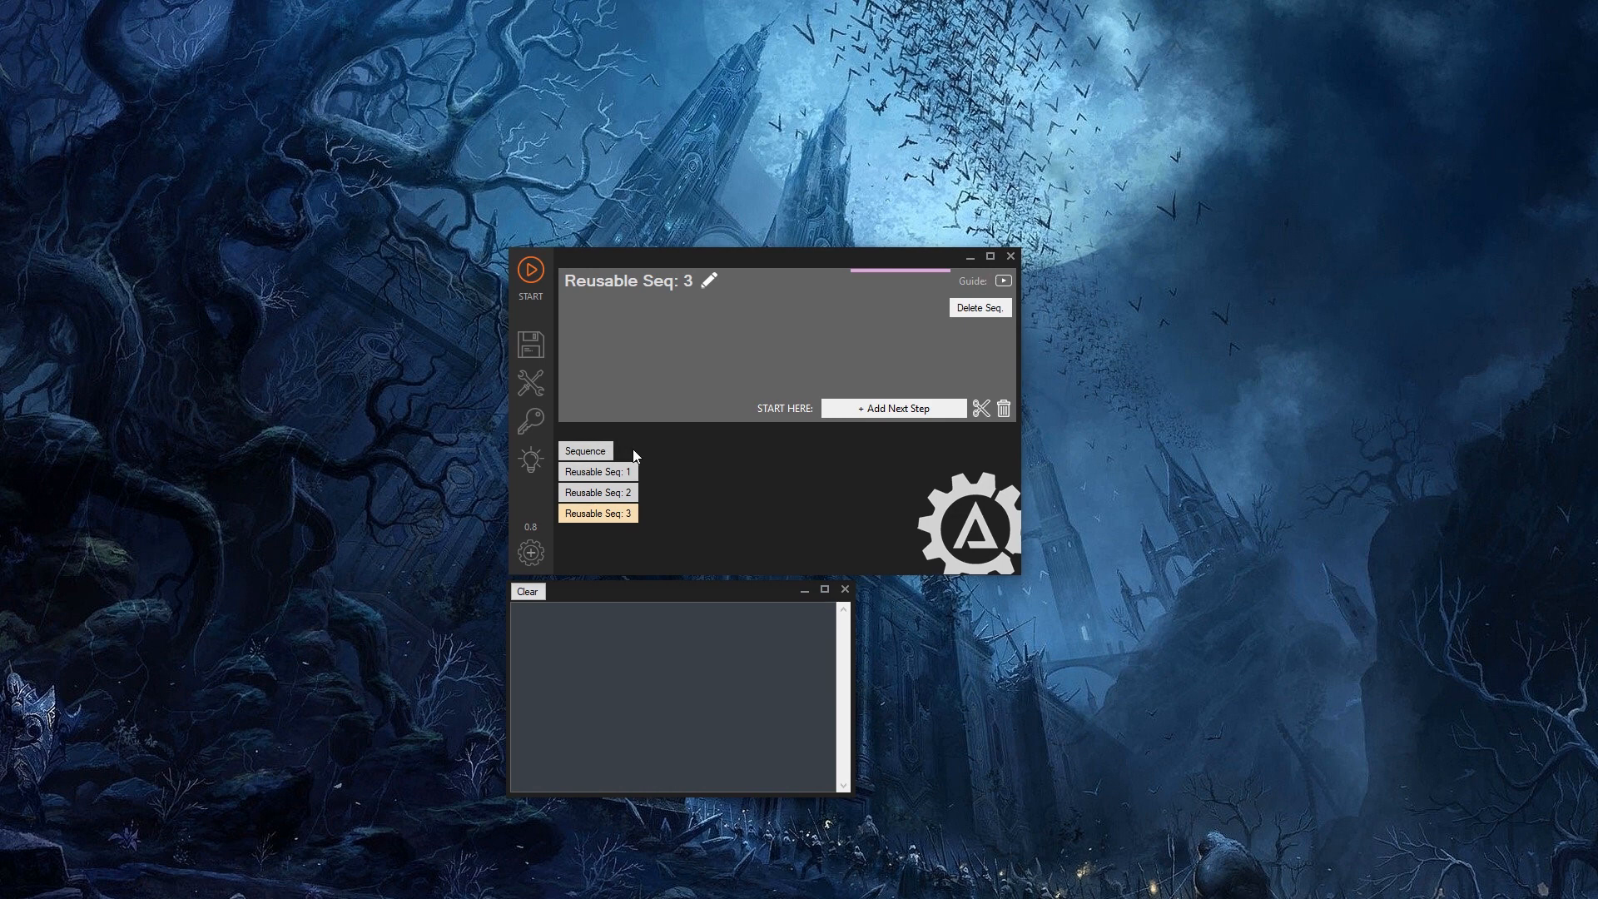
mouse_move(733, 458)
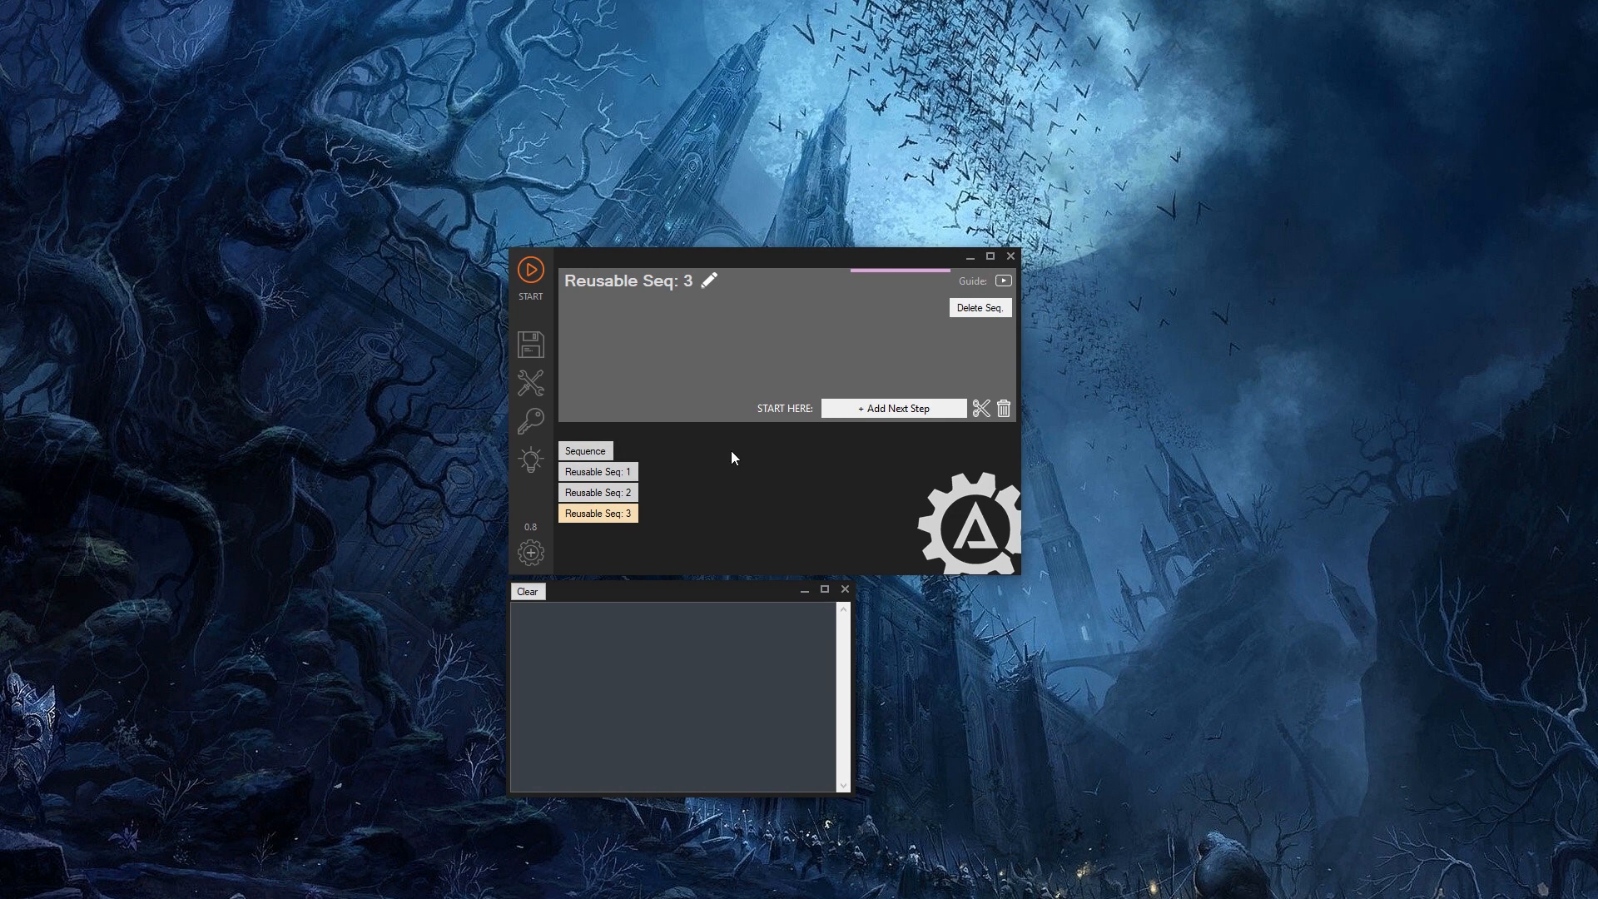
mouse_move(674, 383)
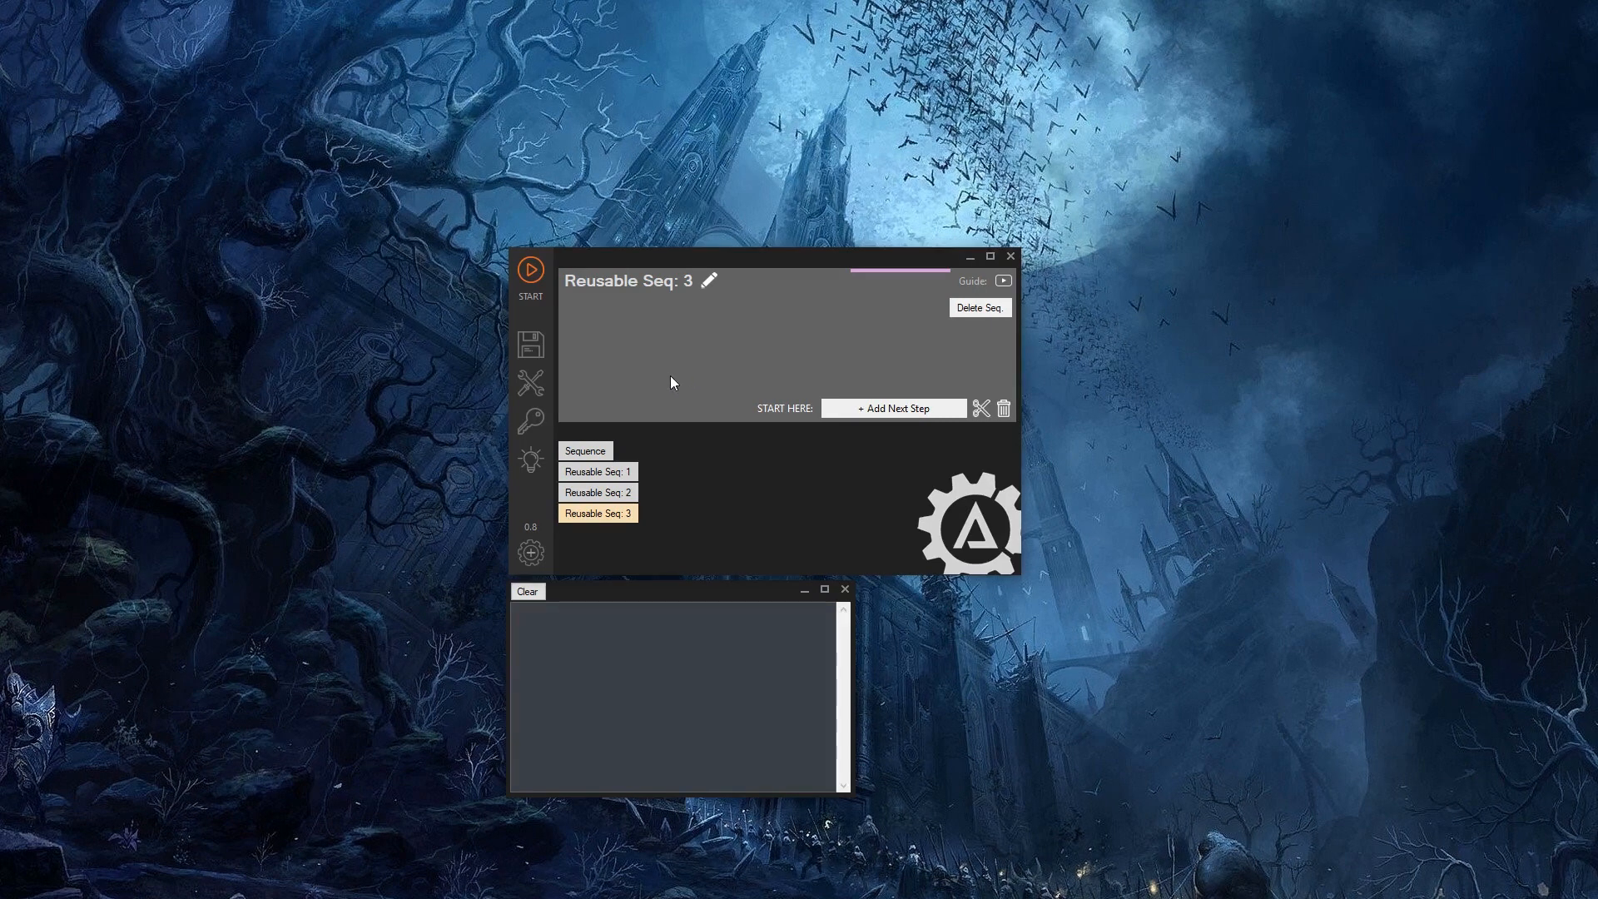
- Show the main sequence's options for log file and slow test run
click(585, 451)
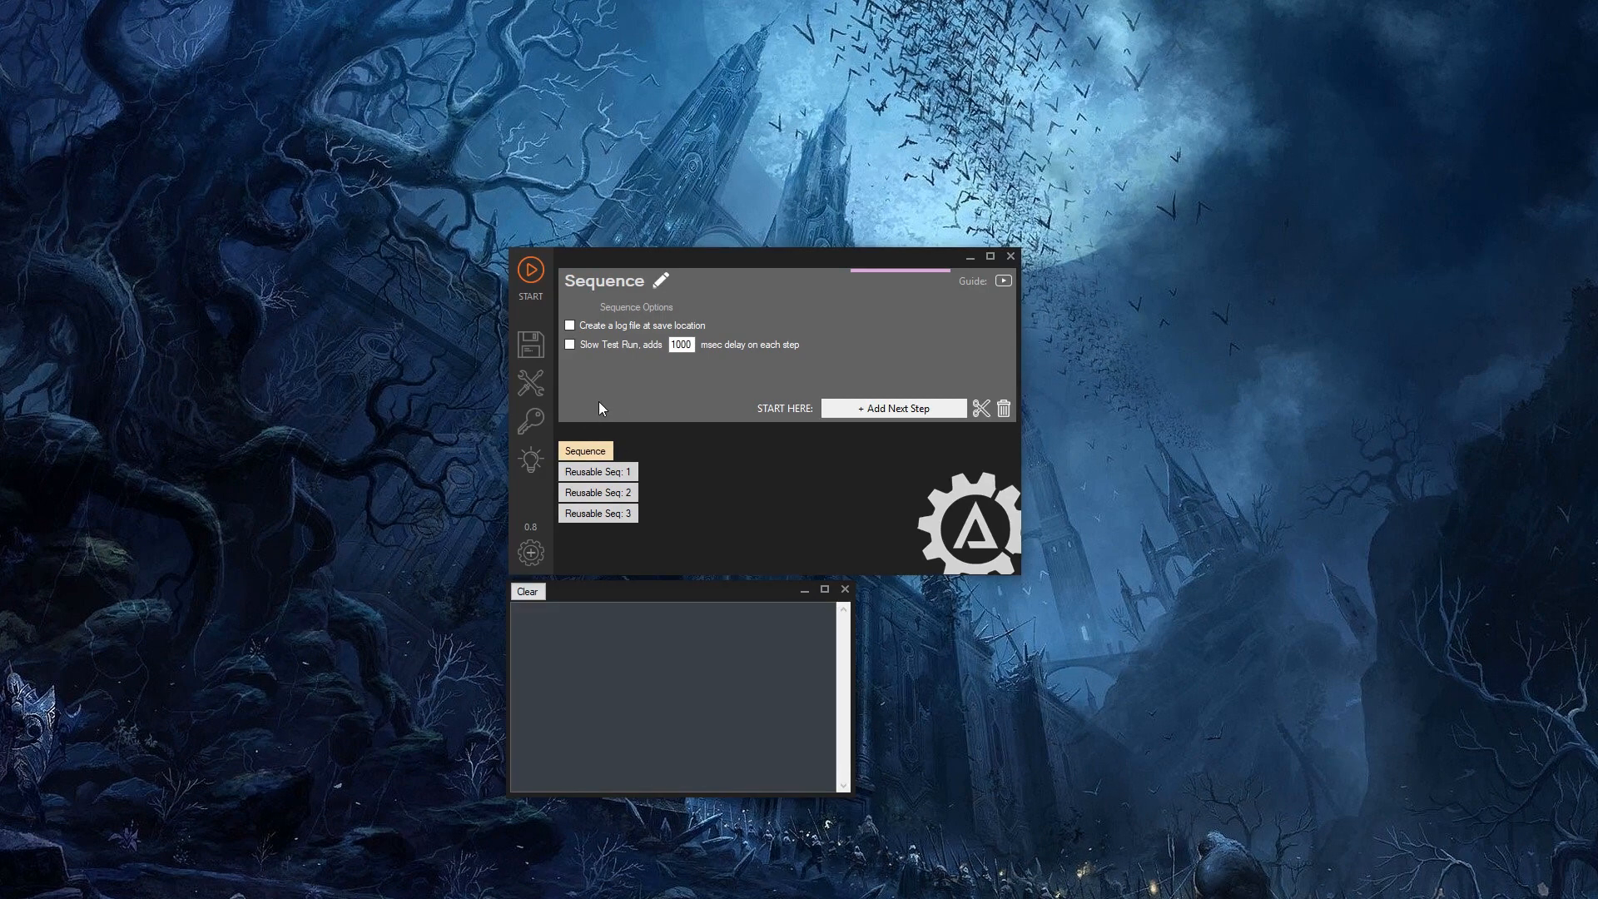
mouse_move(659, 284)
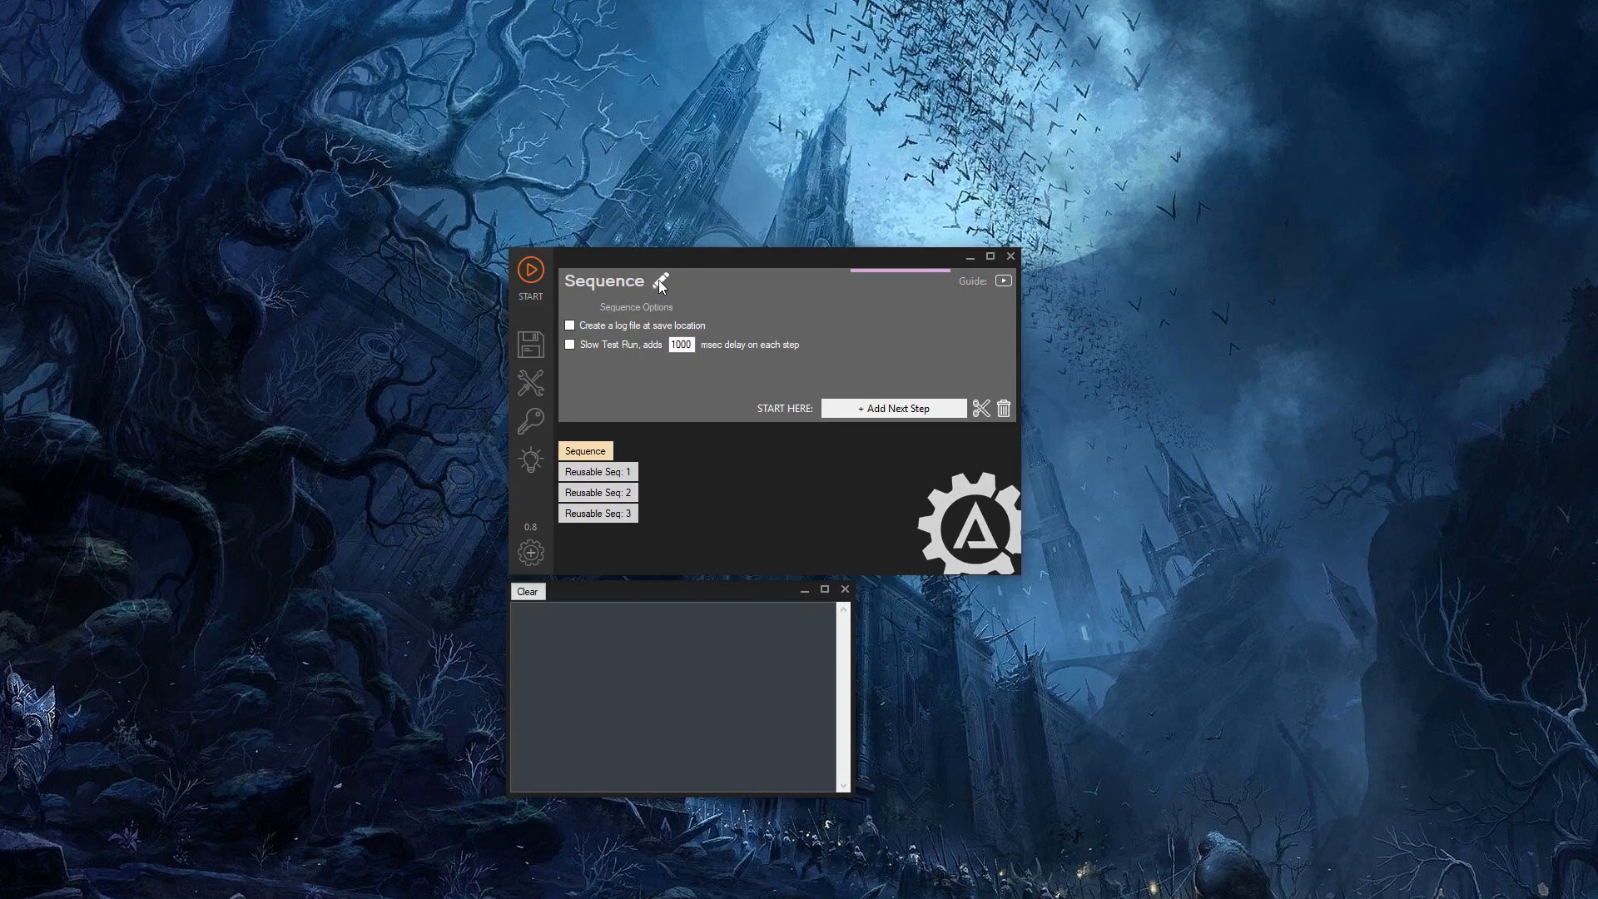
mouse_move(660, 283)
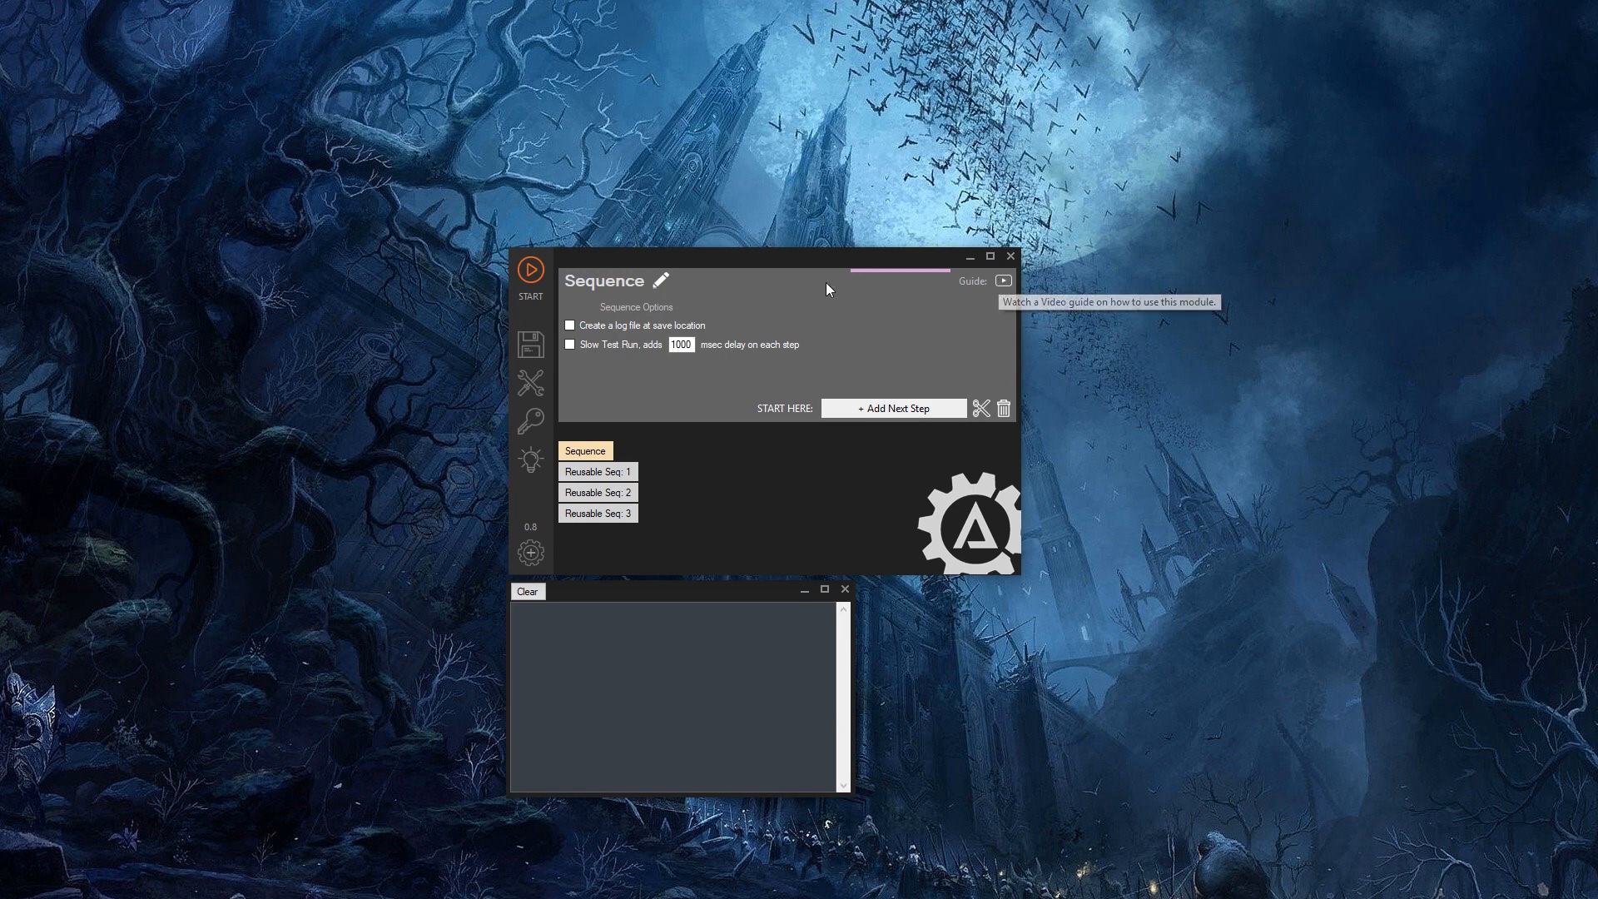
mouse_move(627, 367)
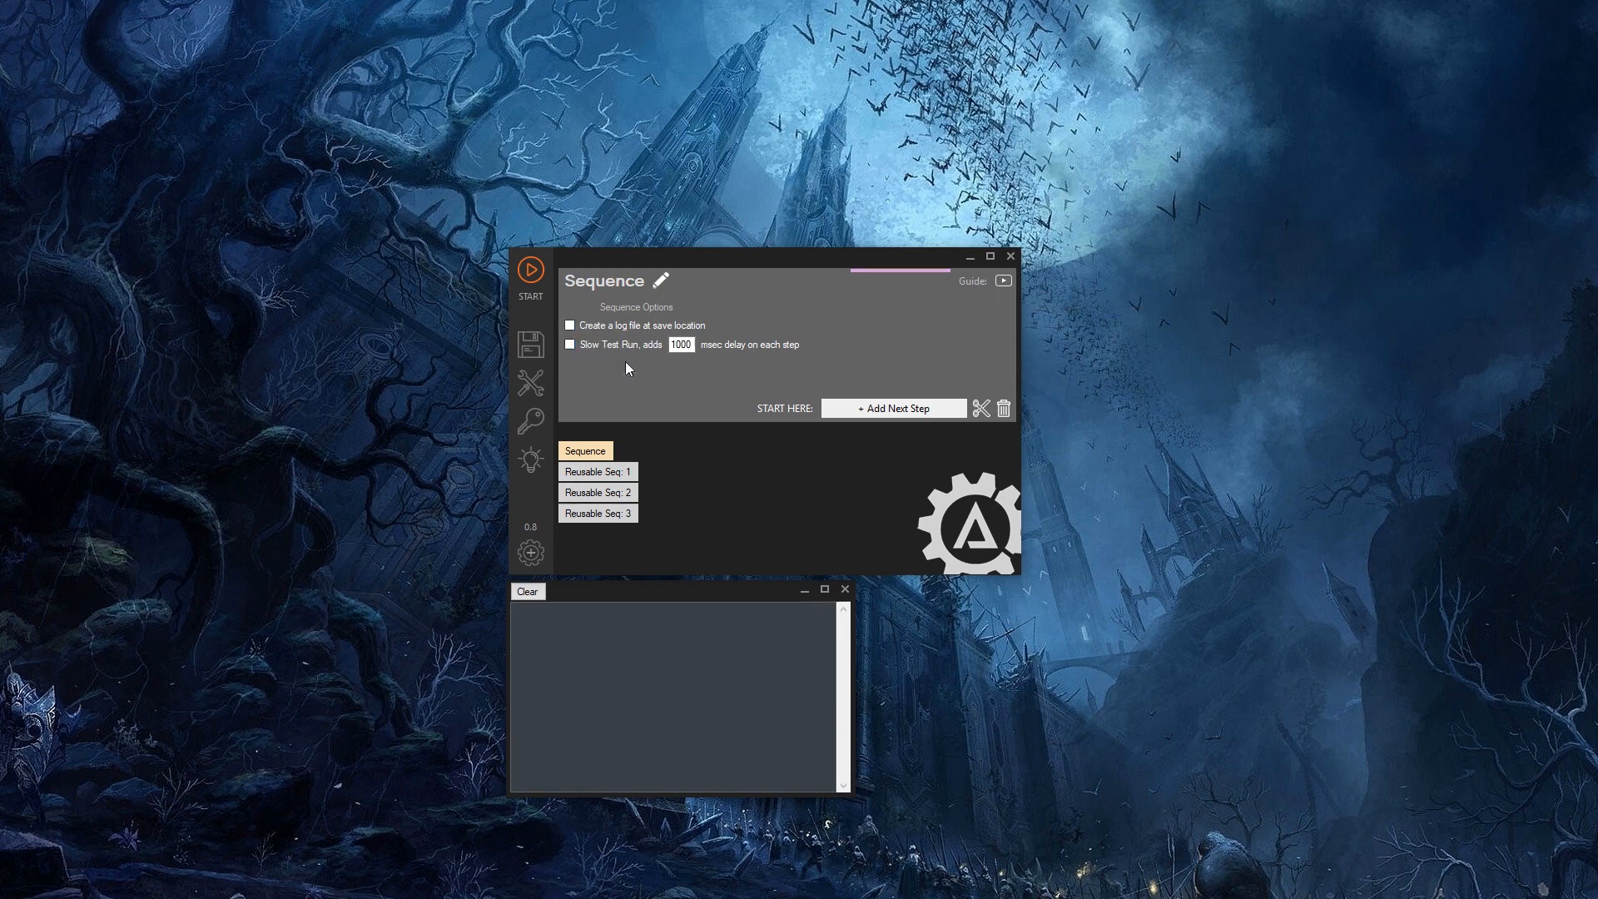
mouse_move(814, 382)
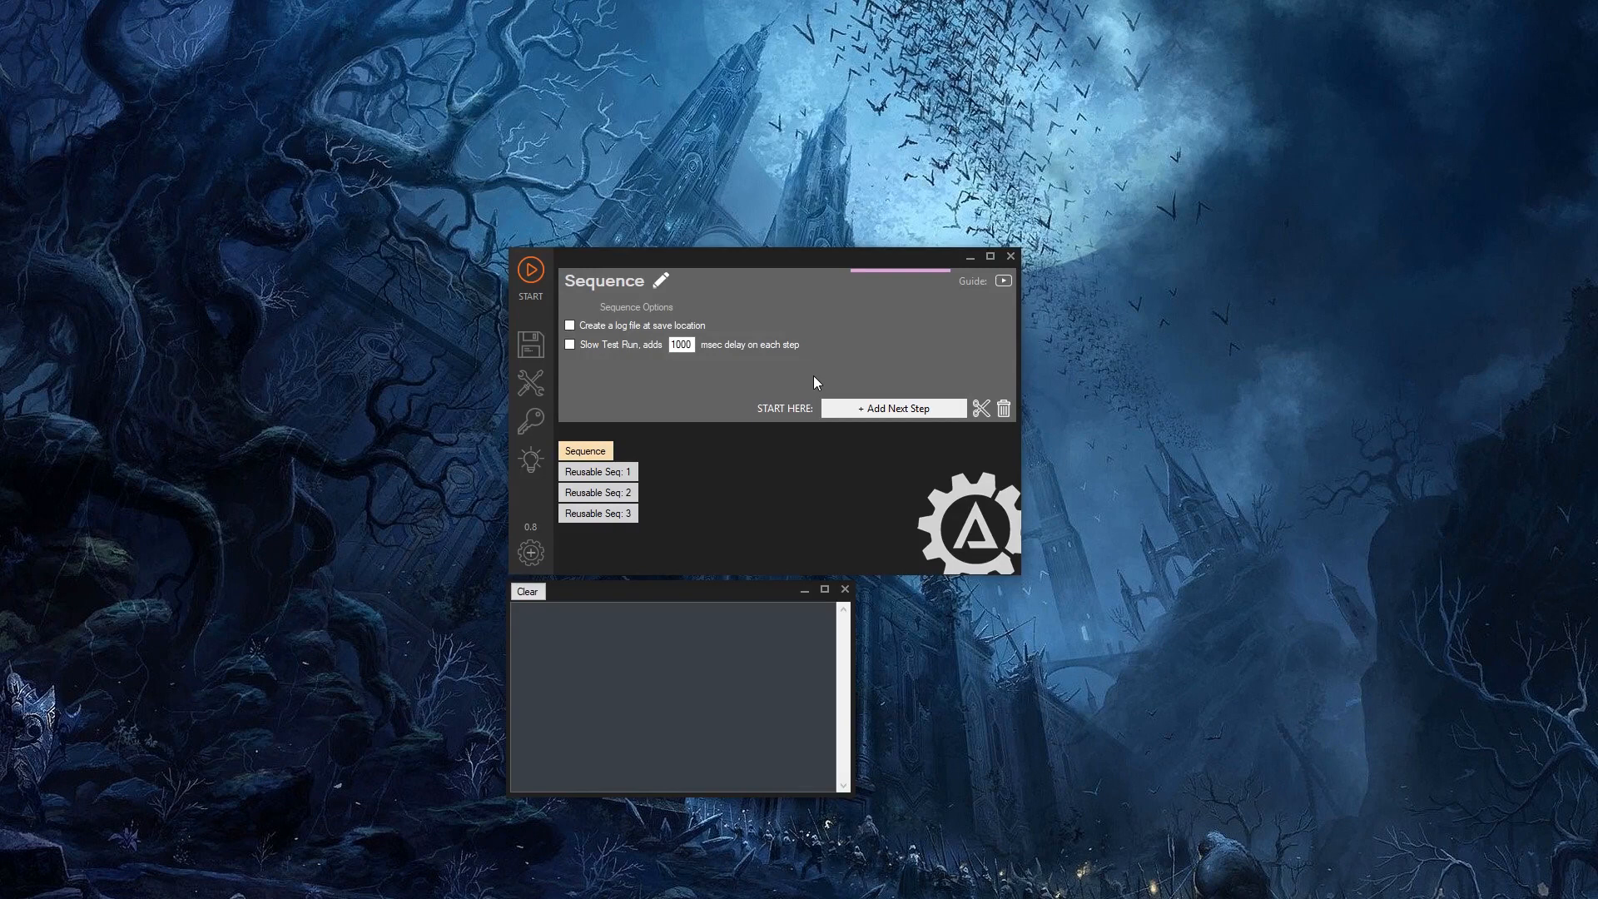
mouse_move(852, 428)
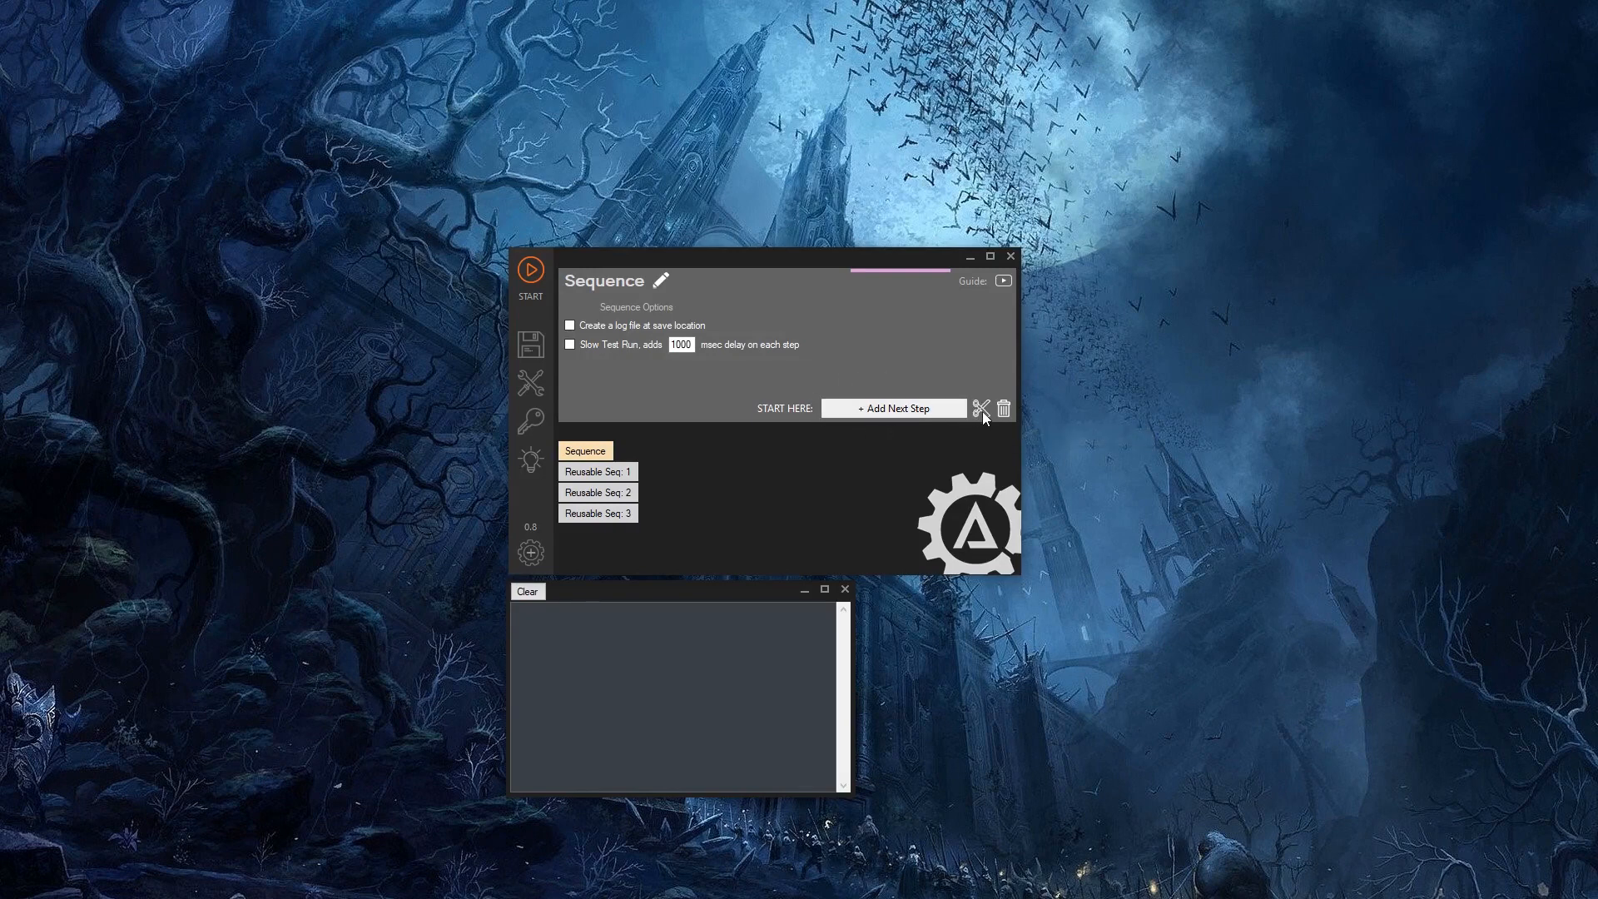
mouse_move(997, 418)
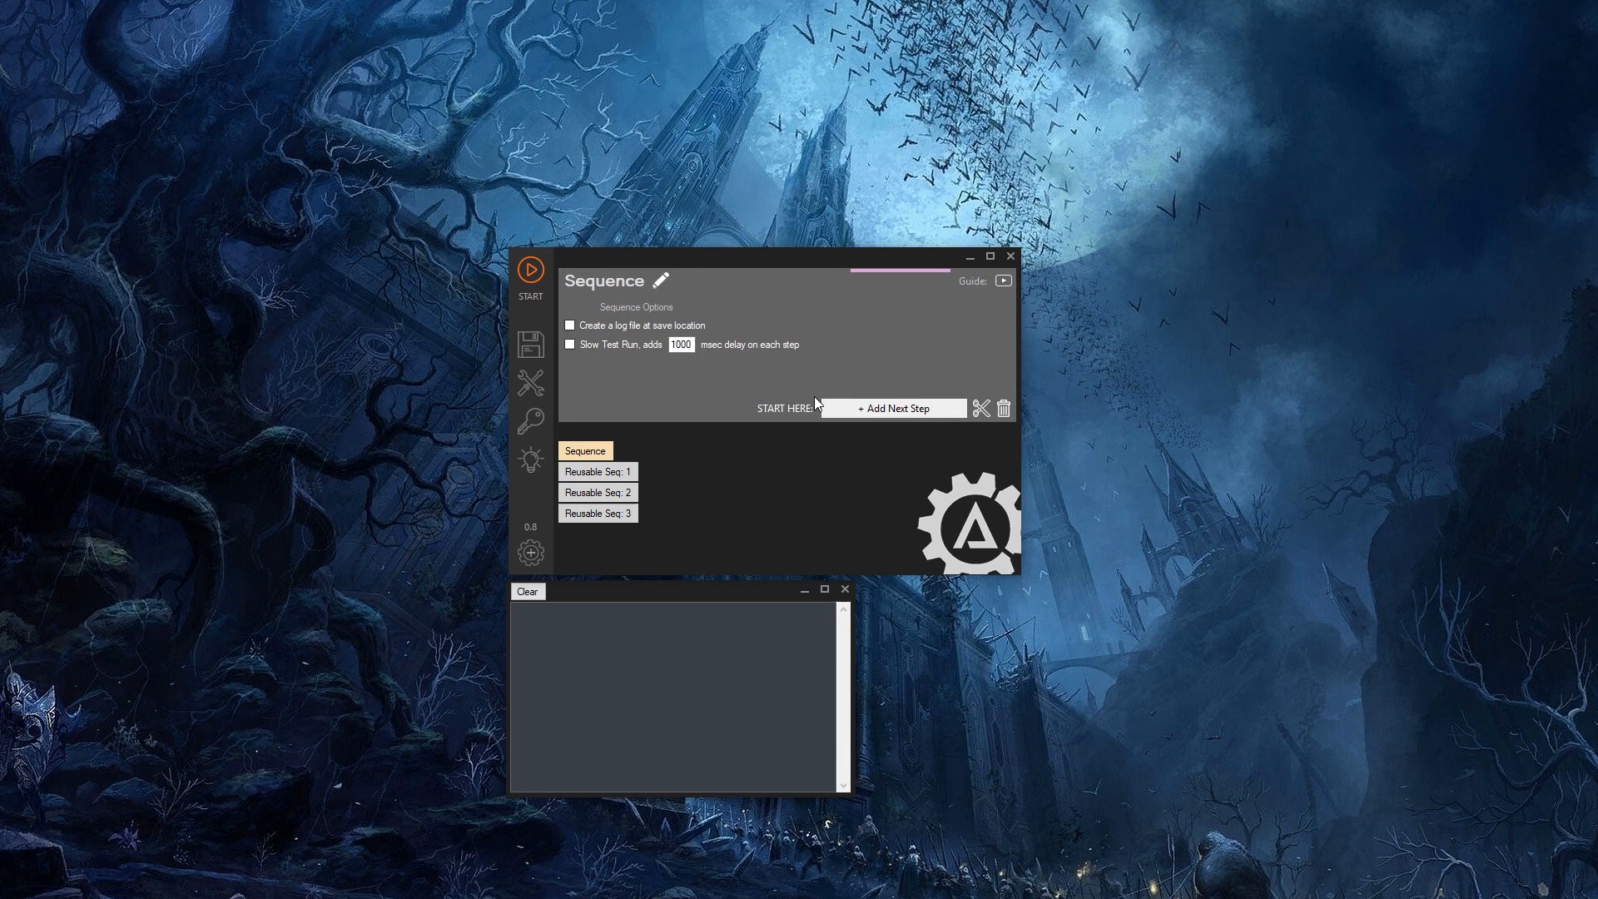
mouse_move(892, 408)
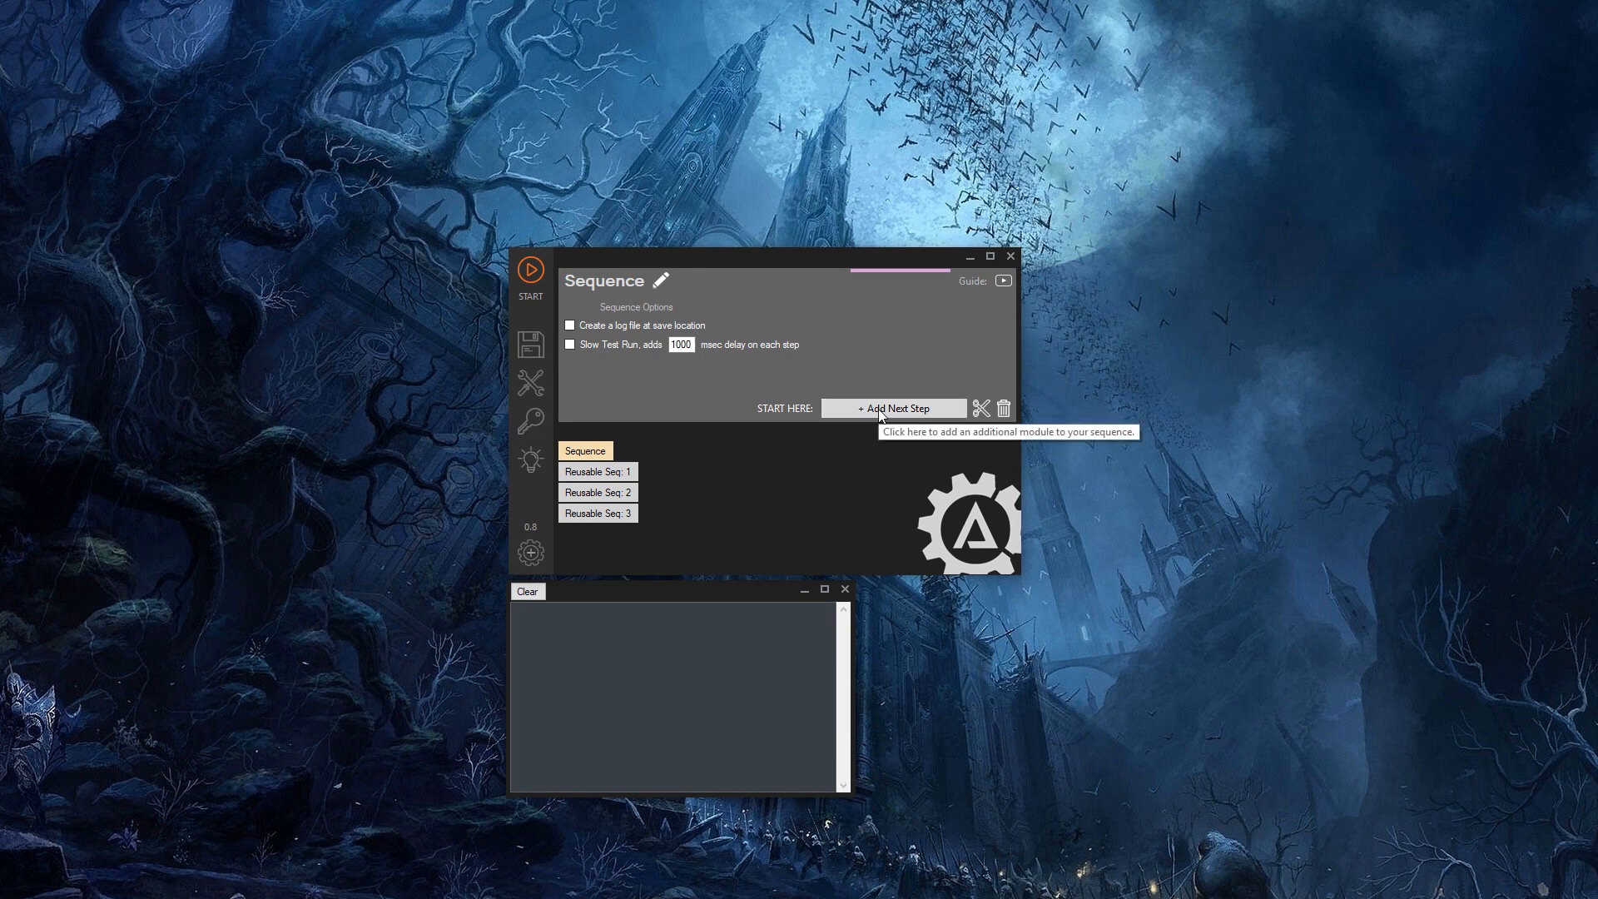
click(892, 408)
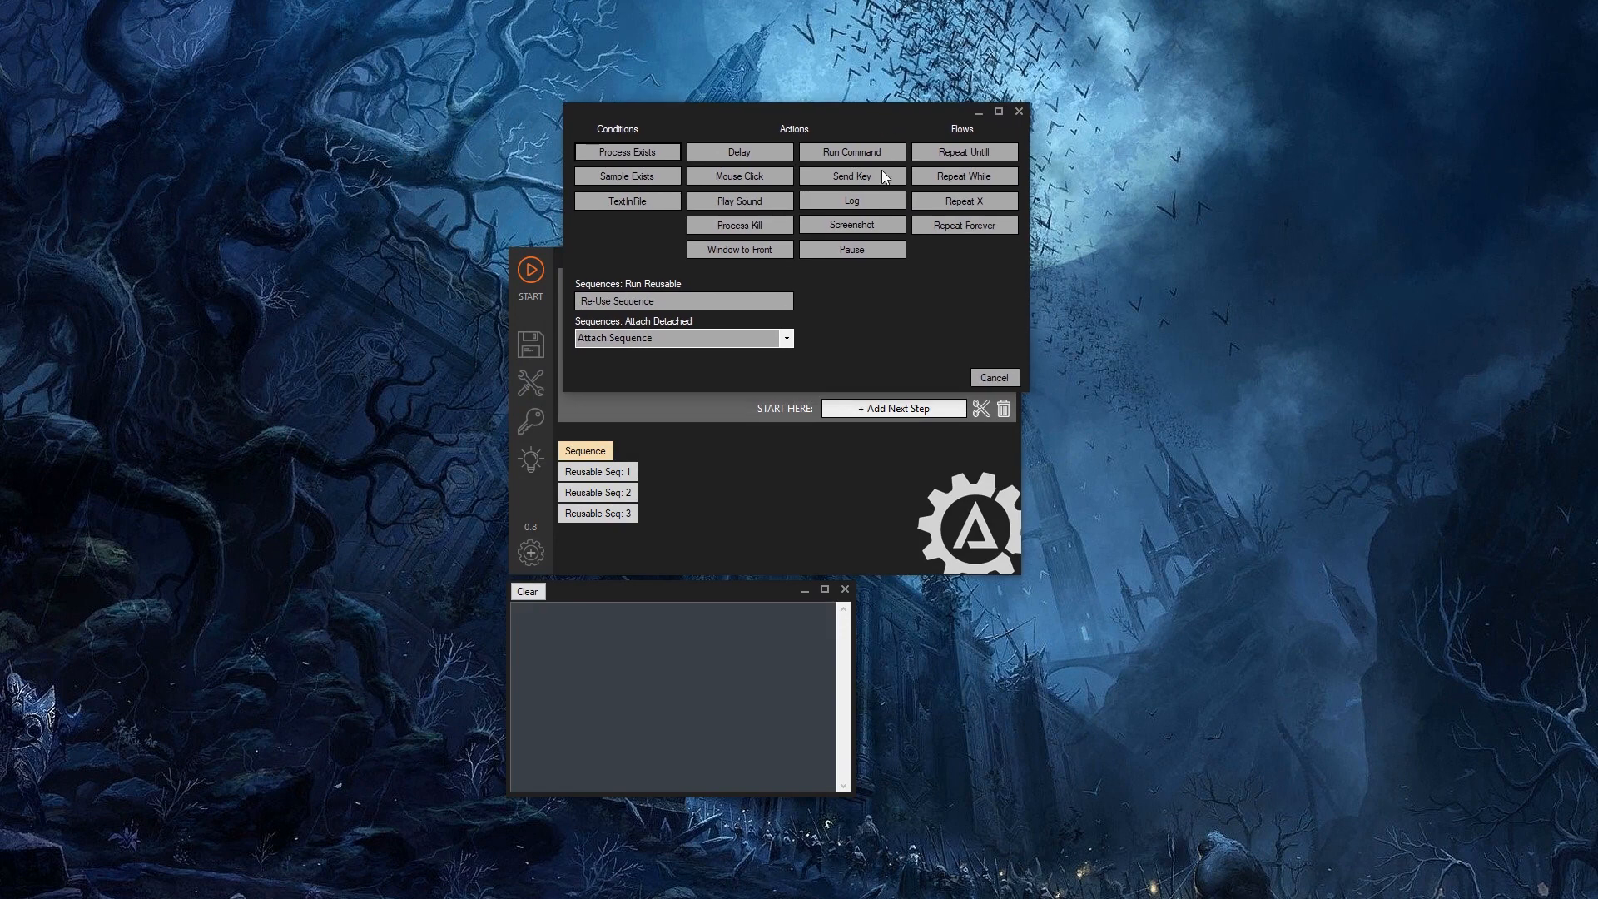
mouse_move(868, 315)
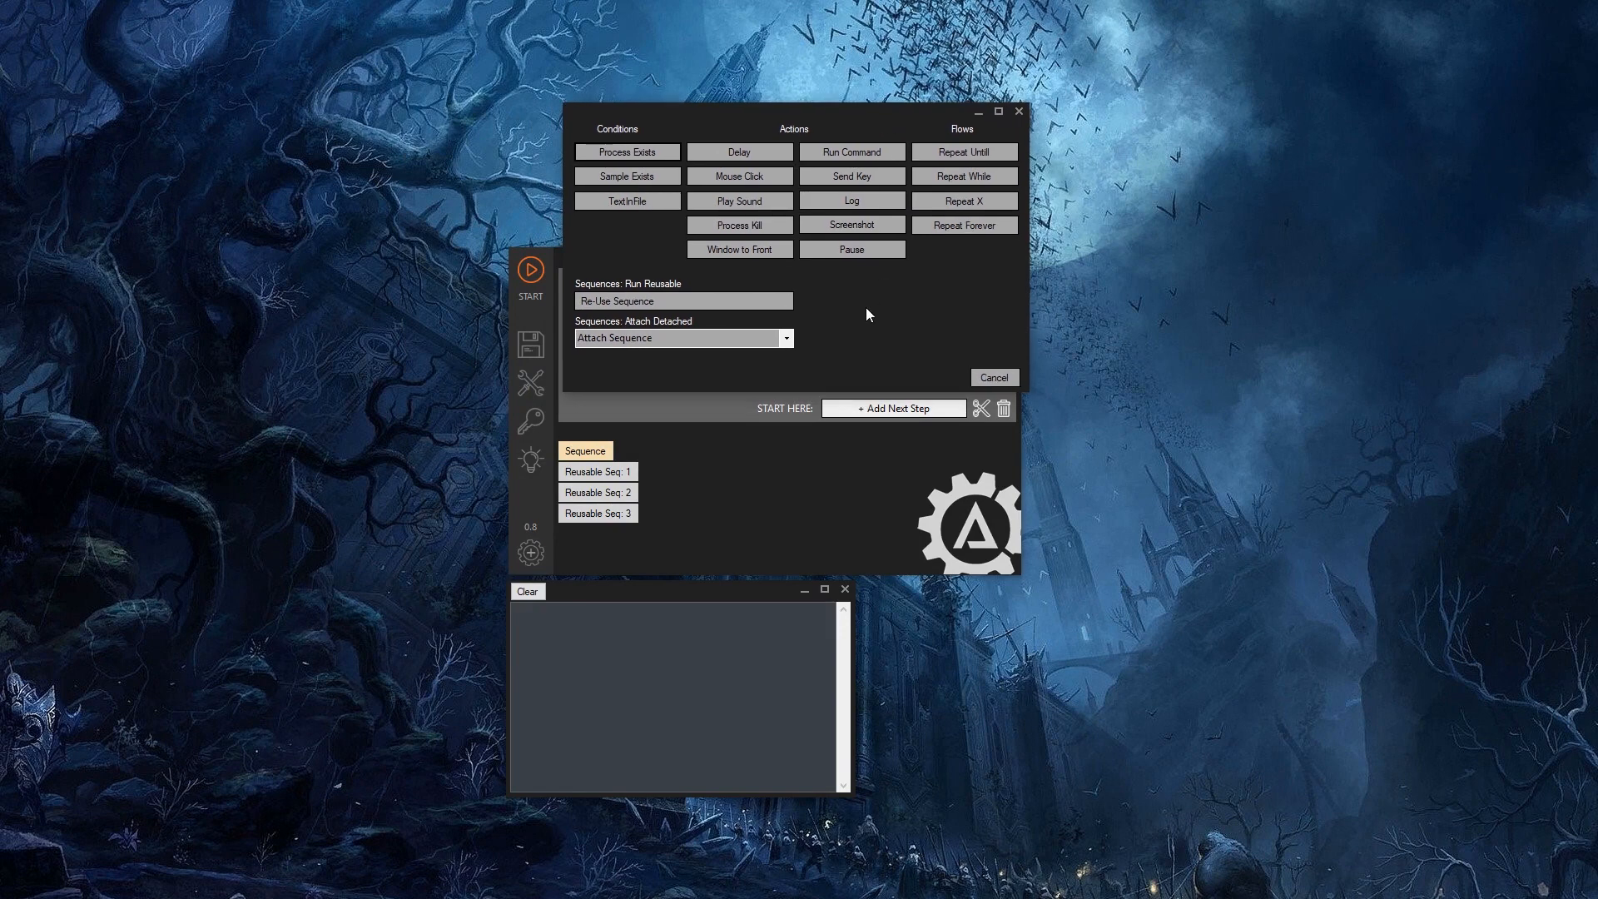
mouse_move(587, 126)
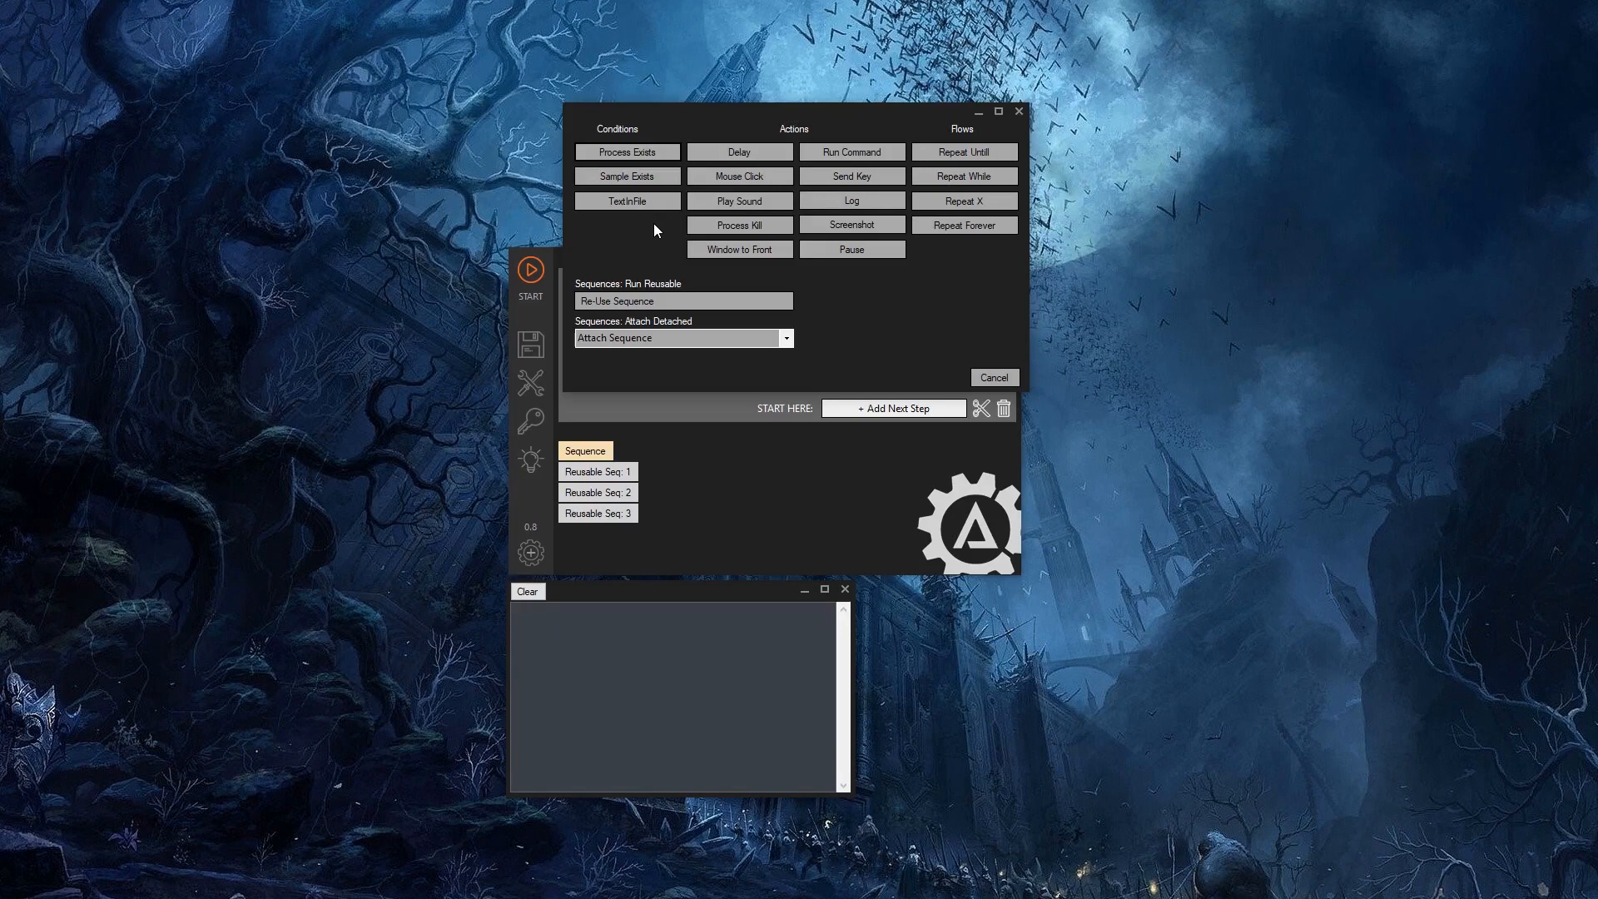
mouse_move(611, 232)
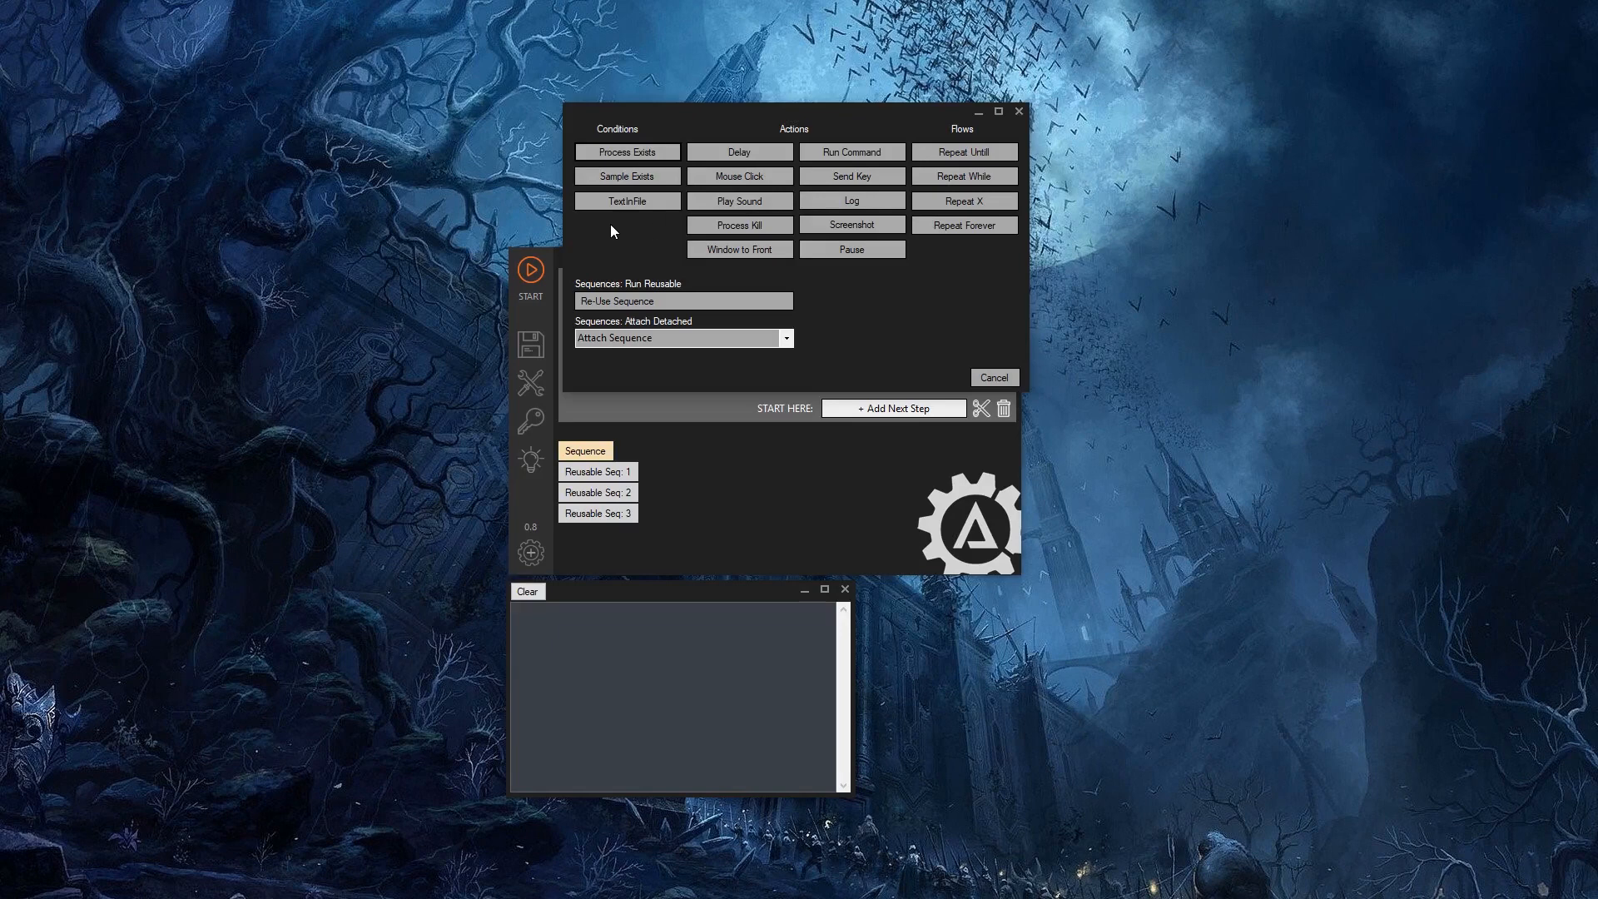
mouse_move(652, 246)
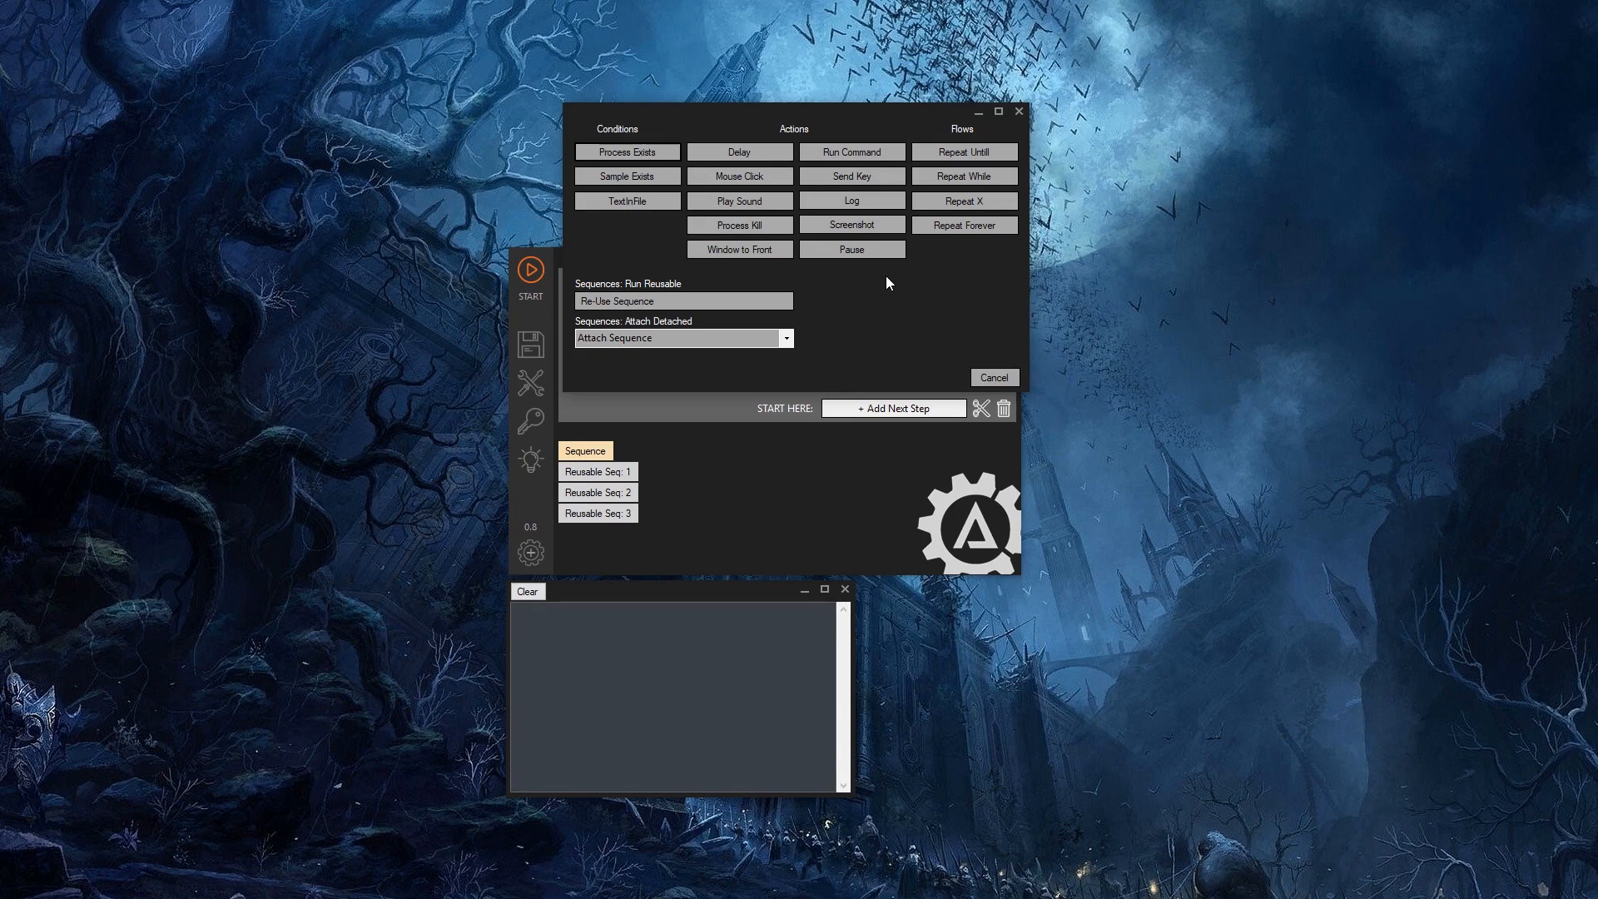
mouse_move(980, 133)
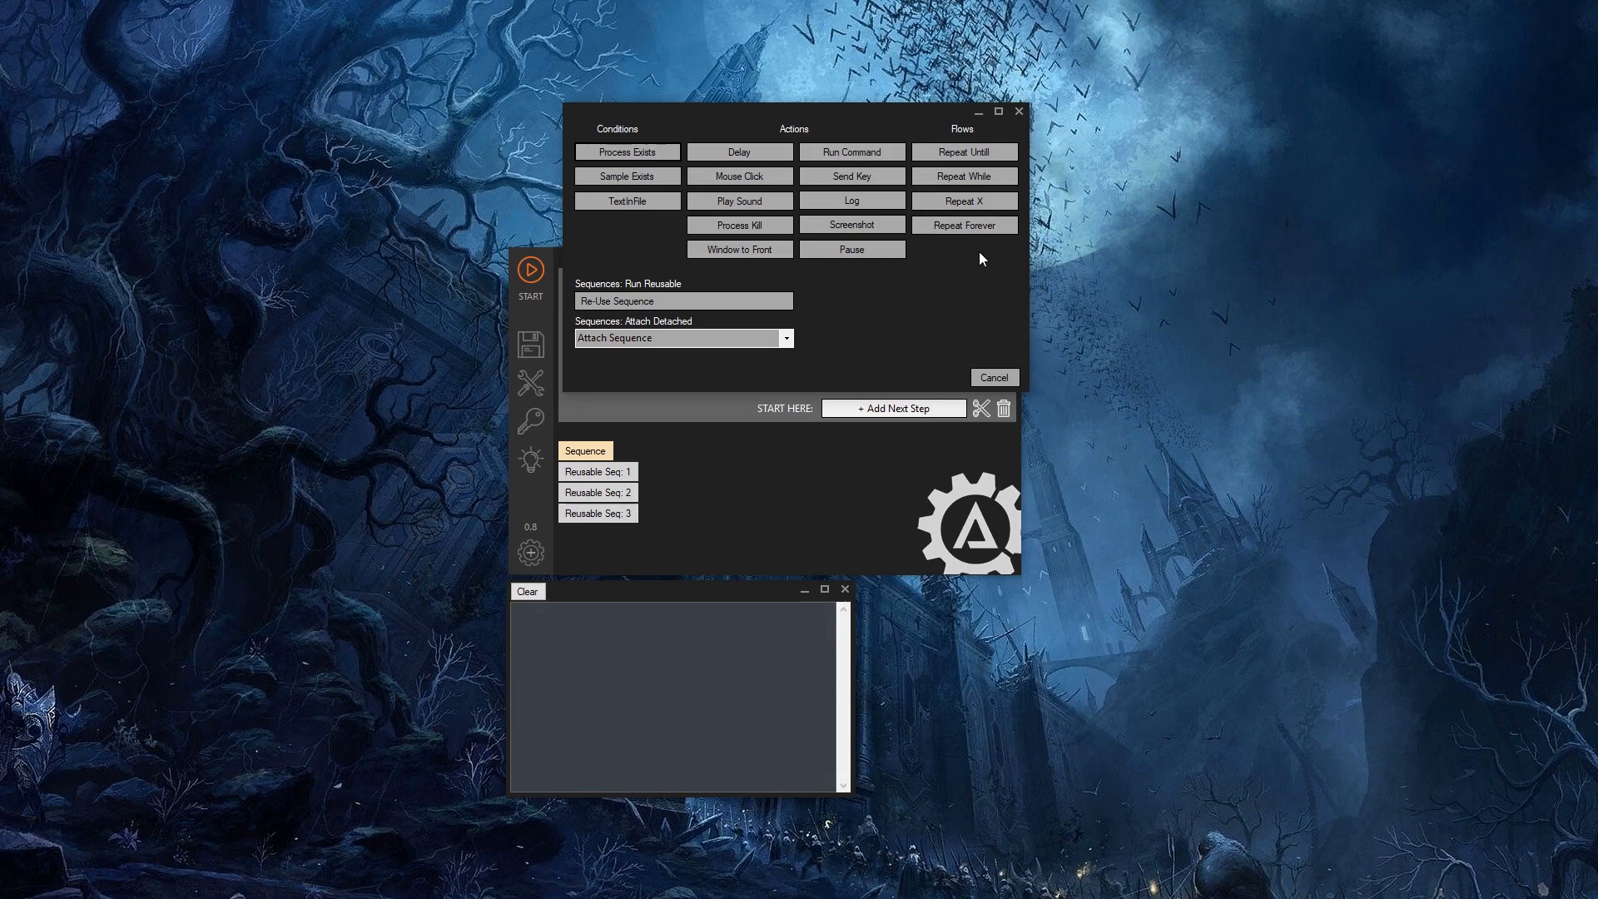
mouse_move(962, 224)
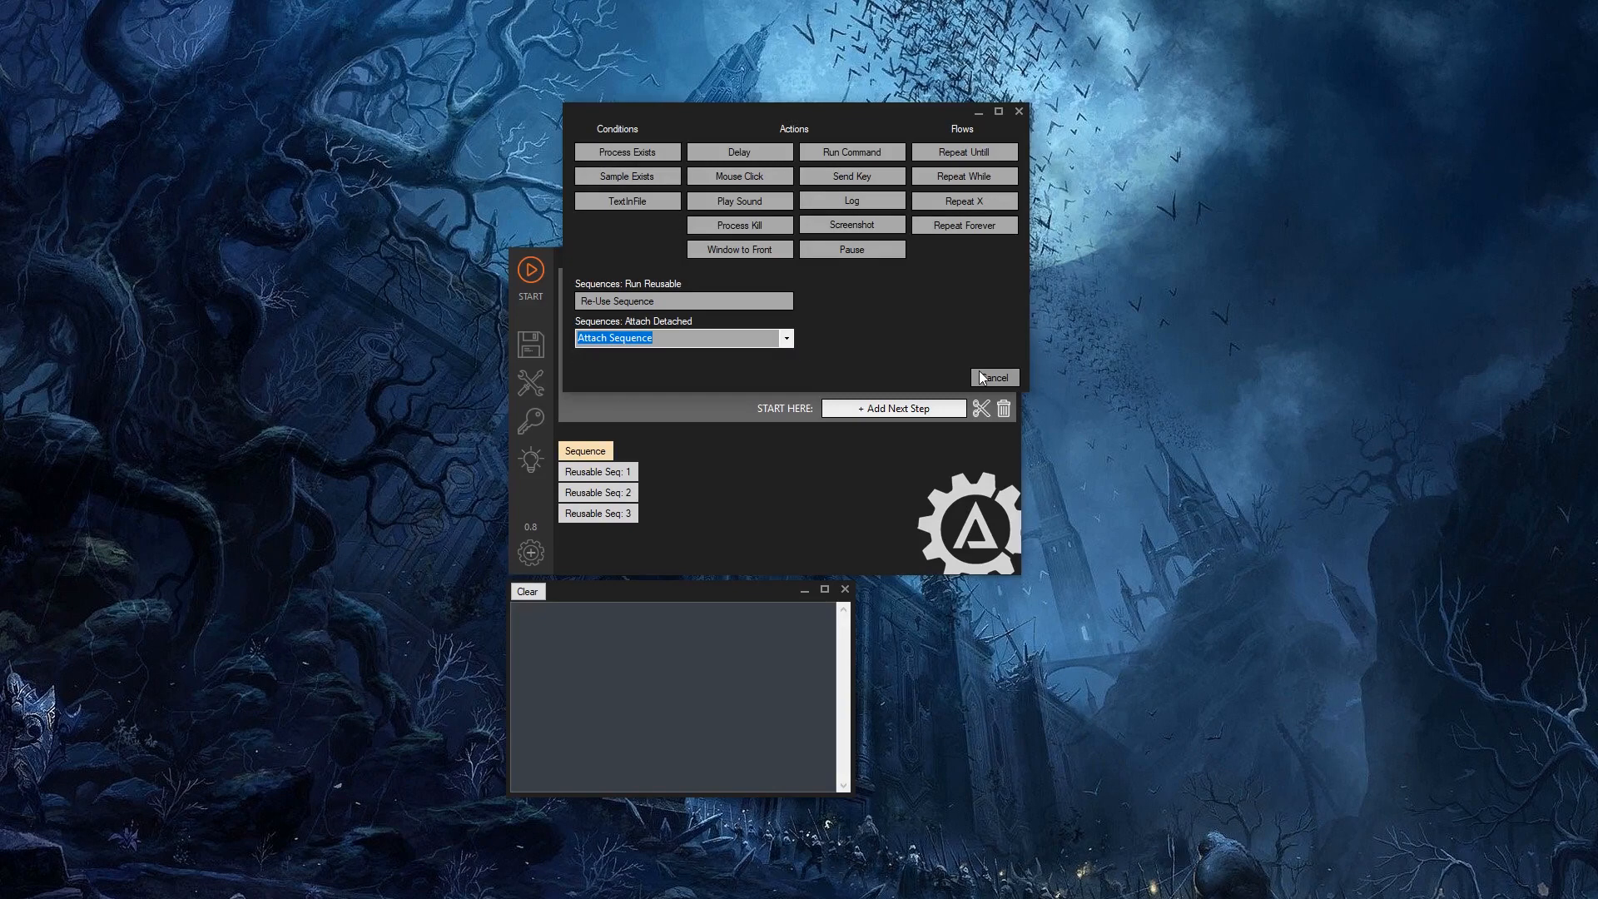
mouse_move(907, 328)
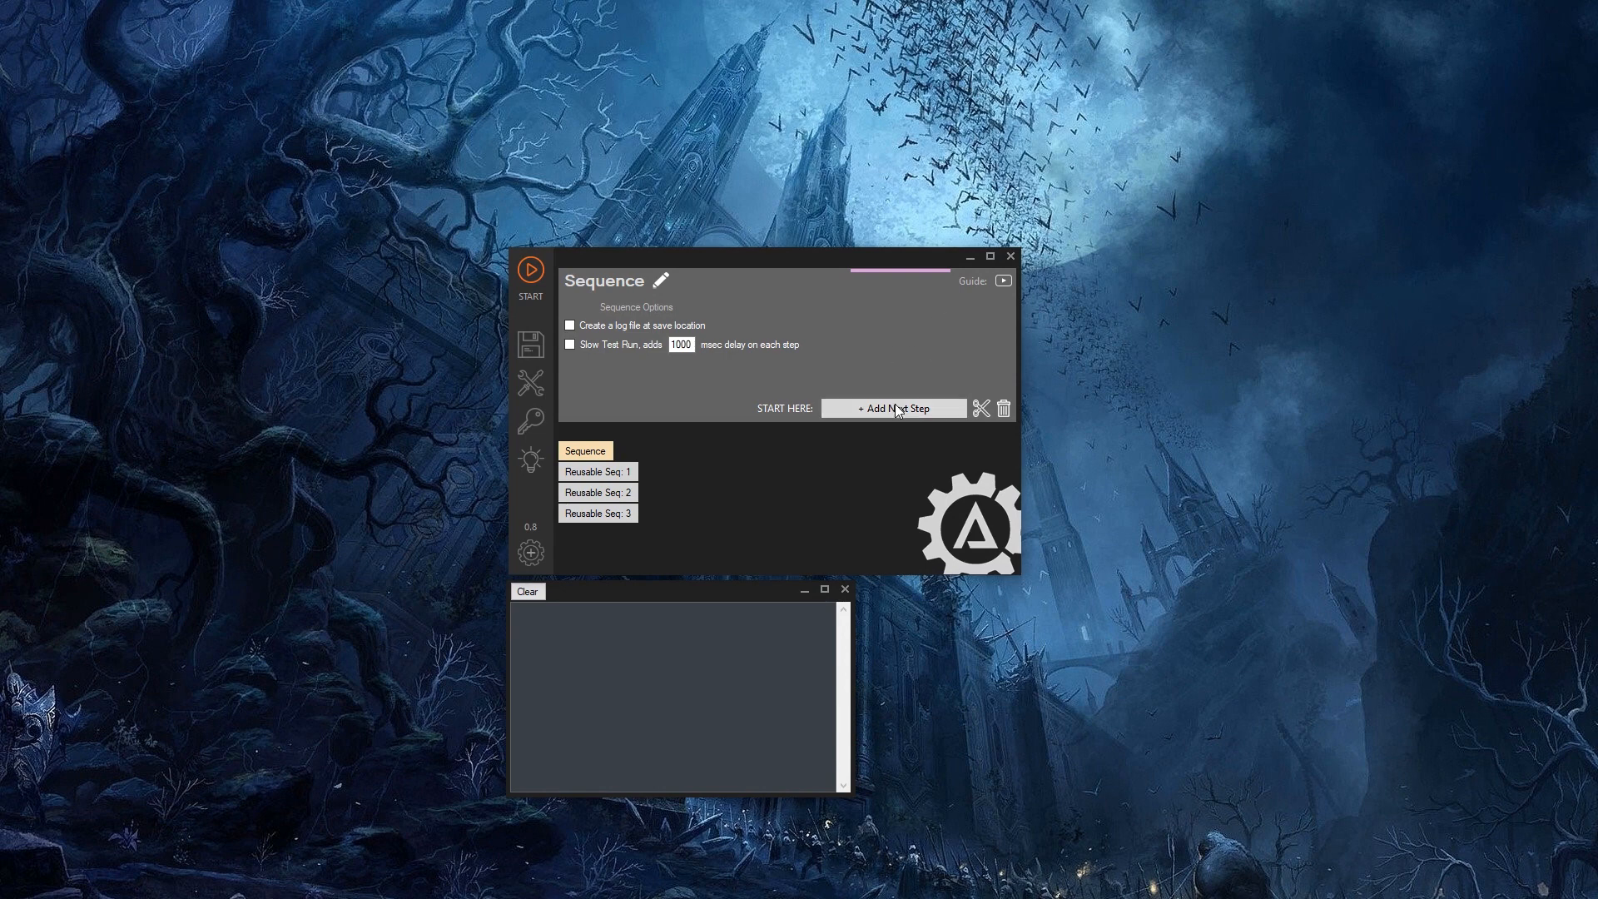
- Add Delay, Pause, Log and Process Kill steps to the main sequence
click(892, 408)
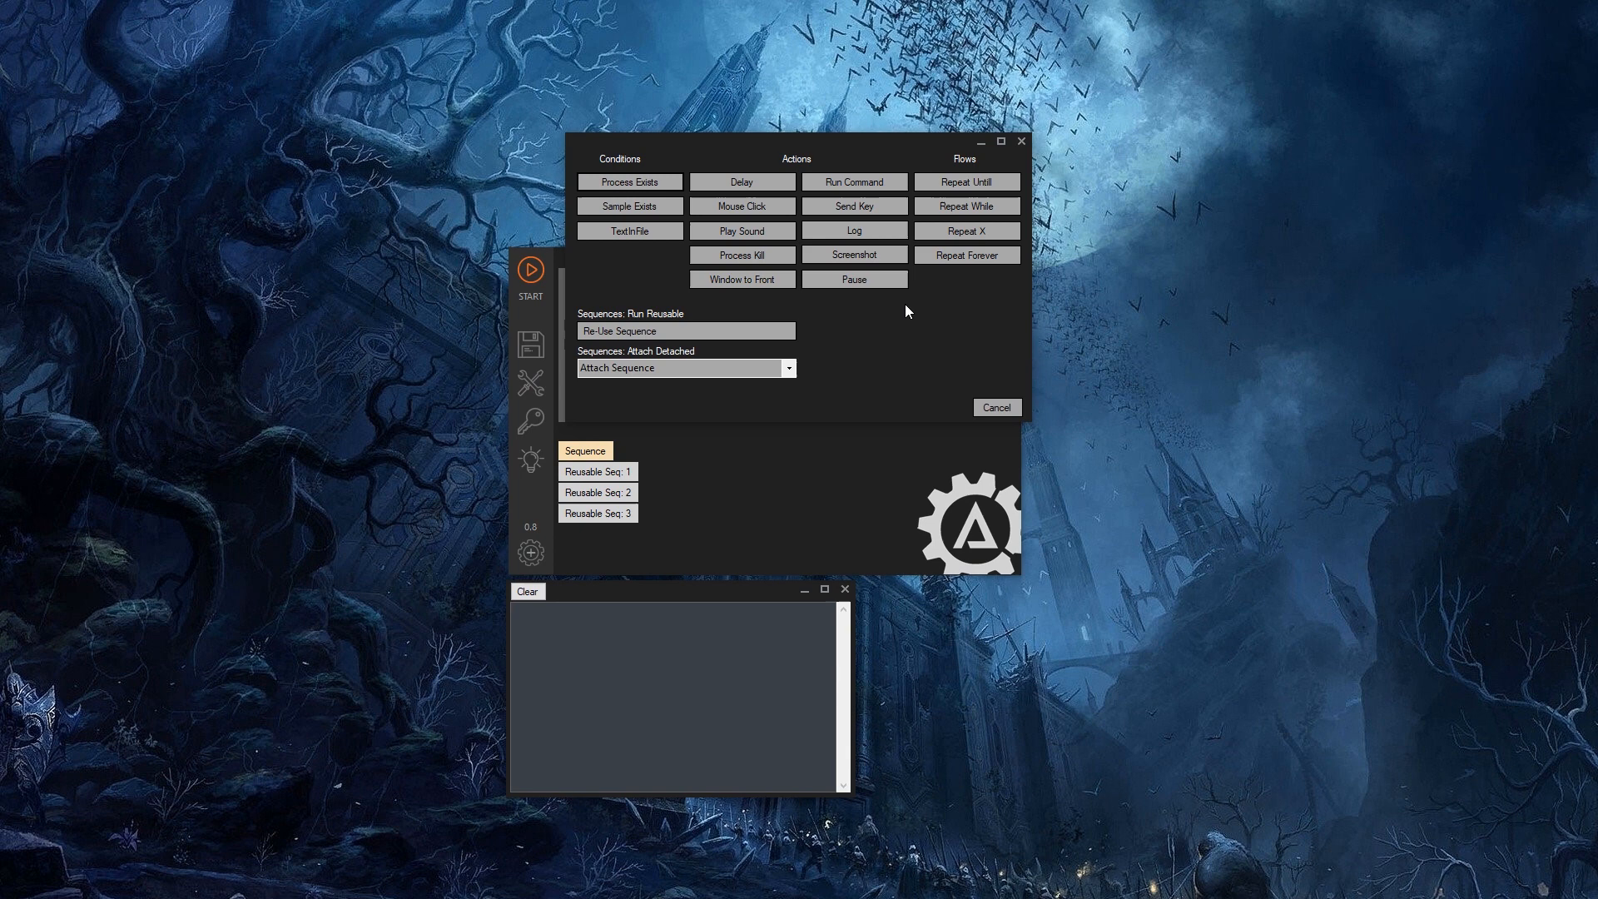
mouse_move(740, 181)
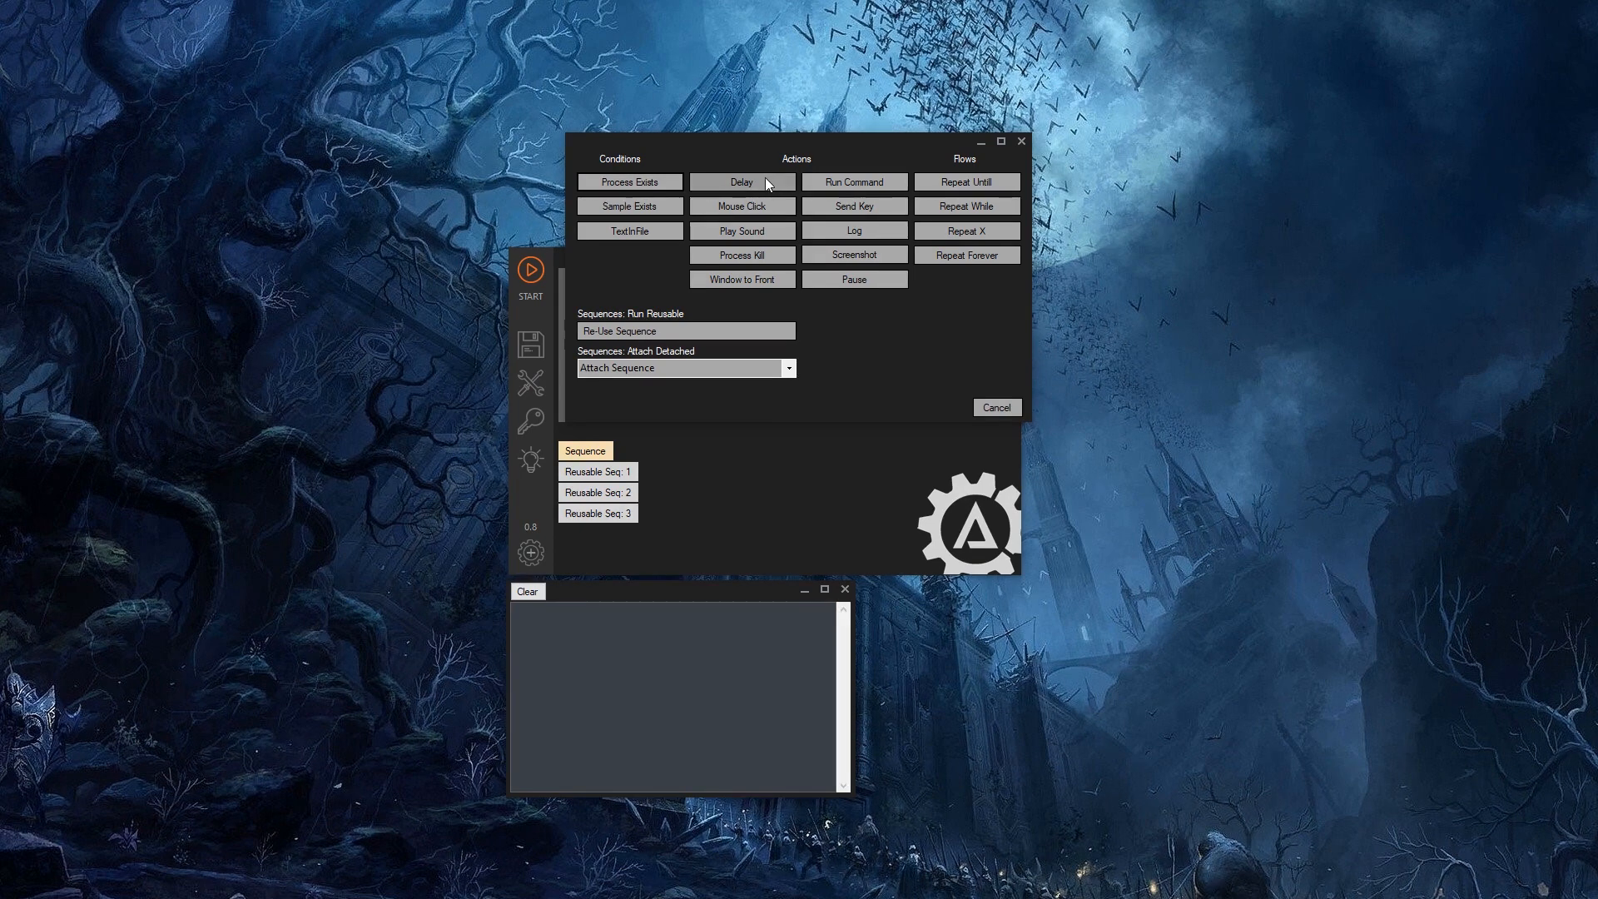
click(741, 182)
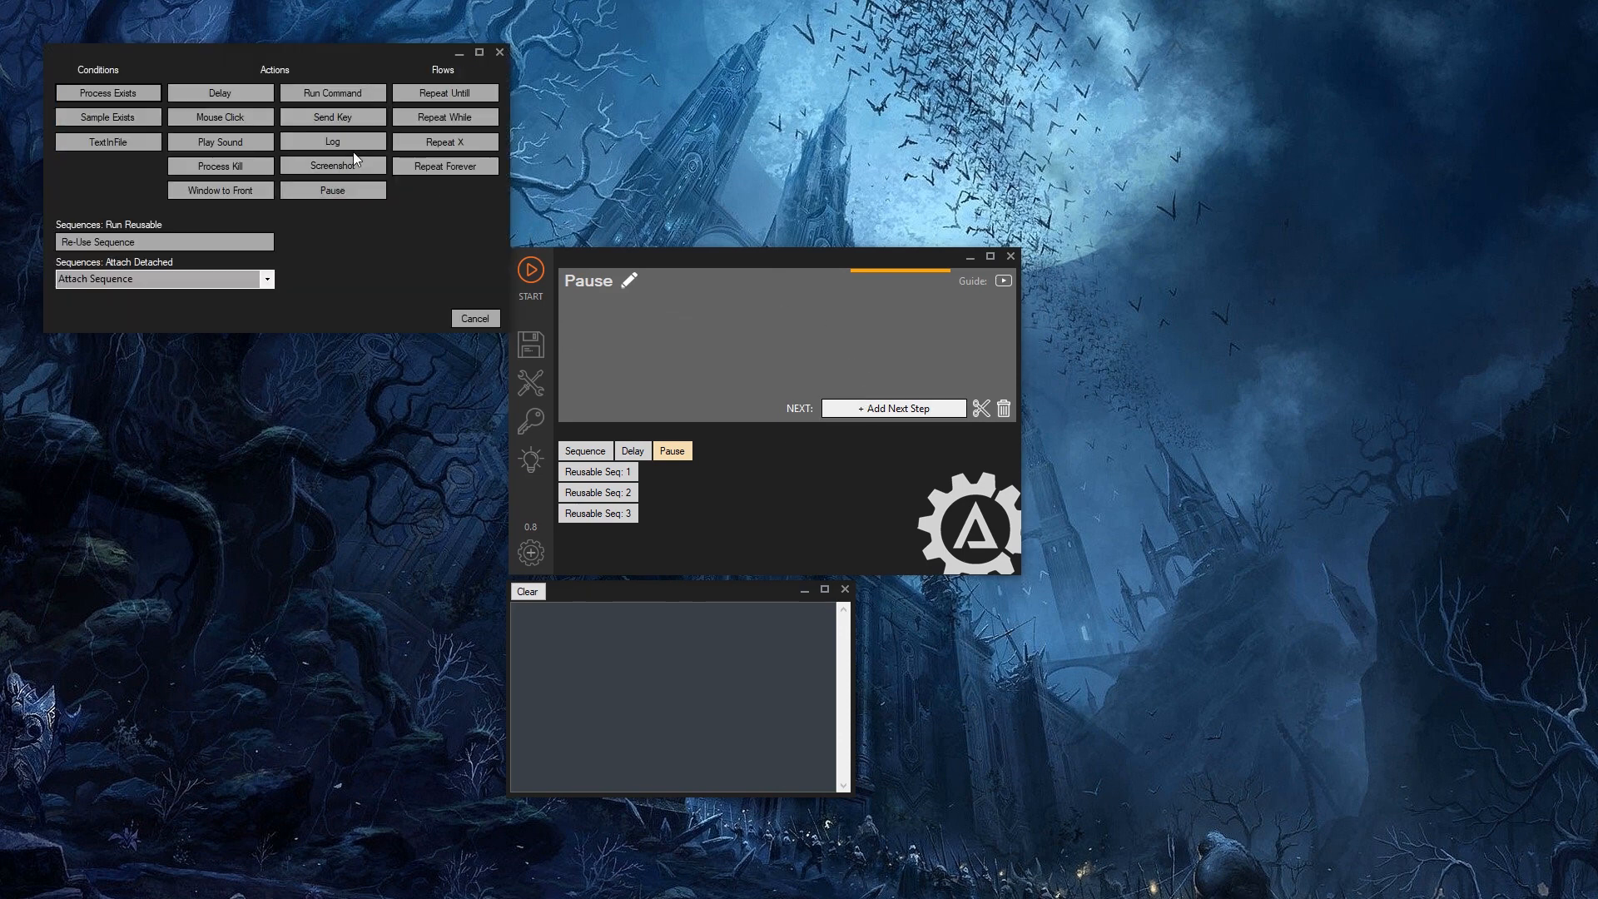
click(331, 140)
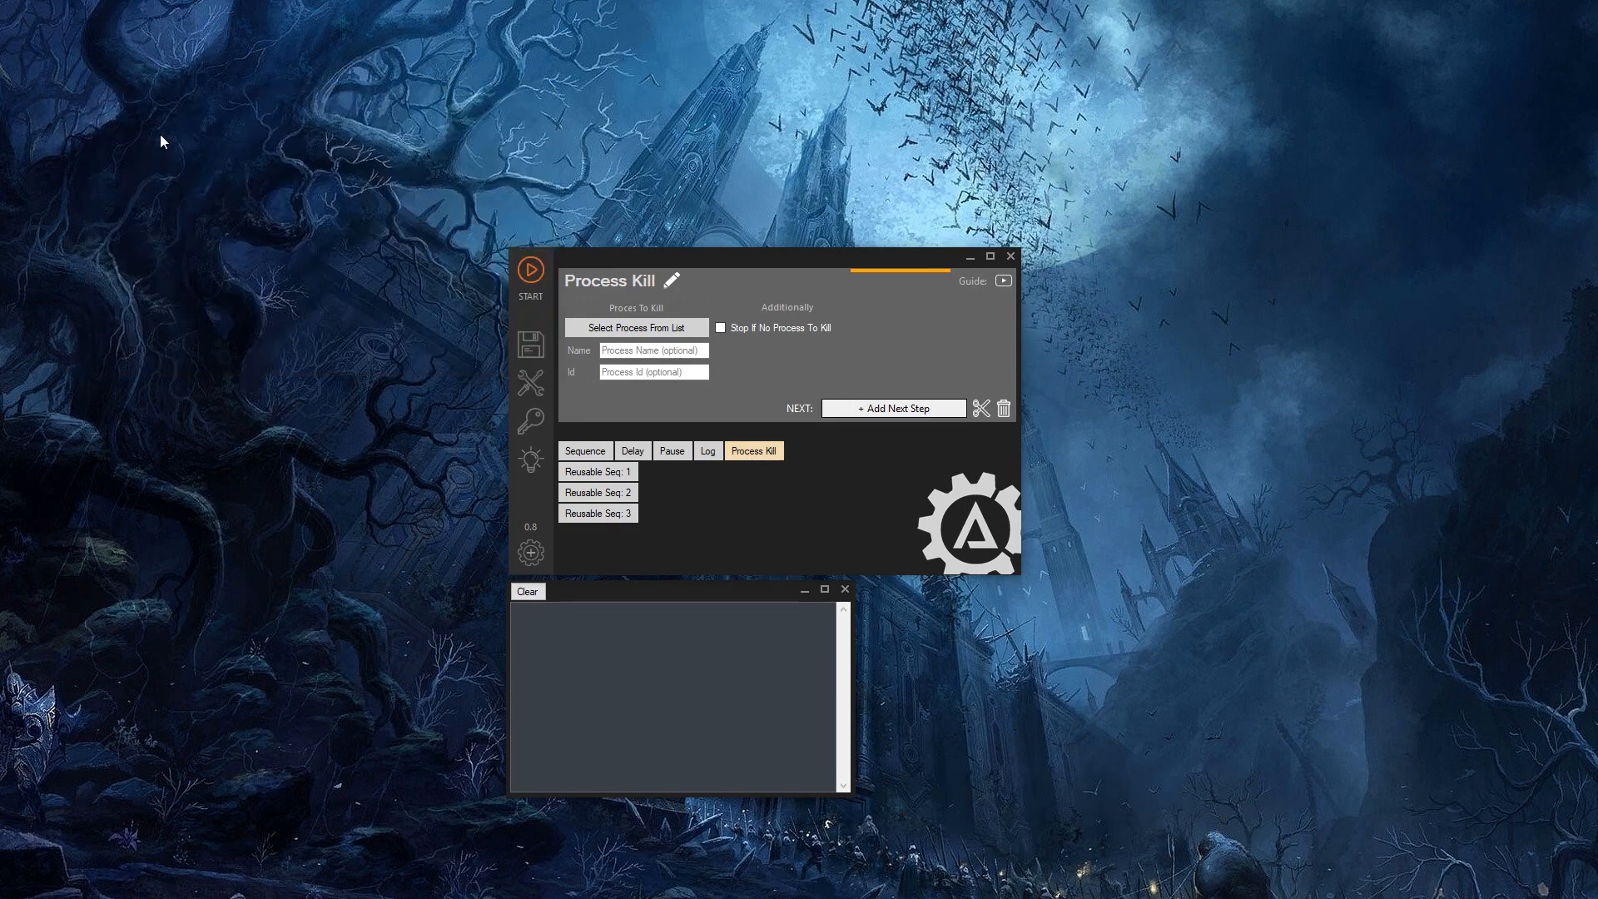
- Add a Process Exists condition with Pause, Delay, Log and Mouse Click on its yes/no branches
click(818, 451)
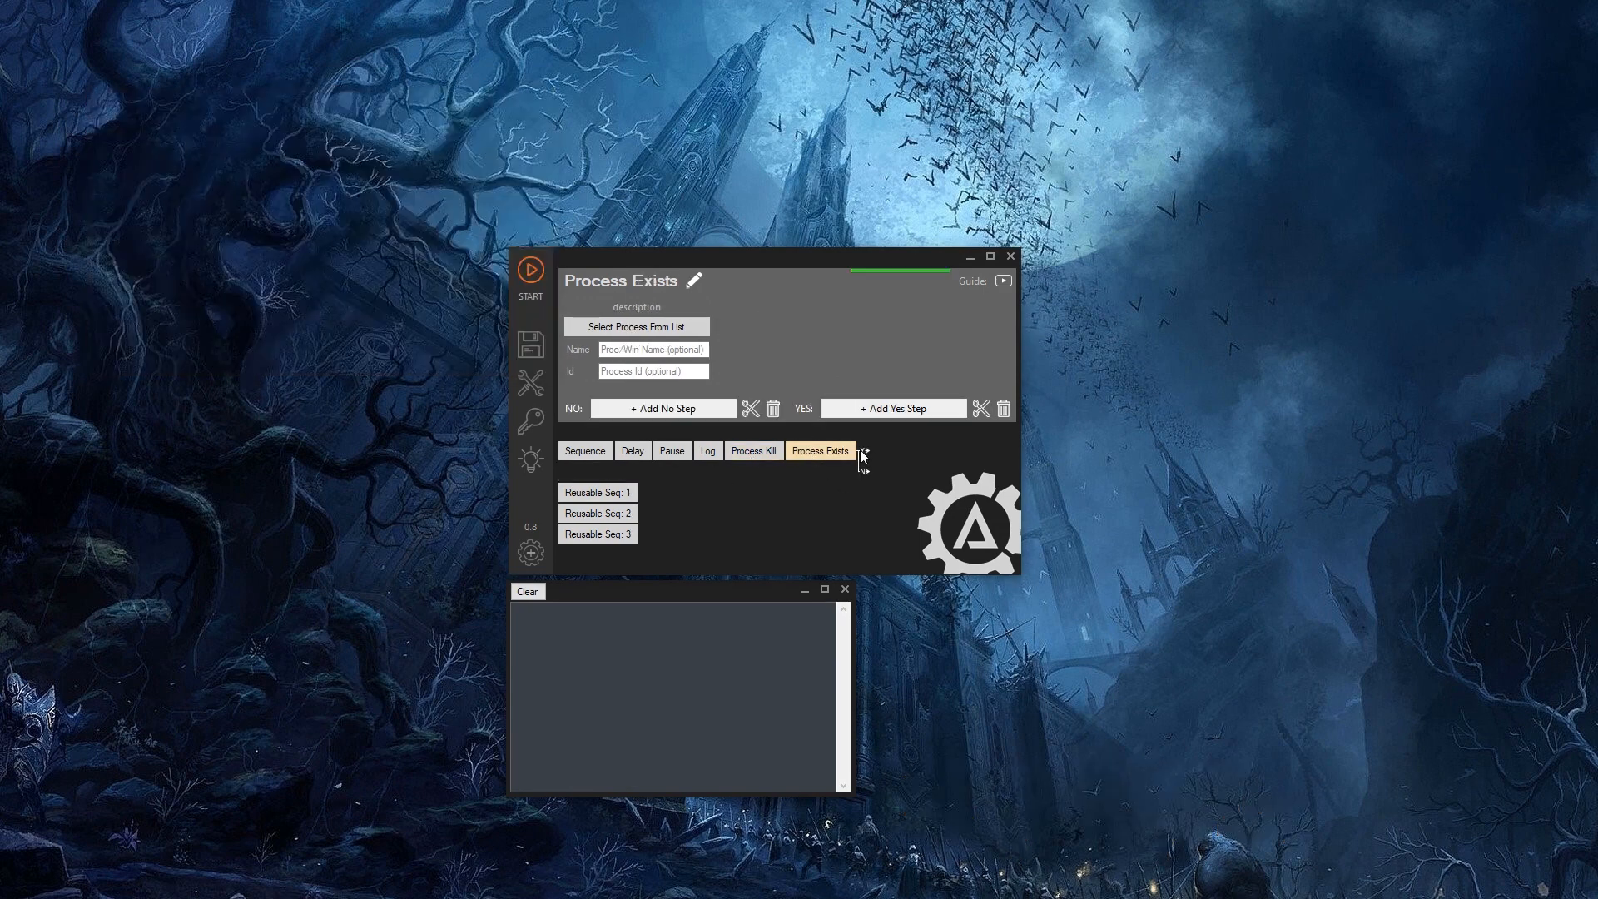
mouse_move(854, 425)
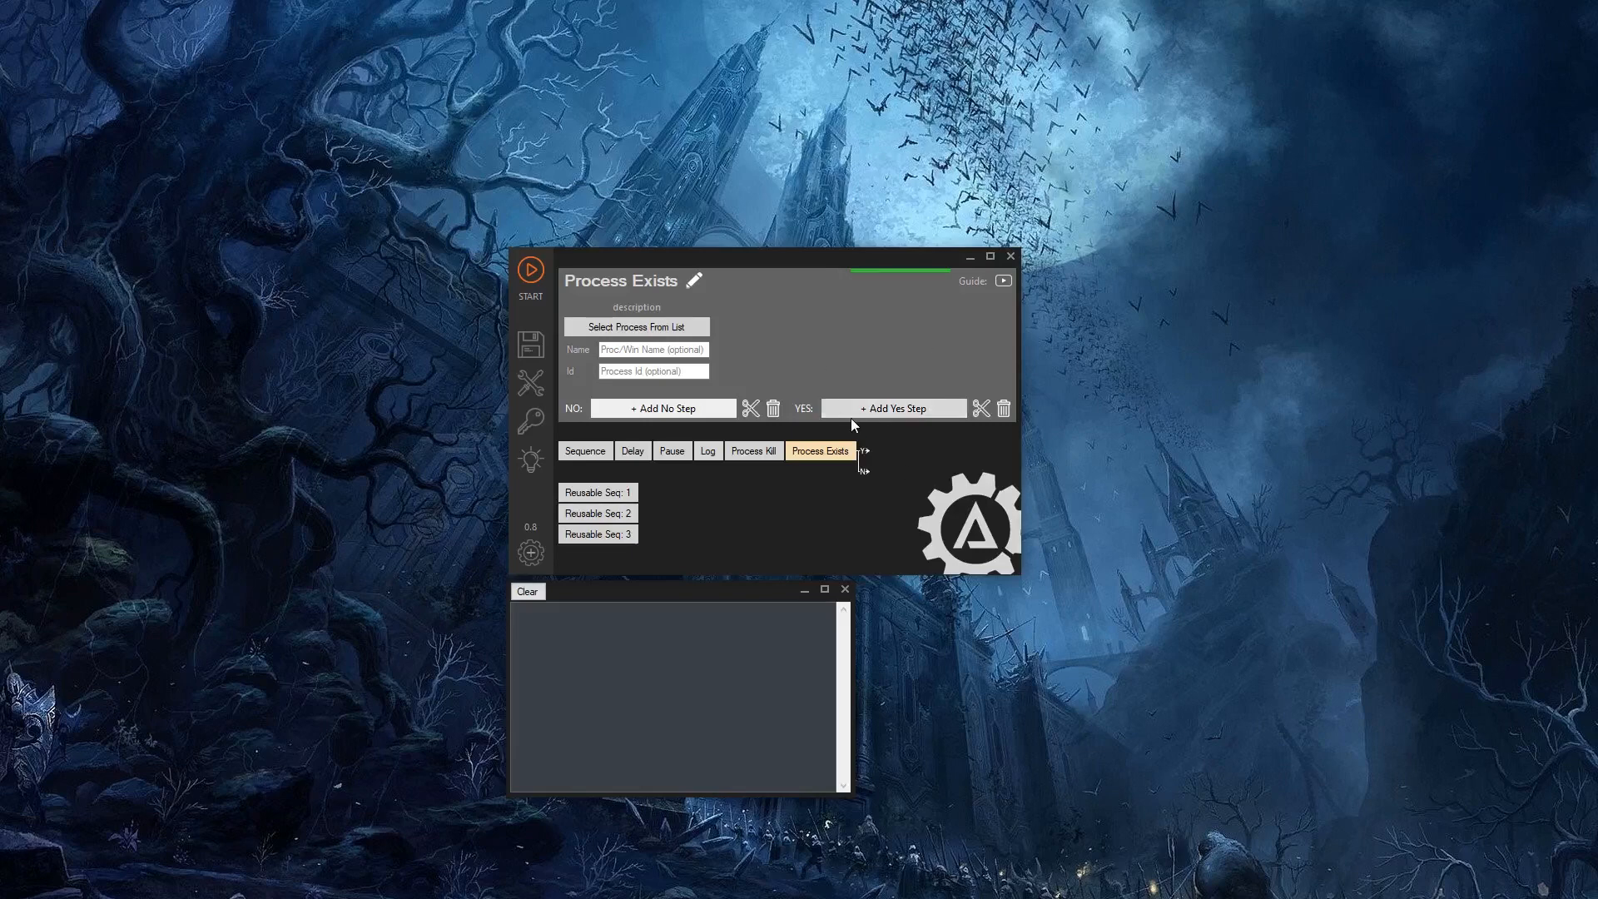
click(890, 407)
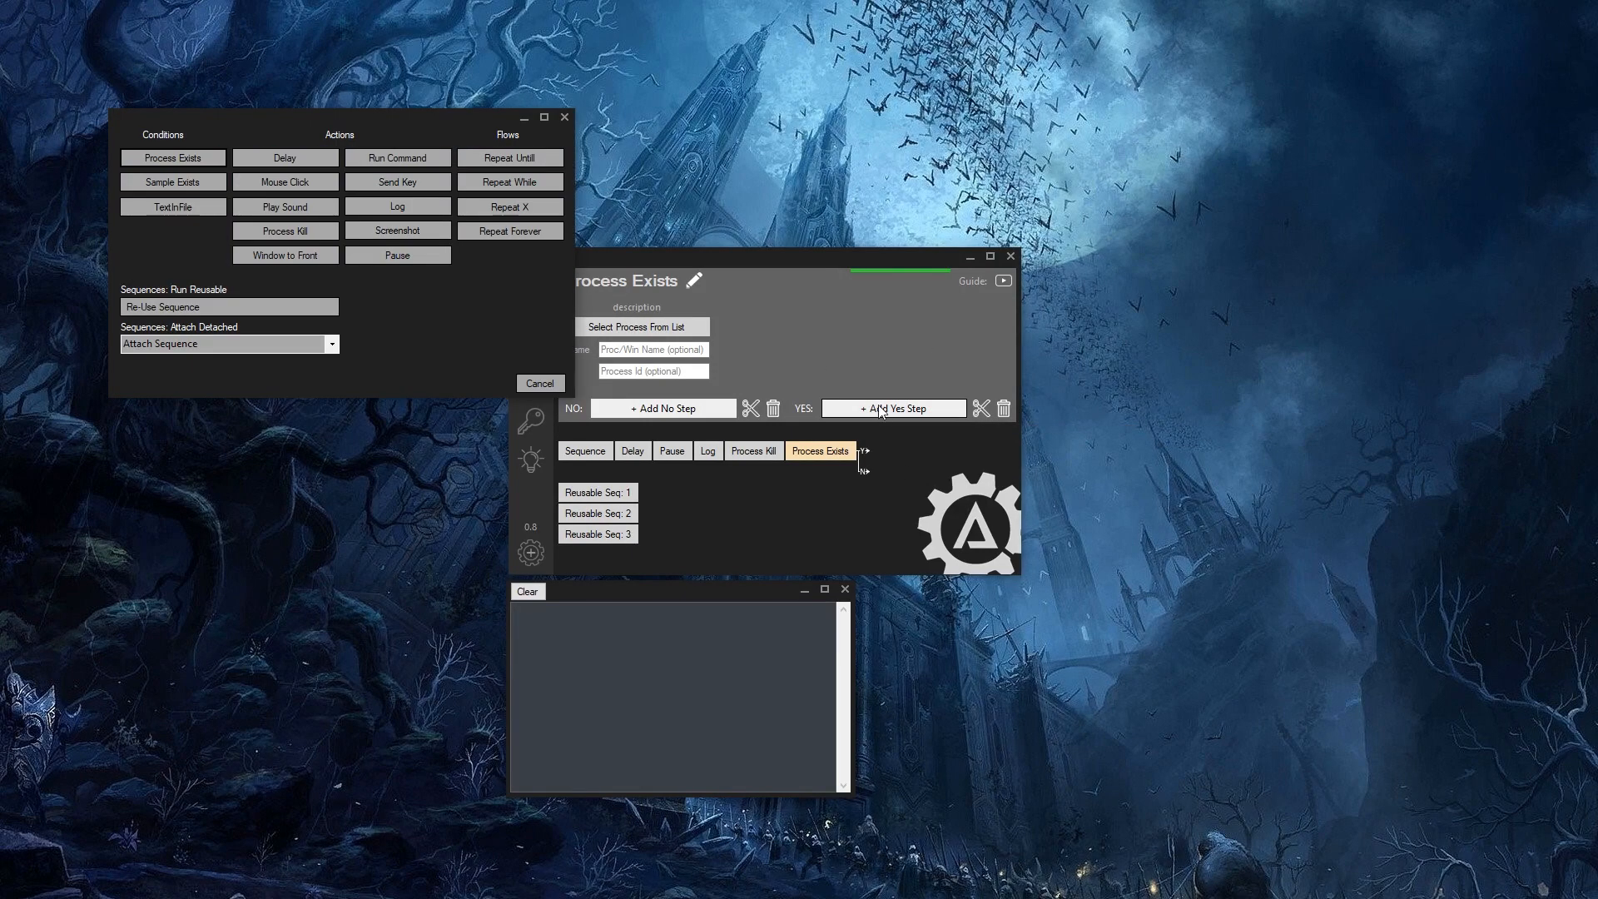
mouse_move(398, 254)
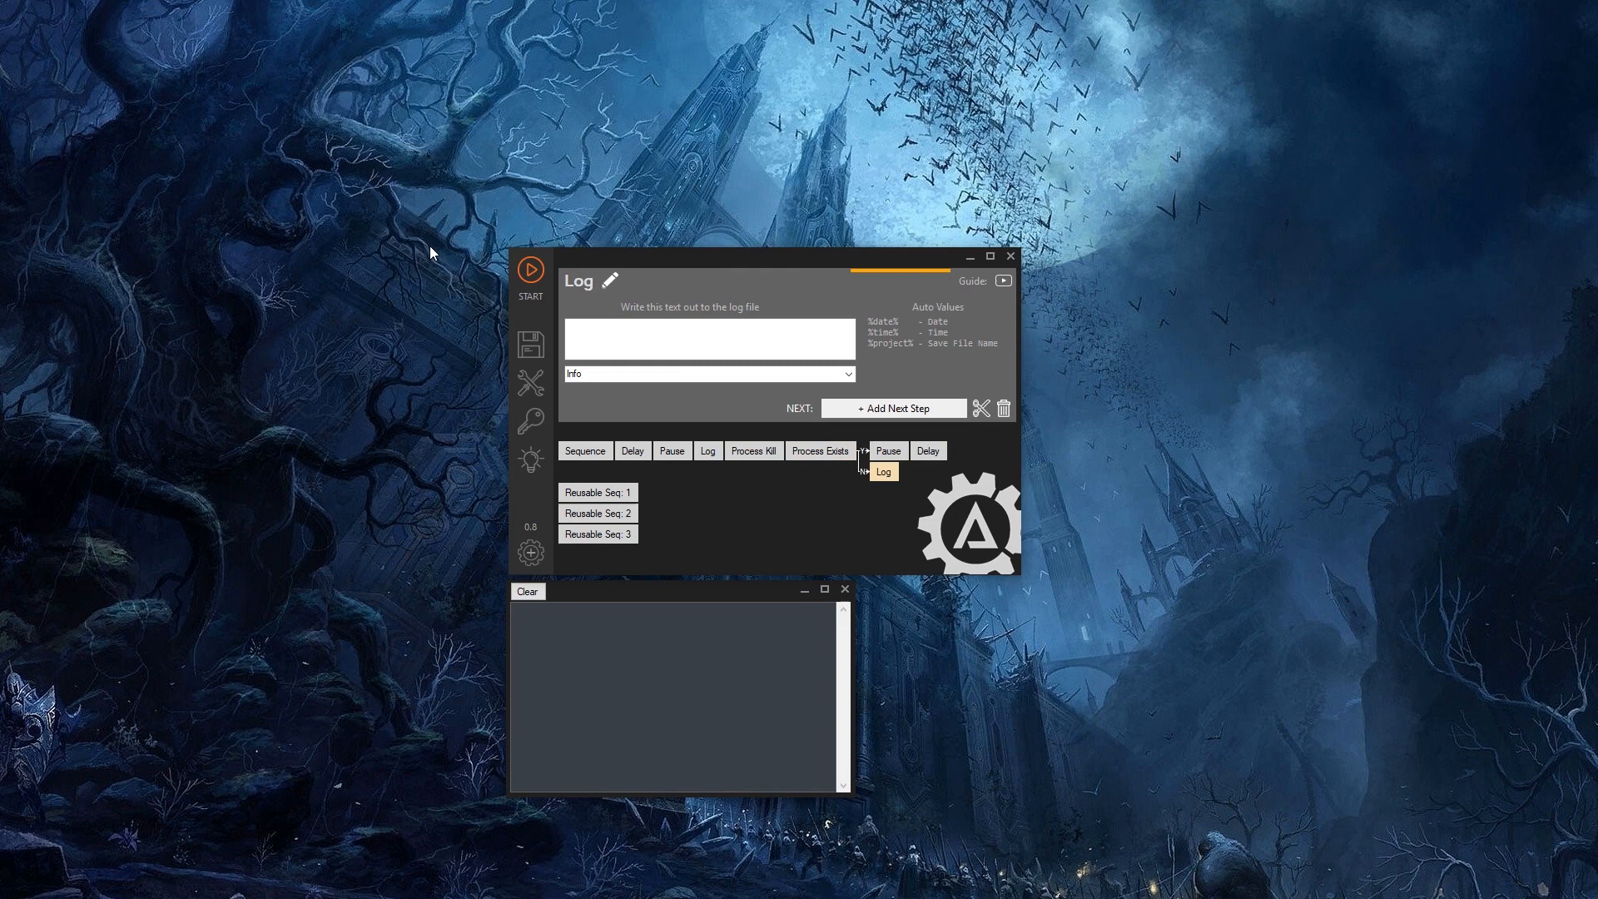
click(819, 451)
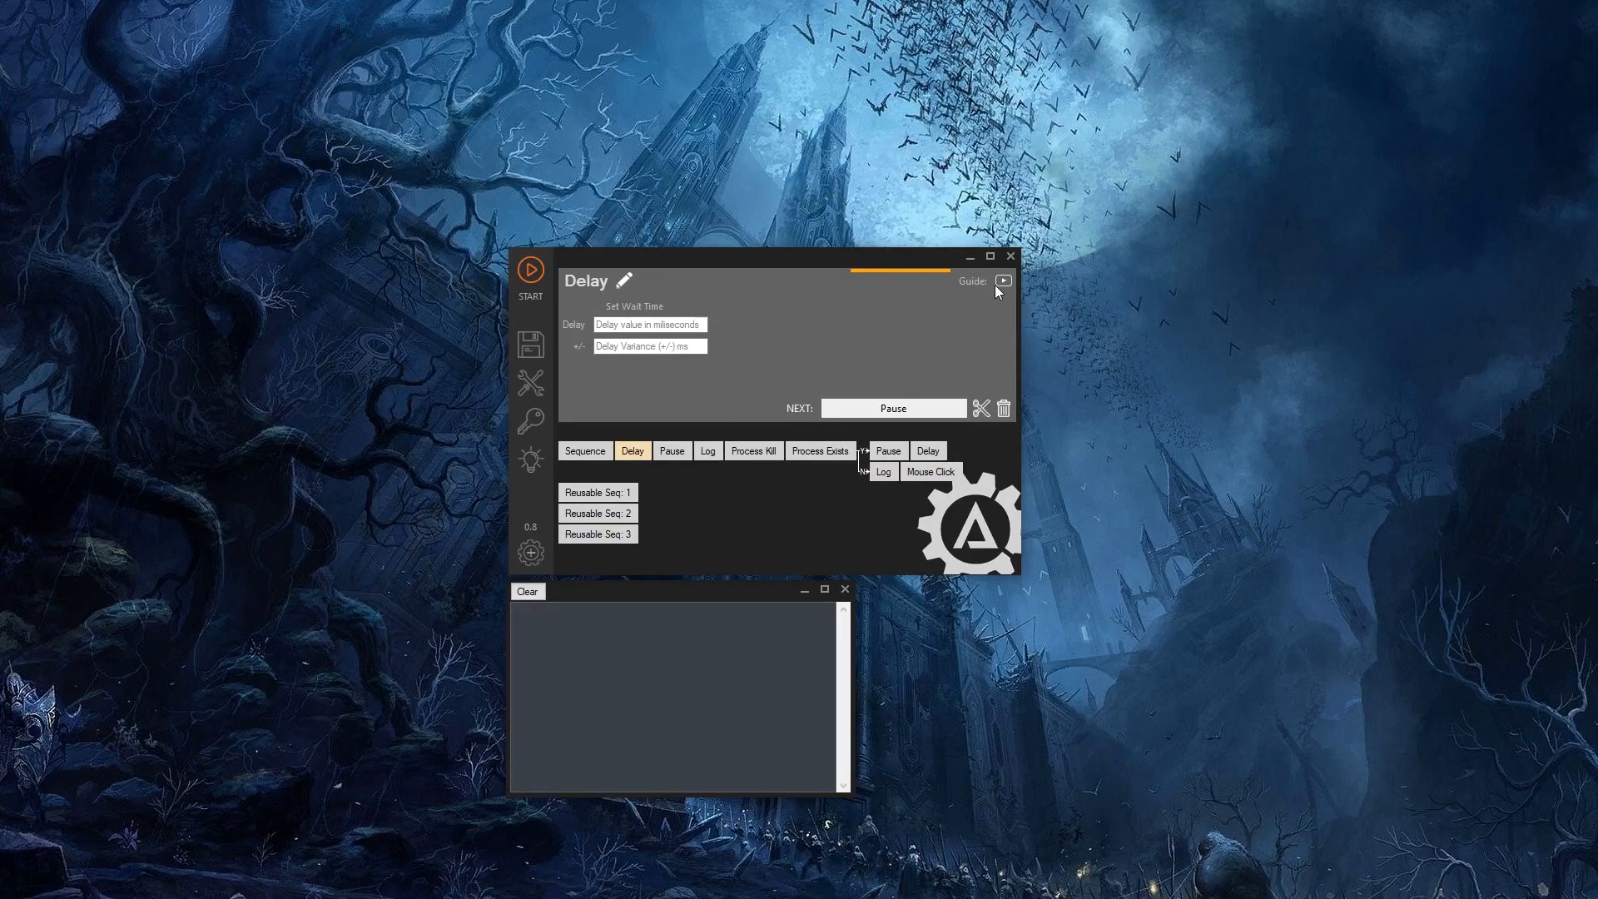
- View the Pause step's settings, then the Log step's settings with next step Process Kill
click(670, 451)
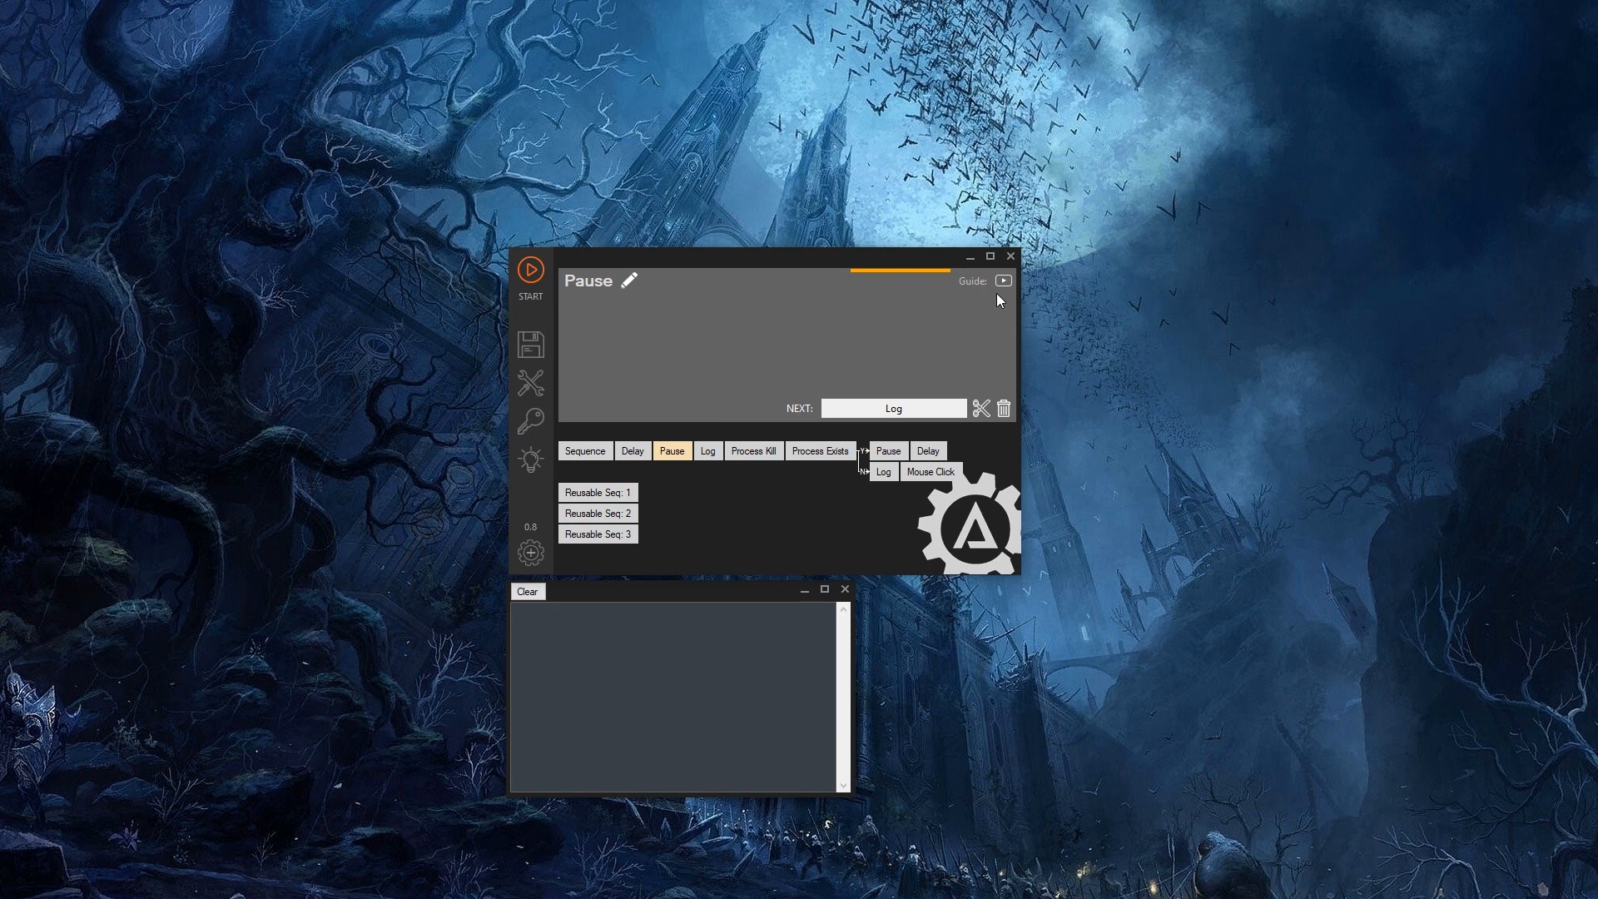
click(707, 451)
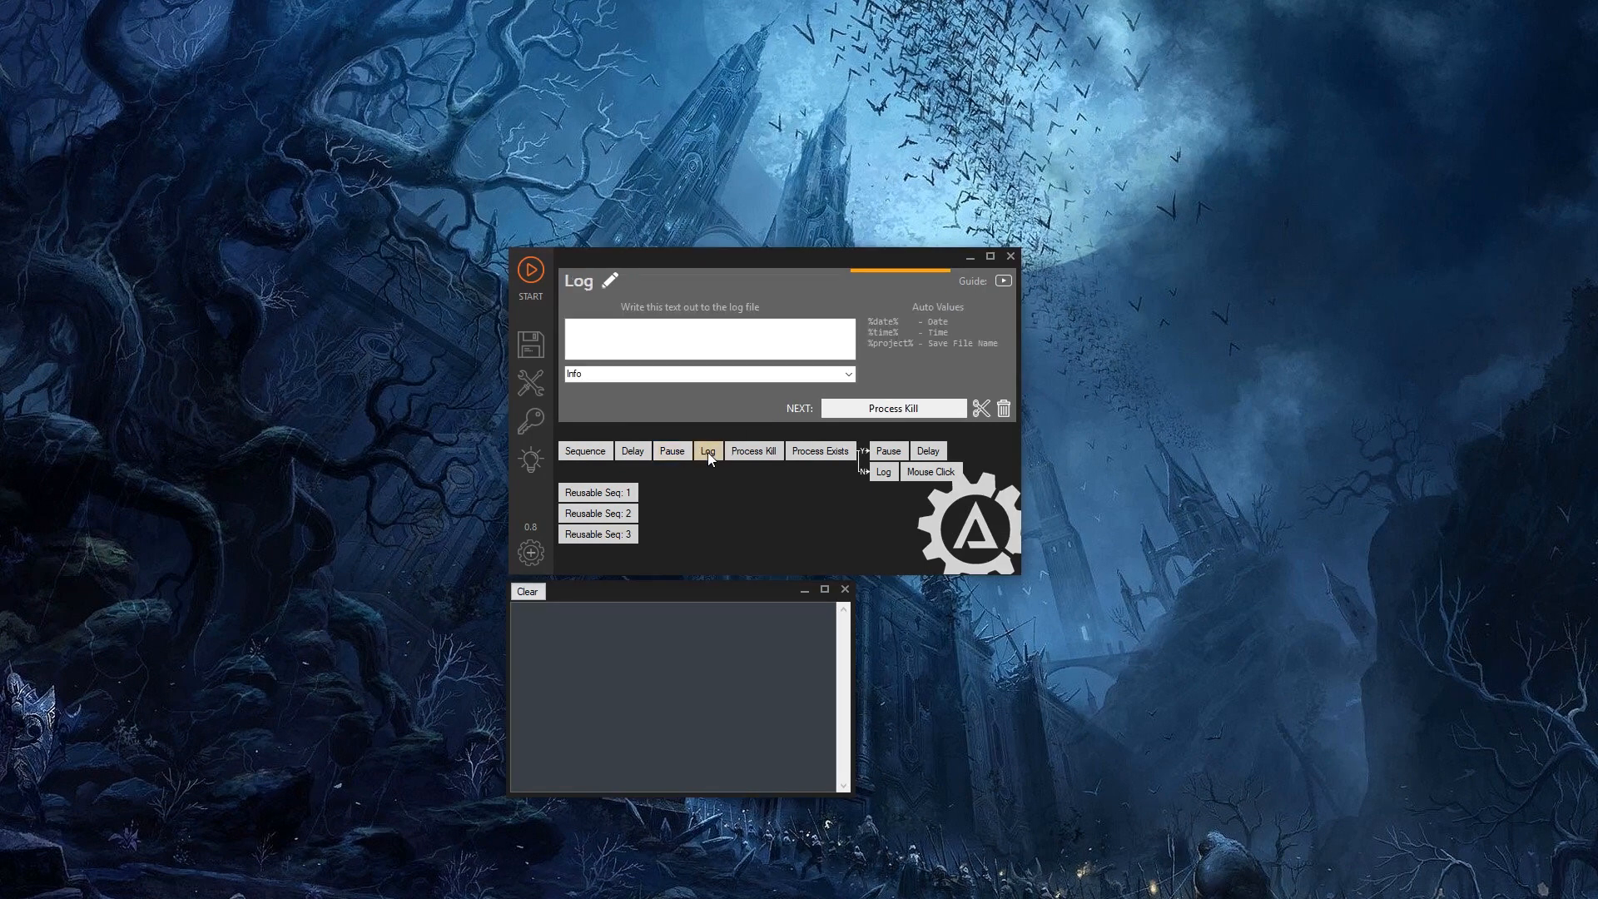
mouse_move(988, 308)
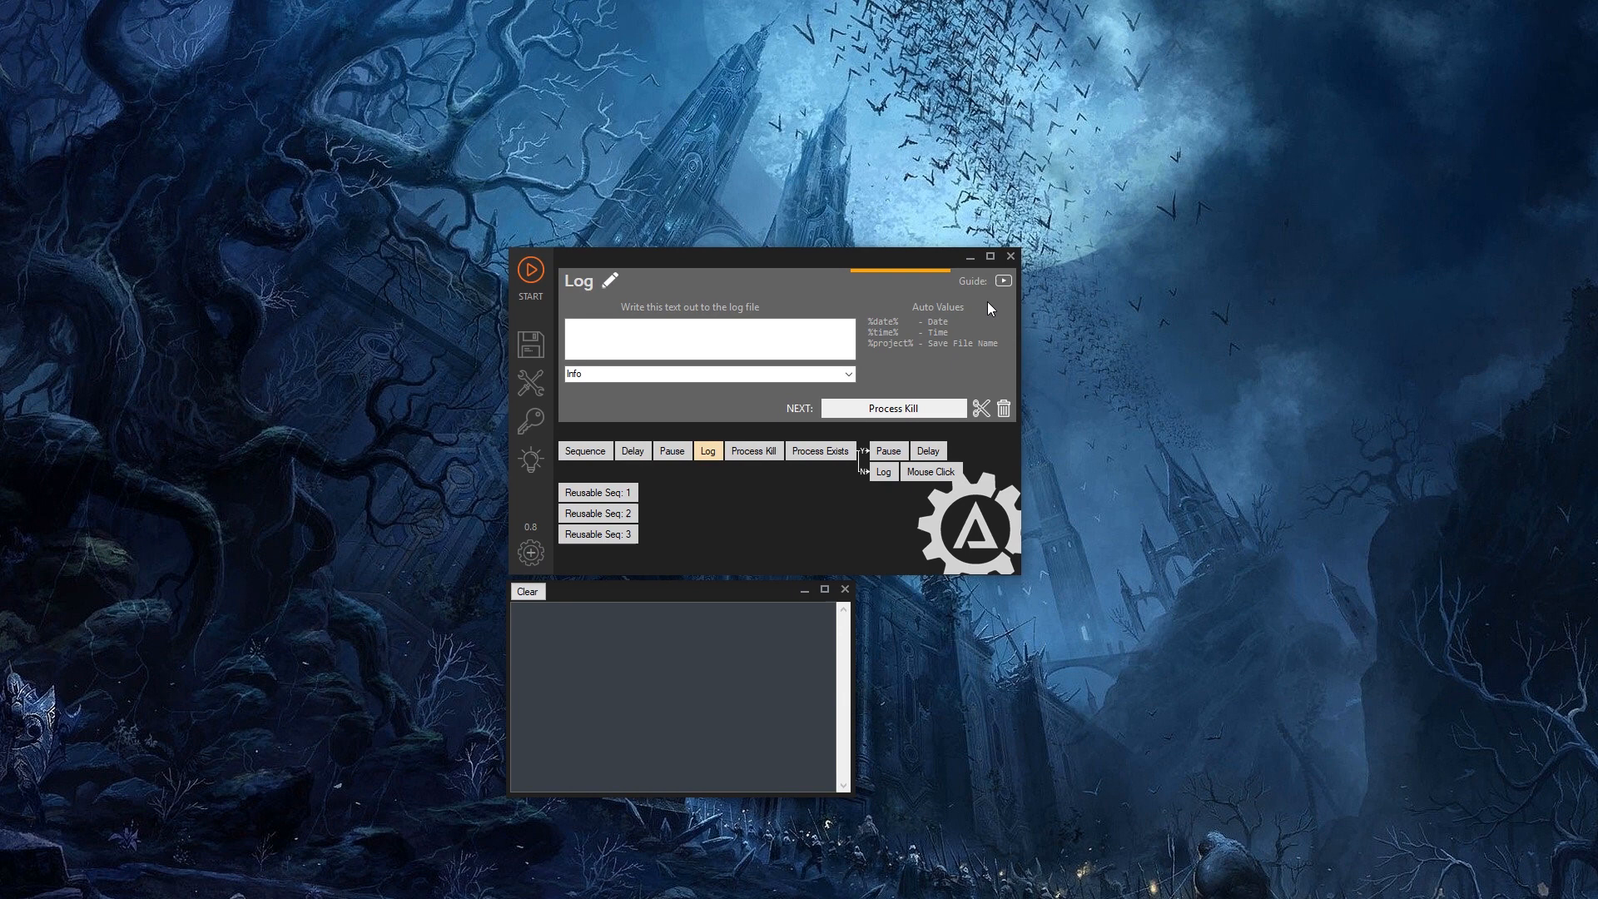